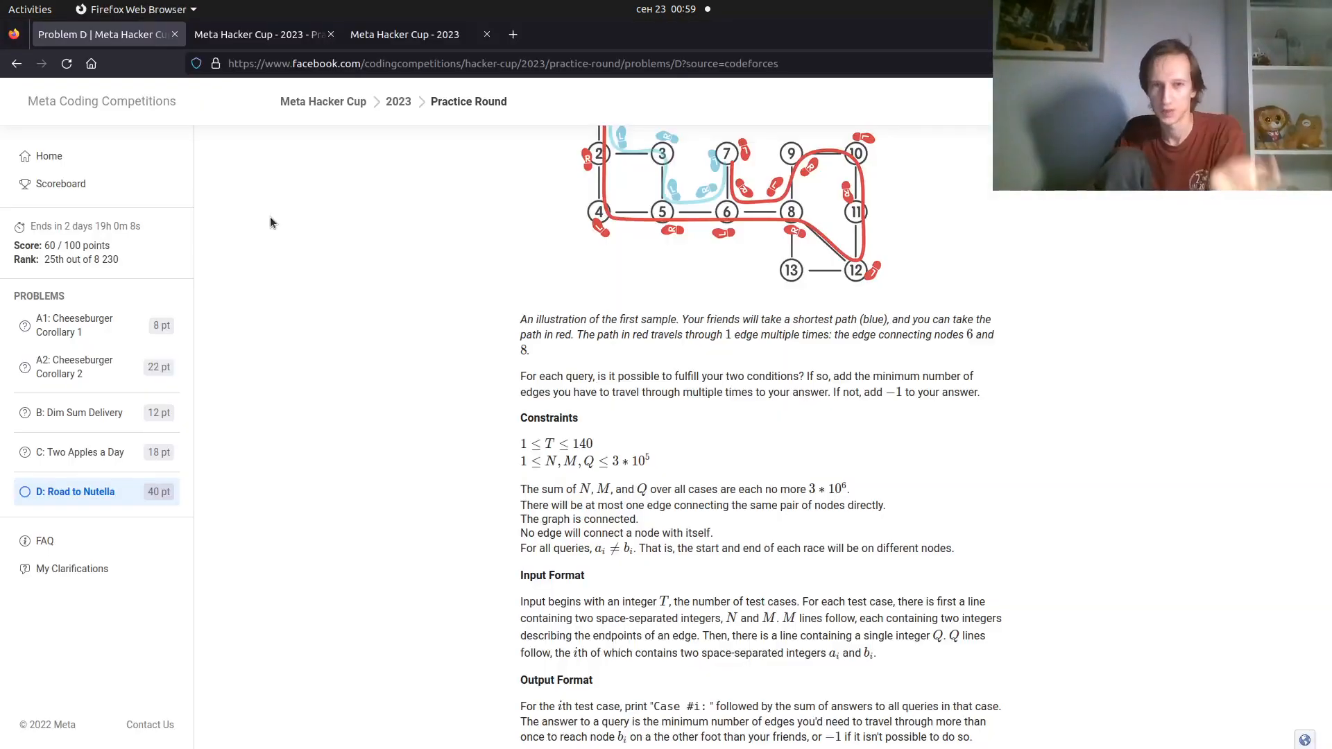
mouse_move(288, 304)
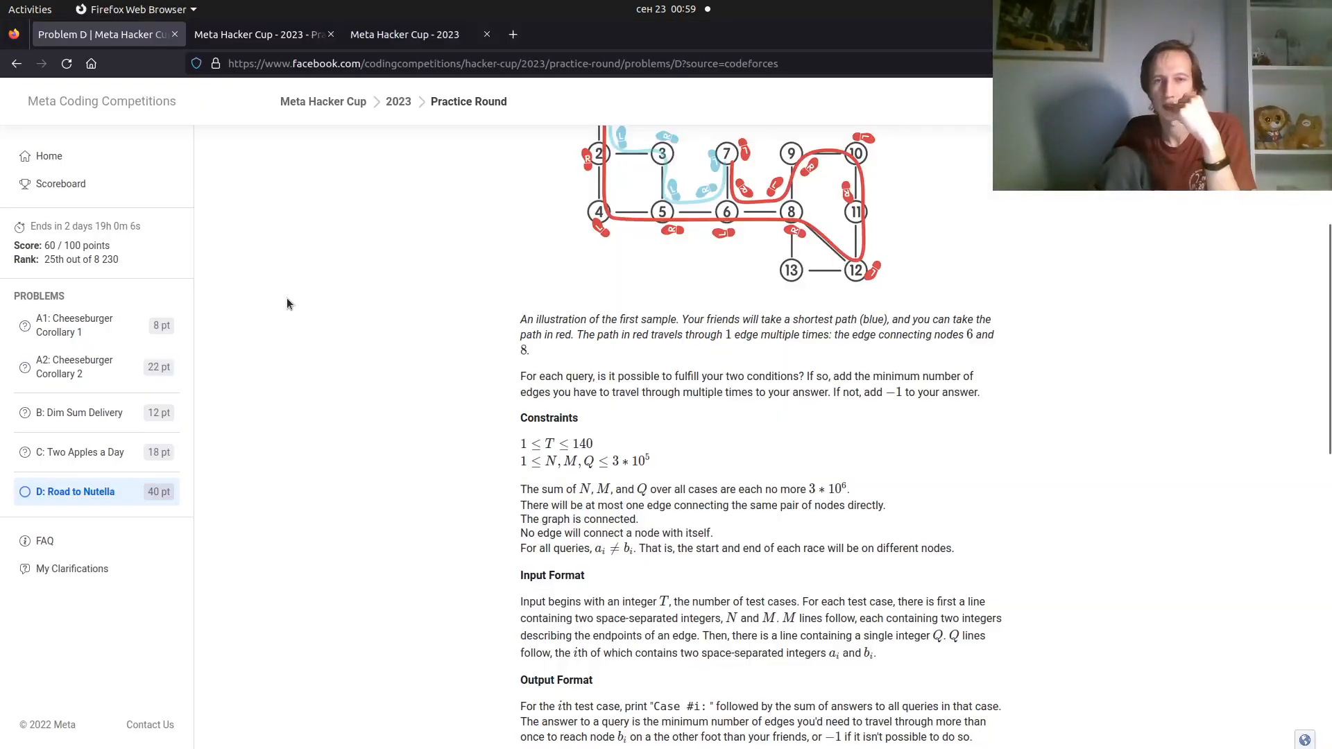
Scroll Problem D Road to Nutella down to its constraints and sample input/output
scroll("down", 3)
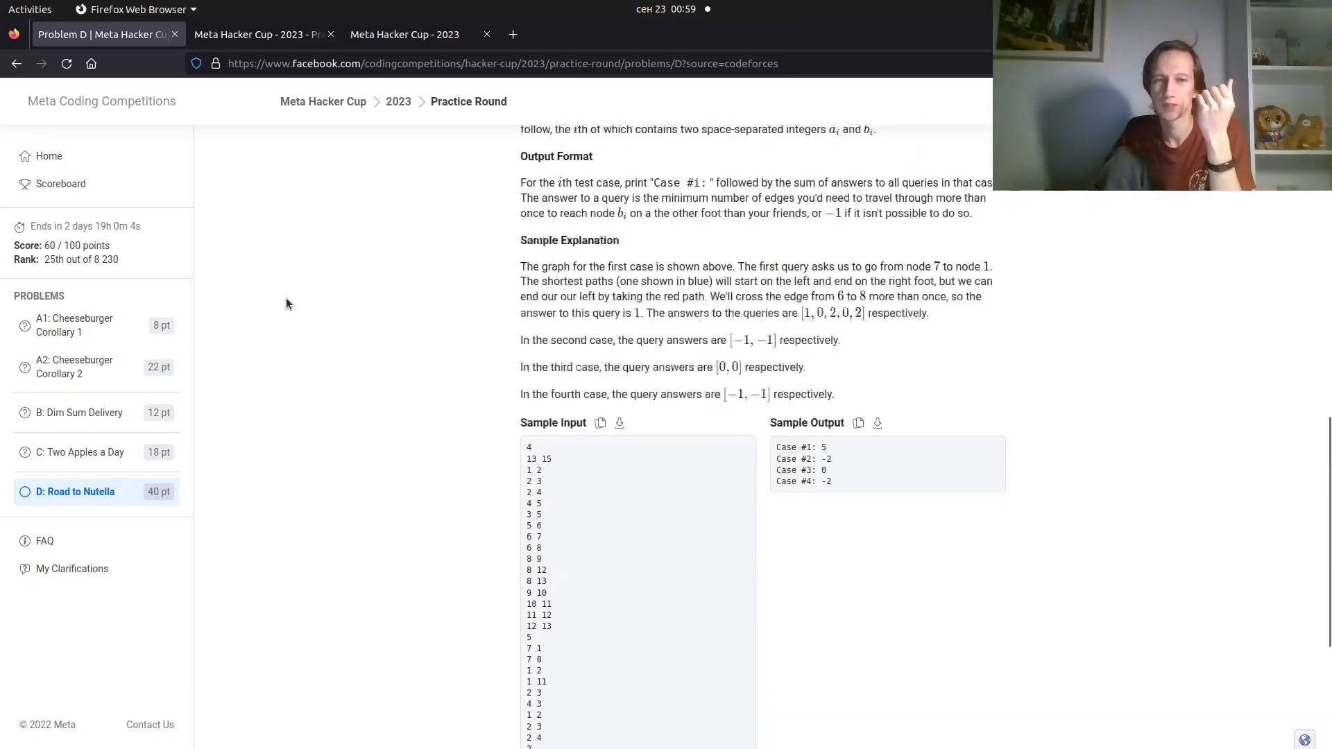
scroll("down", 3)
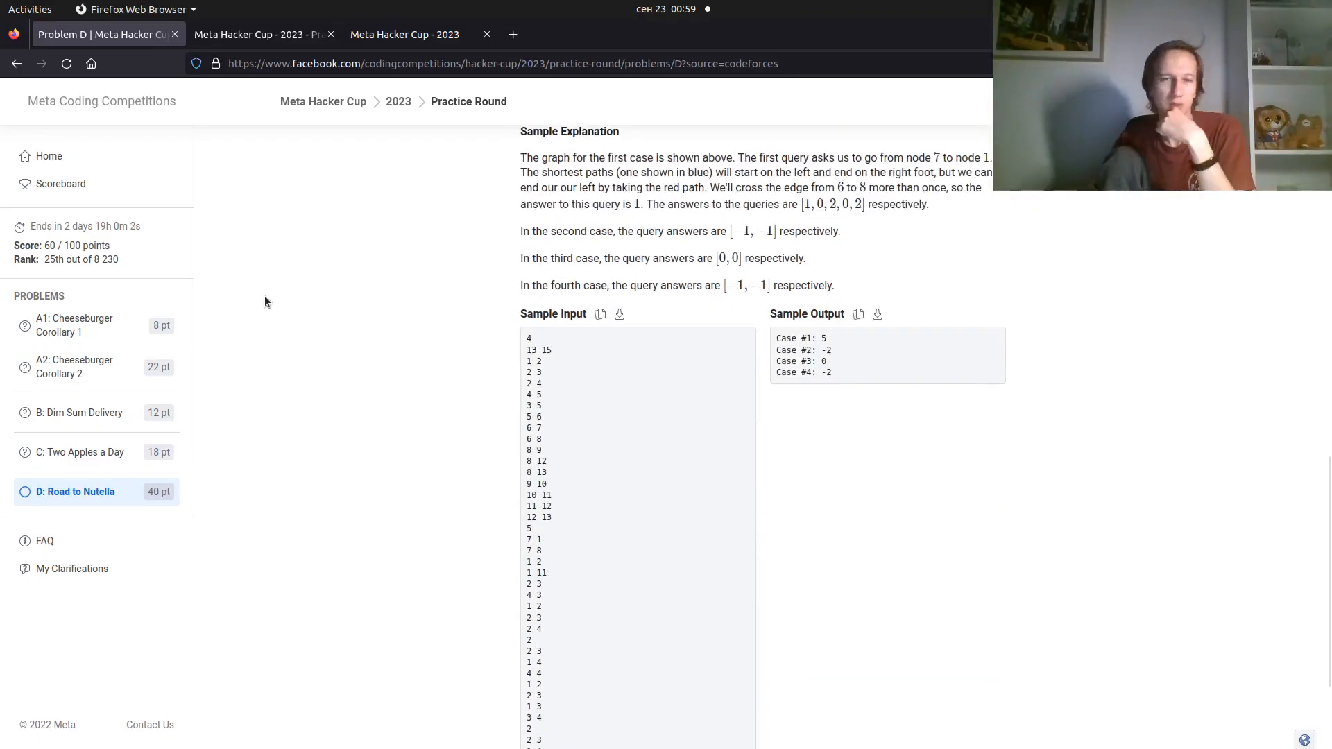
mouse_move(601, 315)
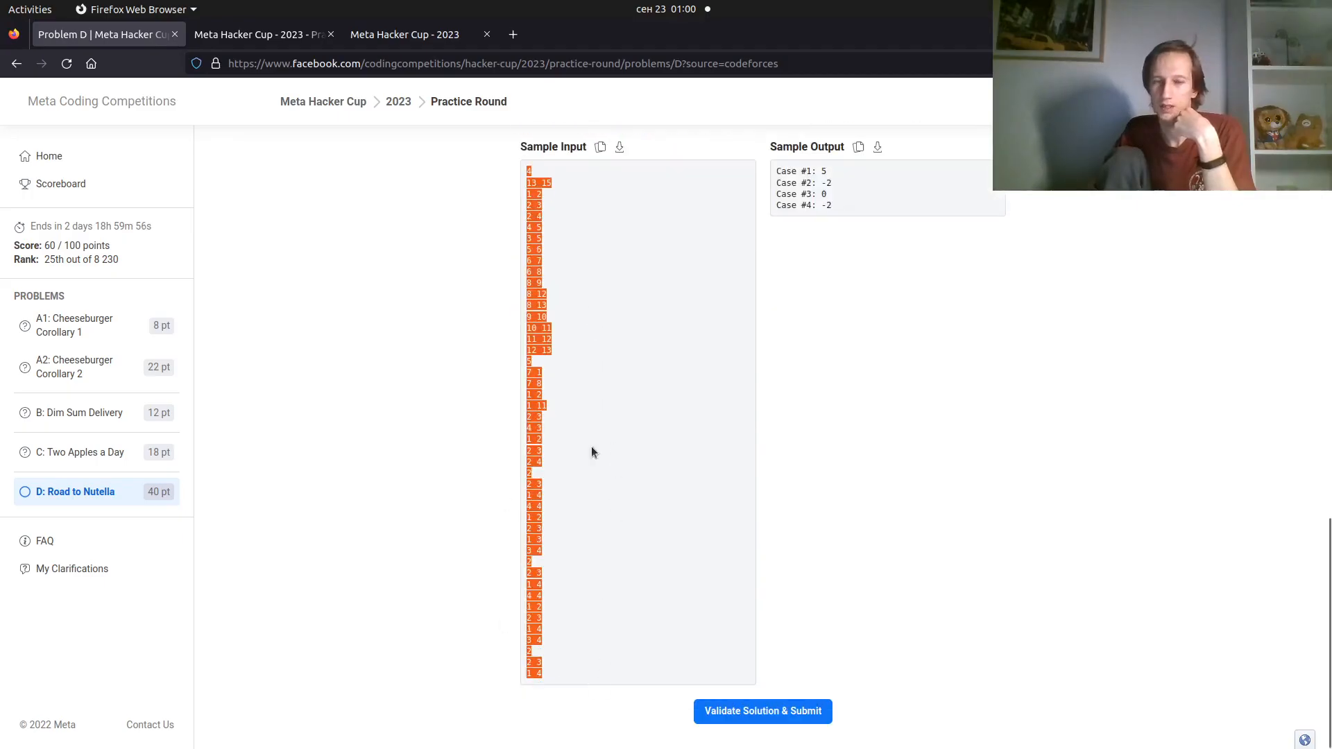
mouse_move(638, 236)
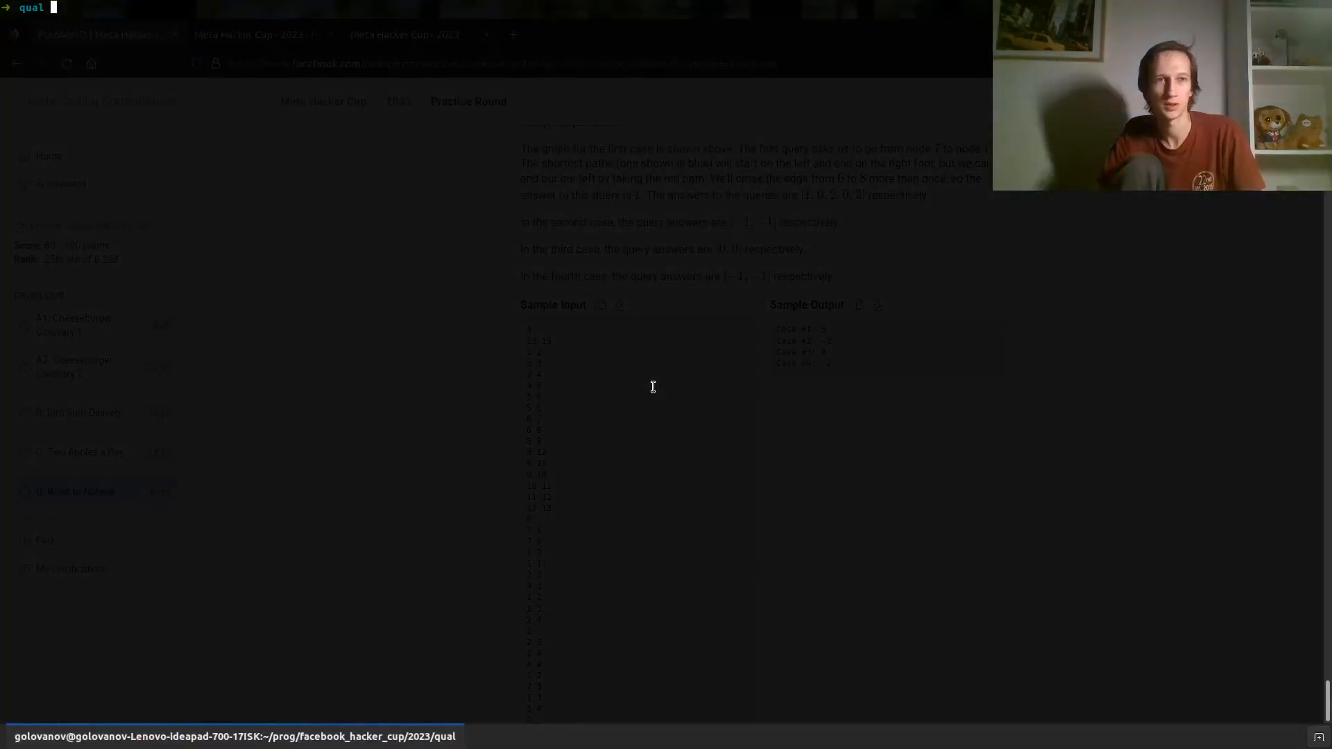
Launch ./qwe in the terminal and paste the copied sample input into it
type("./qwe")
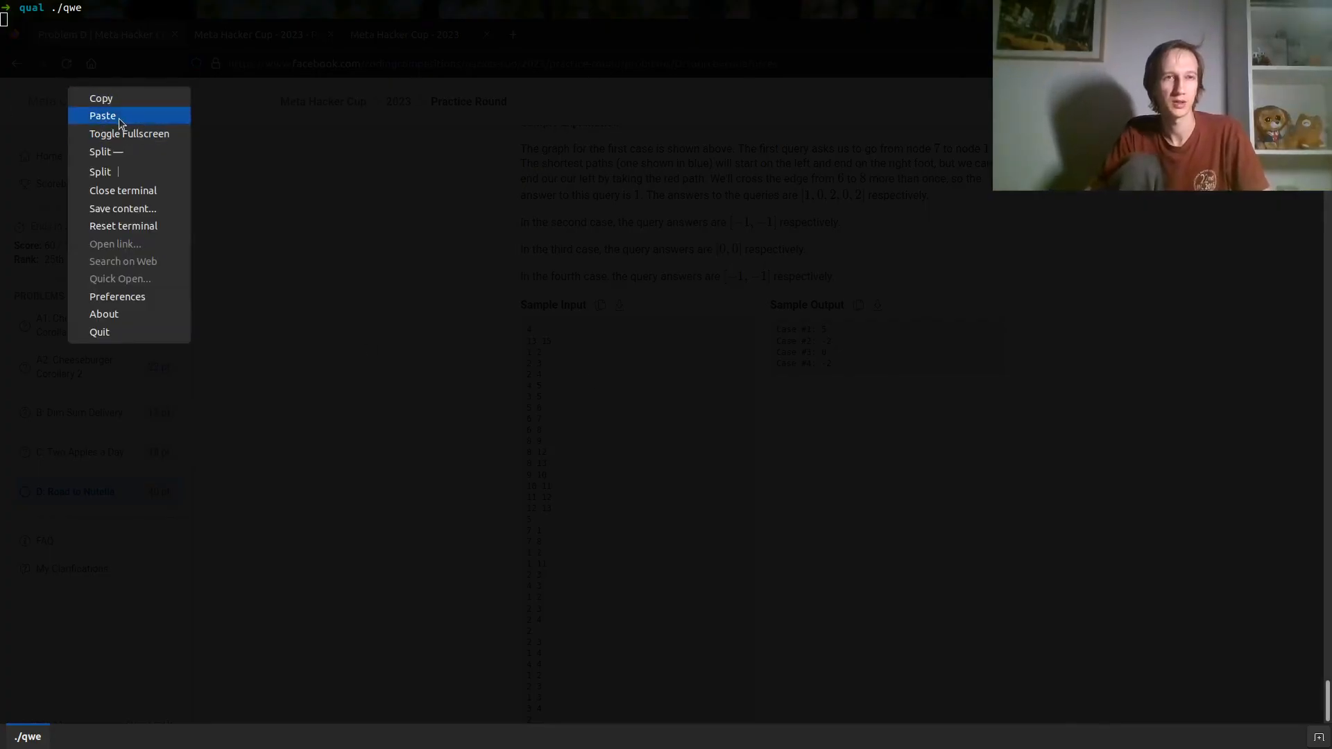
left_click(102, 115)
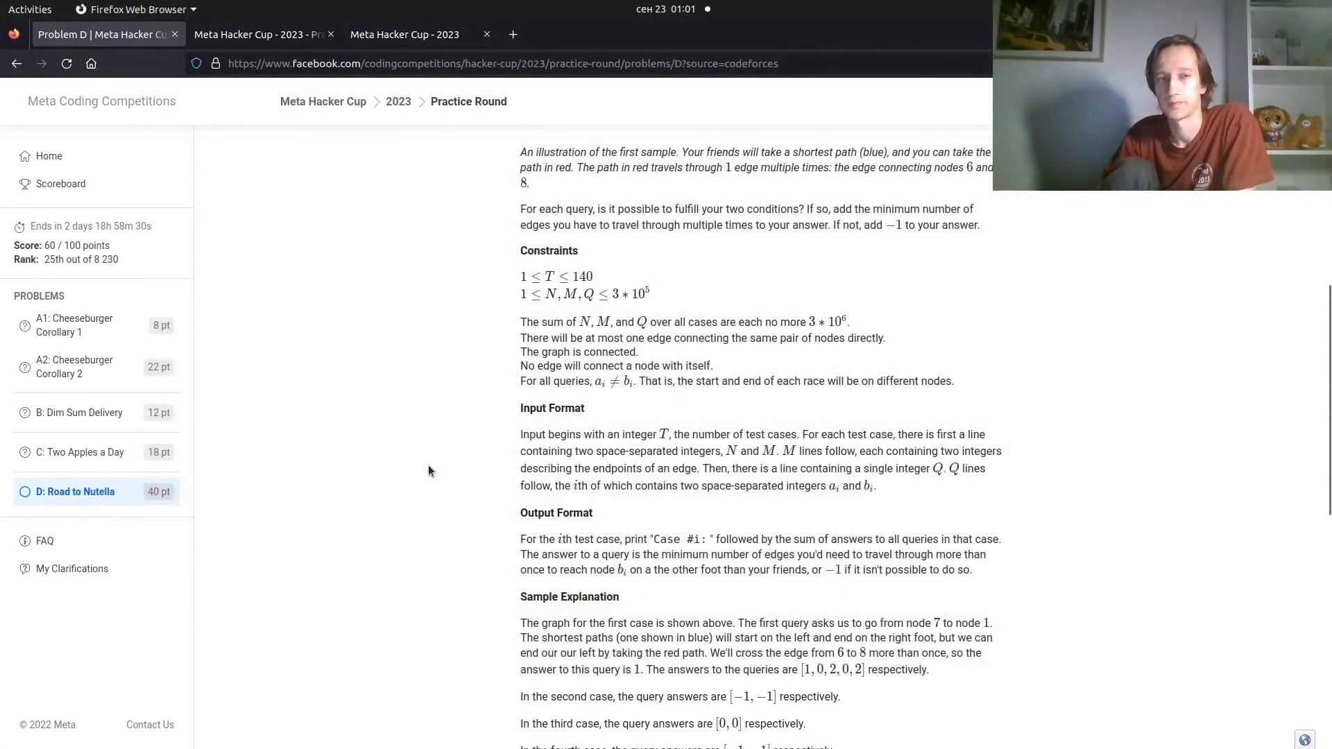
mouse_move(408, 475)
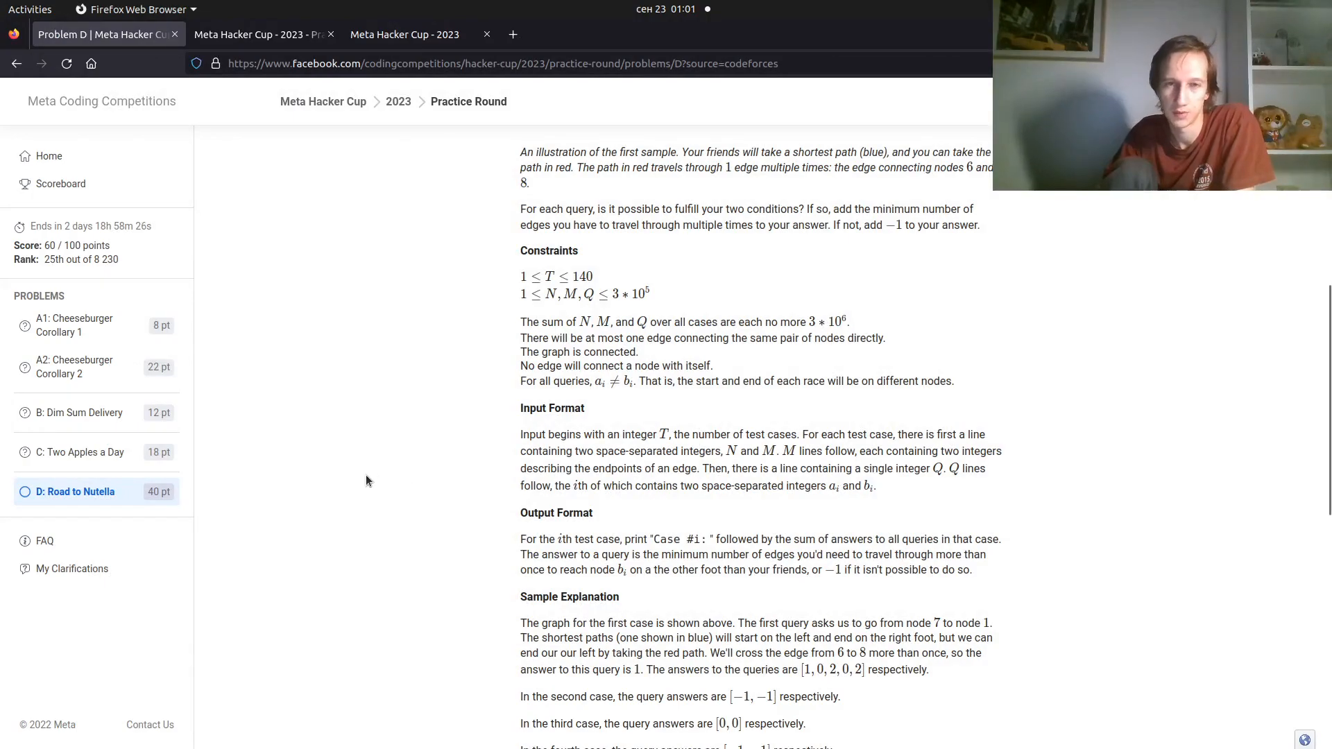
Scroll to Road to Nutella's sample input and expected output 5, -2, 0, -2
scroll("down", 3)
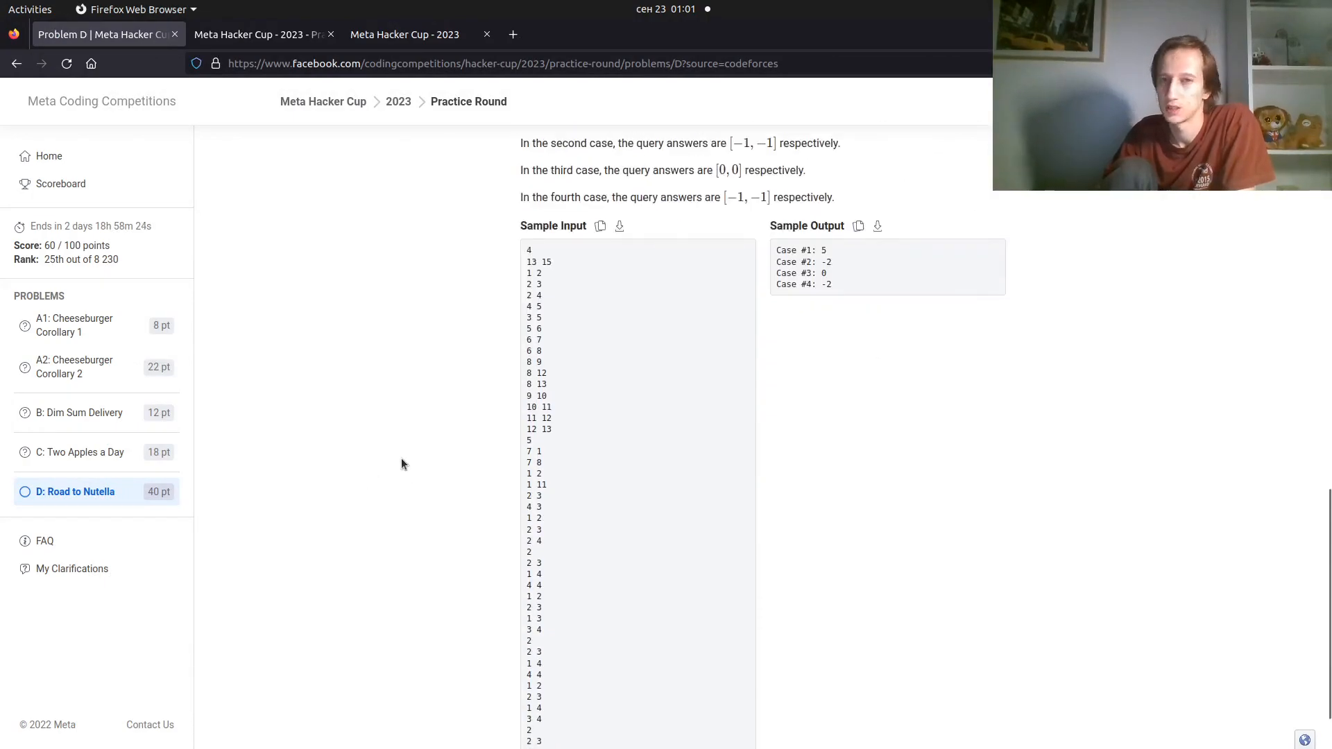
mouse_move(439, 470)
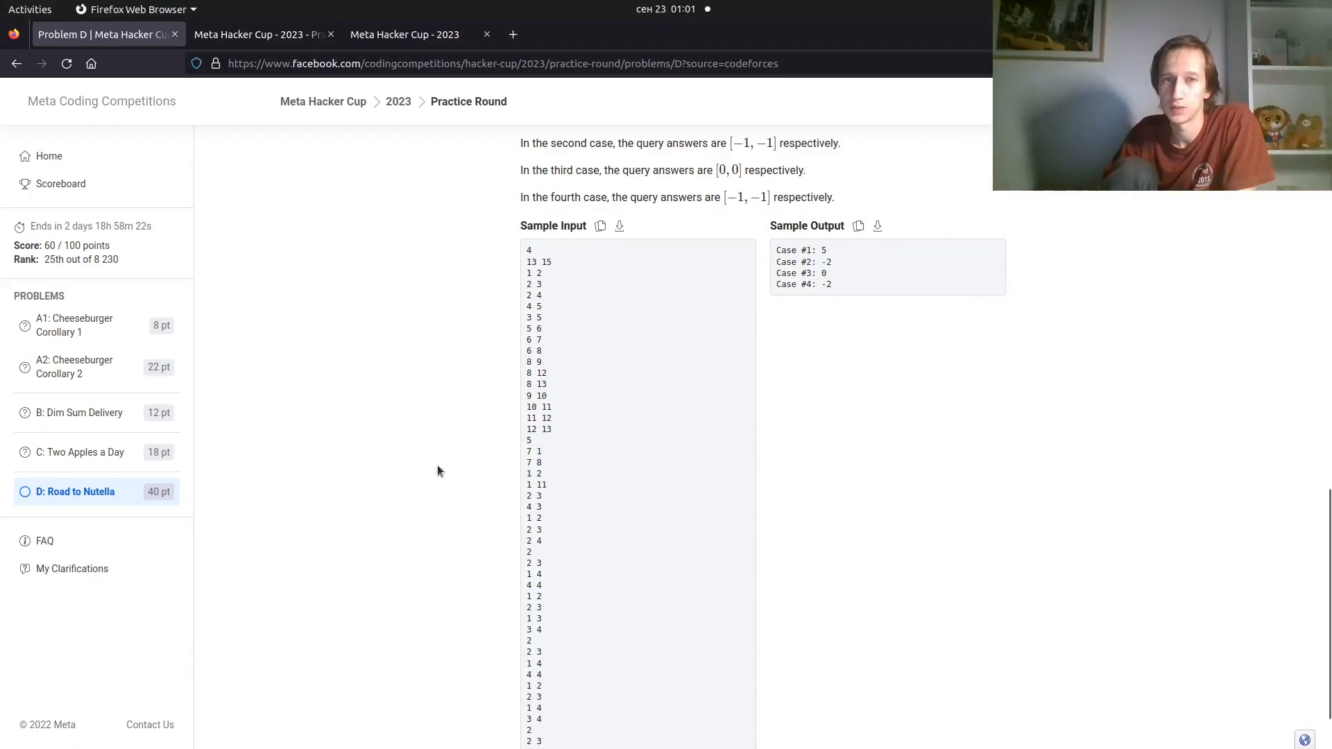
mouse_move(455, 491)
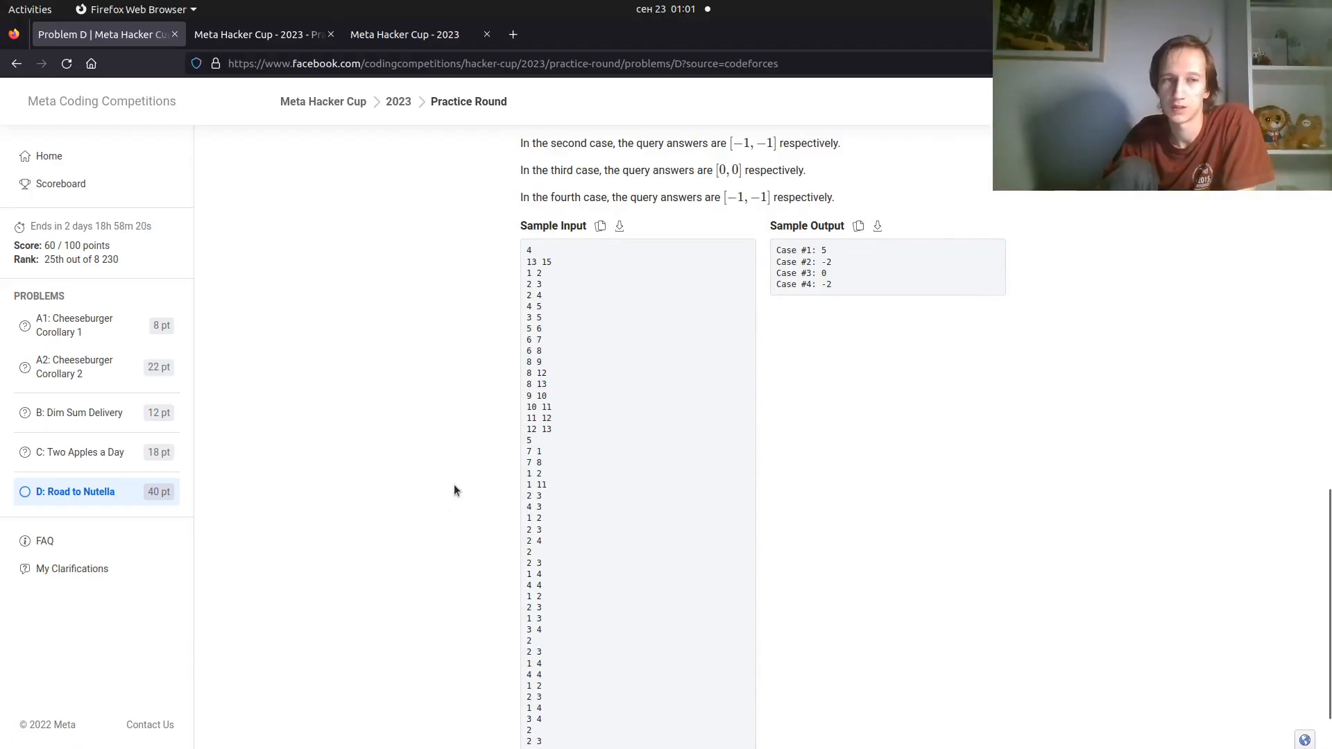
mouse_move(688, 405)
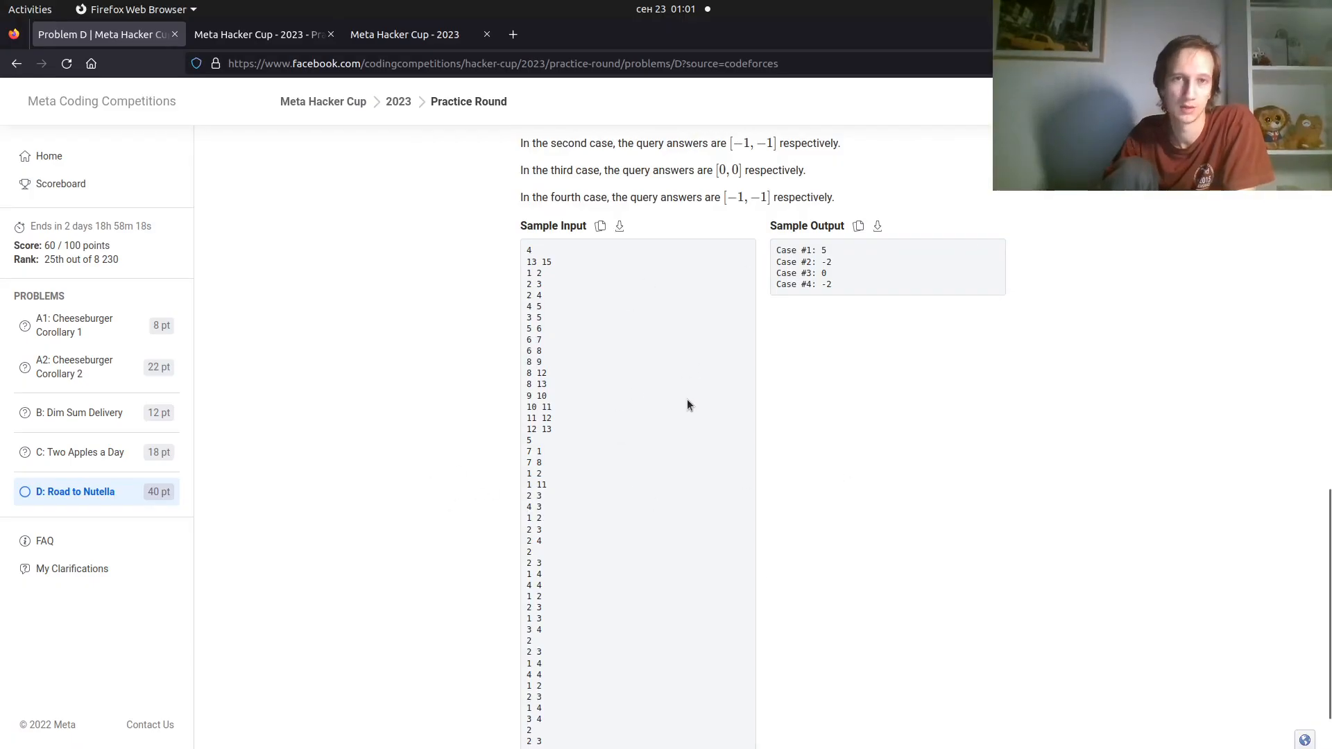
mouse_move(653, 419)
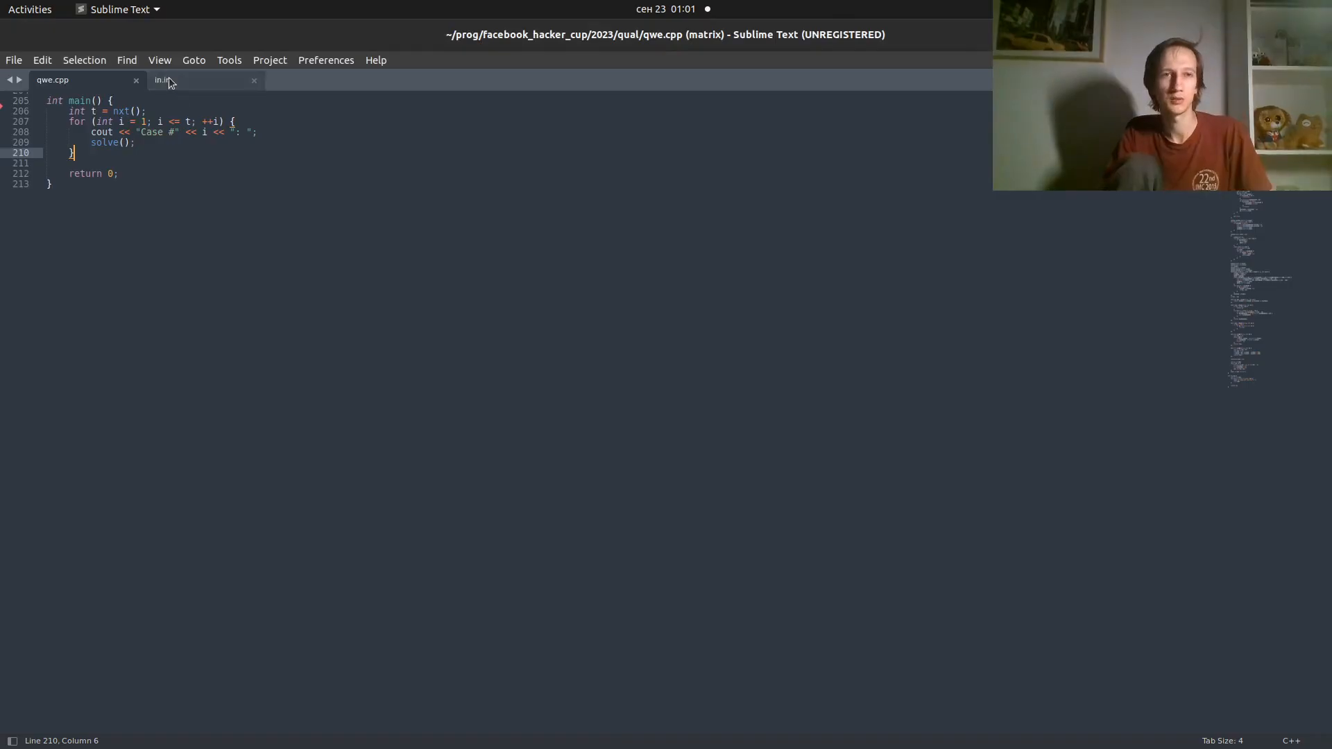
Replace in.in's contents with the 46-line Road to Nutella sample input and save
left_click(161, 79)
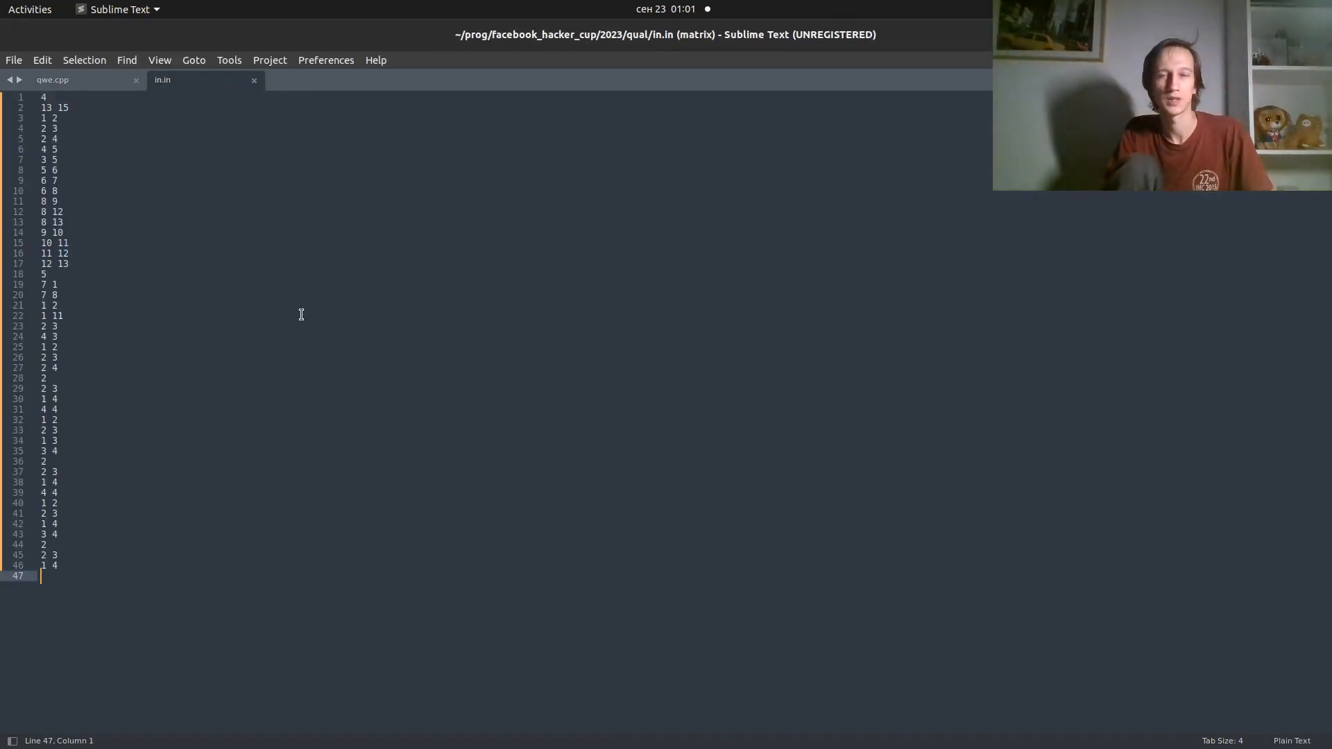
key("ctrl+a")
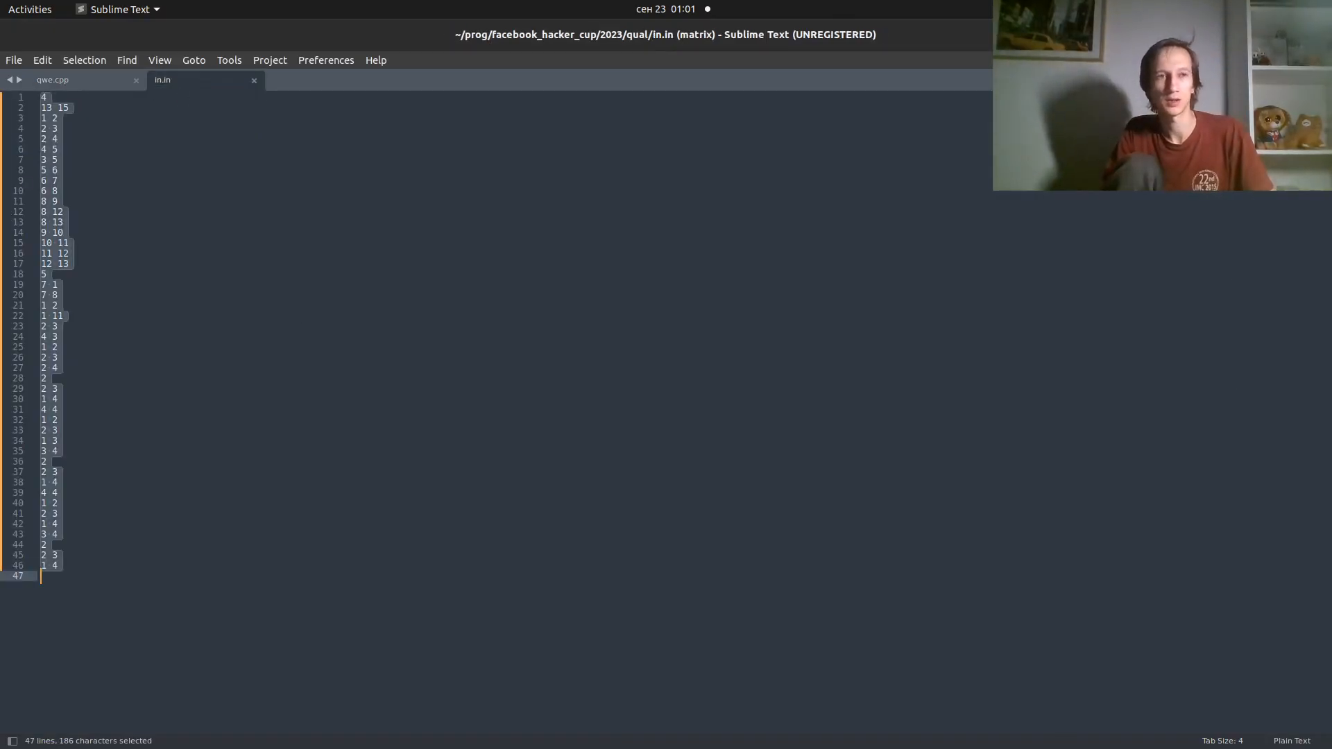
key("ctrl+s")
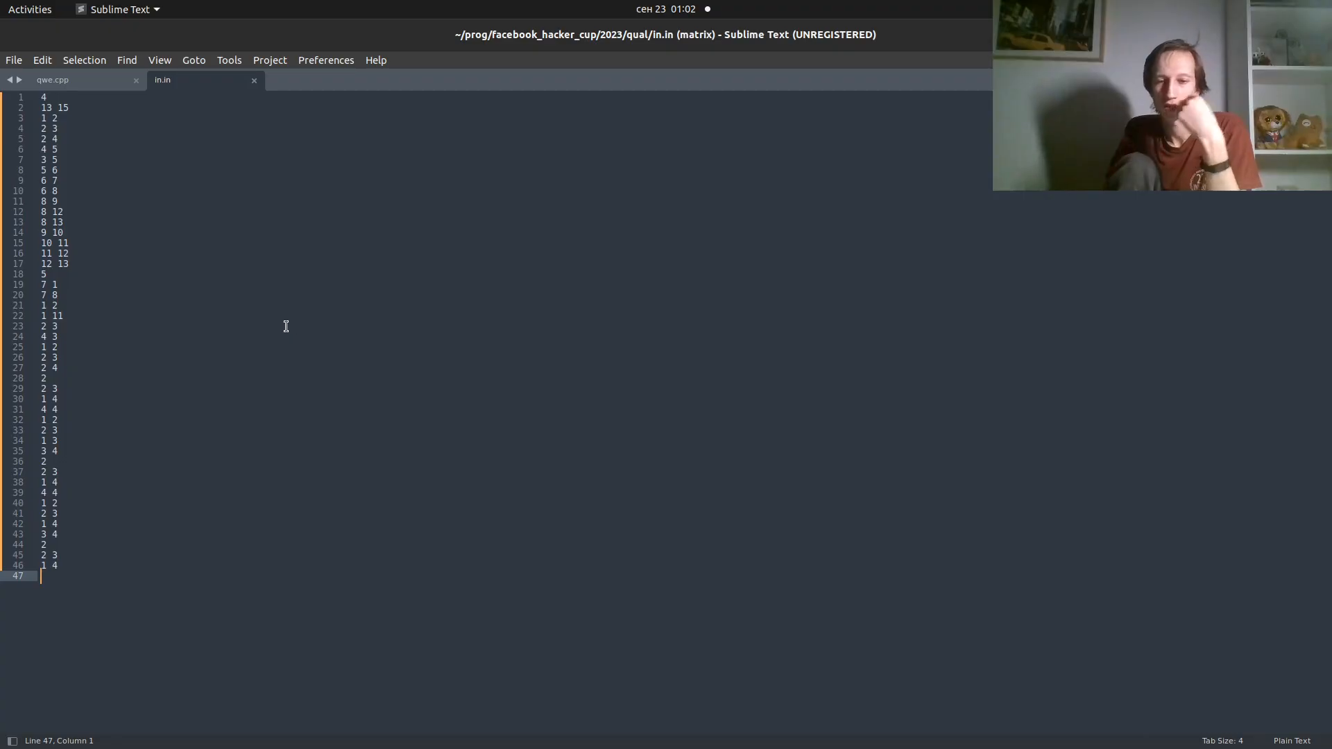
mouse_move(282, 312)
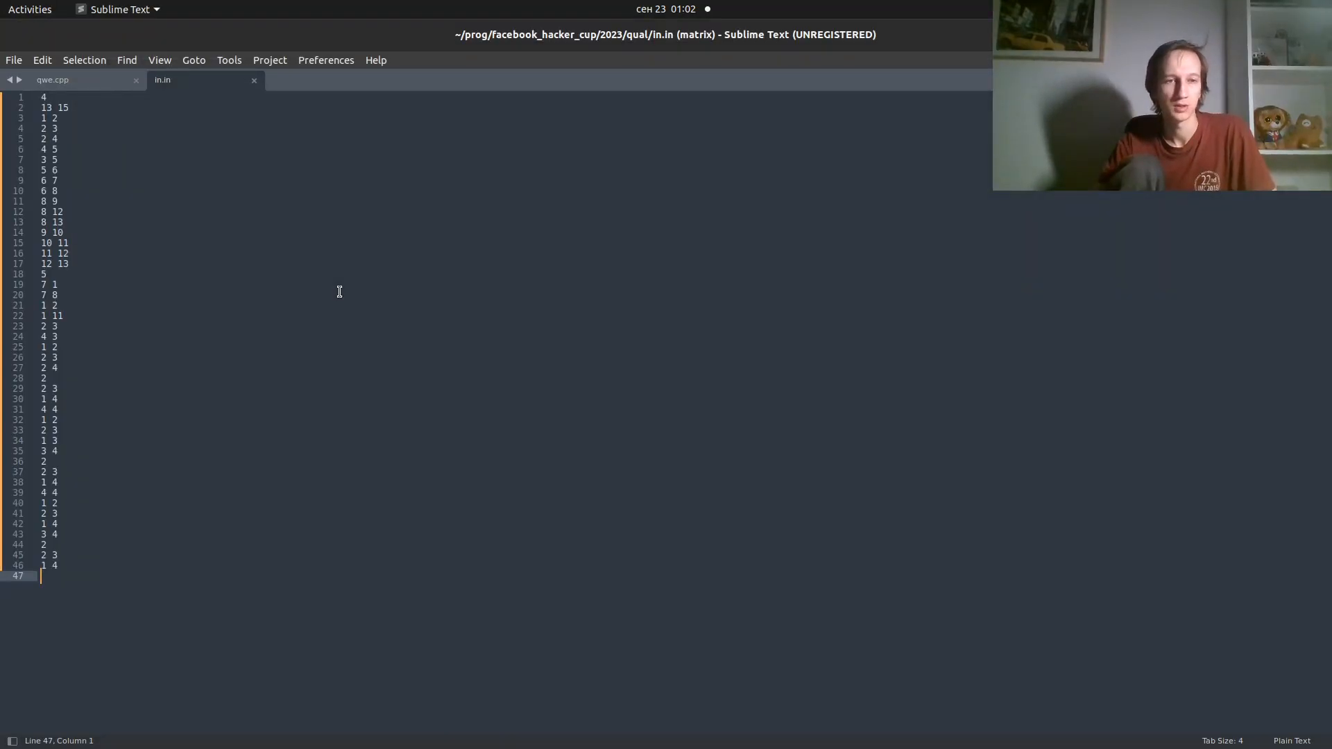
Add freopen("in.in", "r", stdin) at the top of main in qwe.cpp
left_click(51, 79)
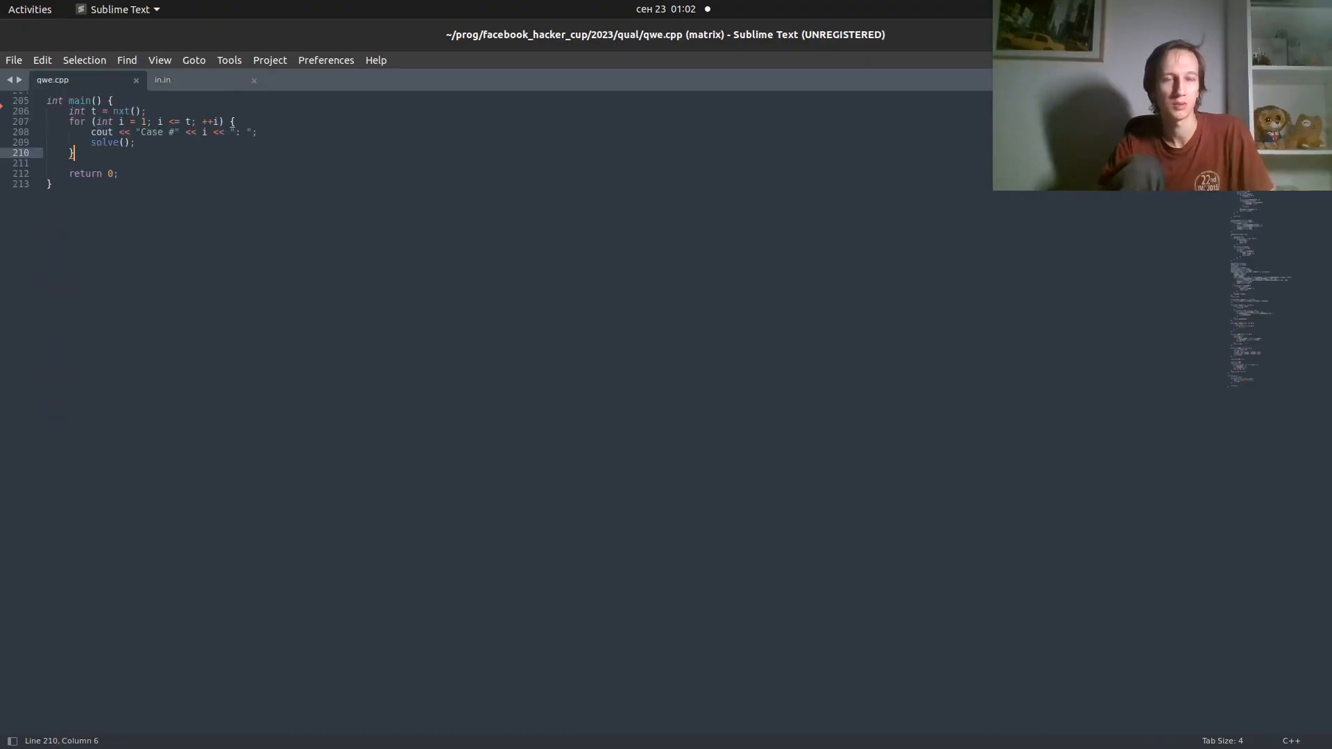
left_click(111, 100)
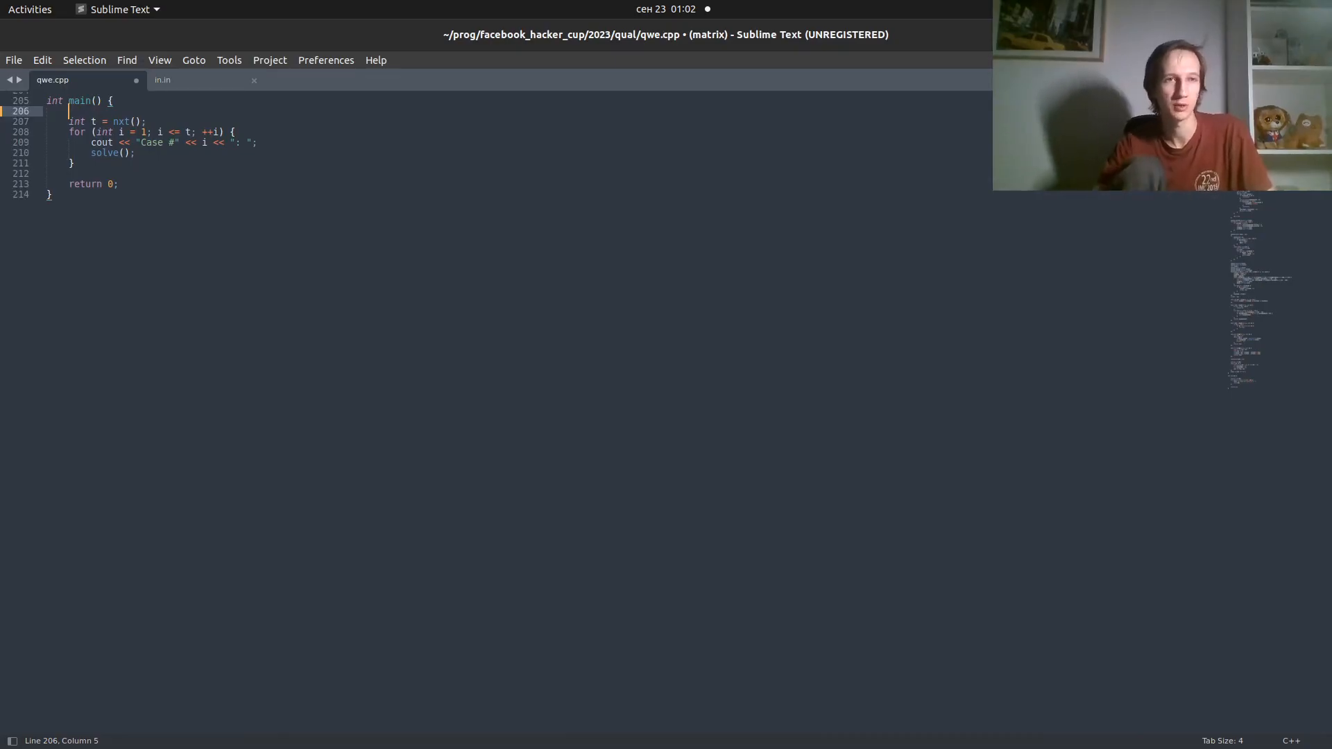
type("freopen(\"input")
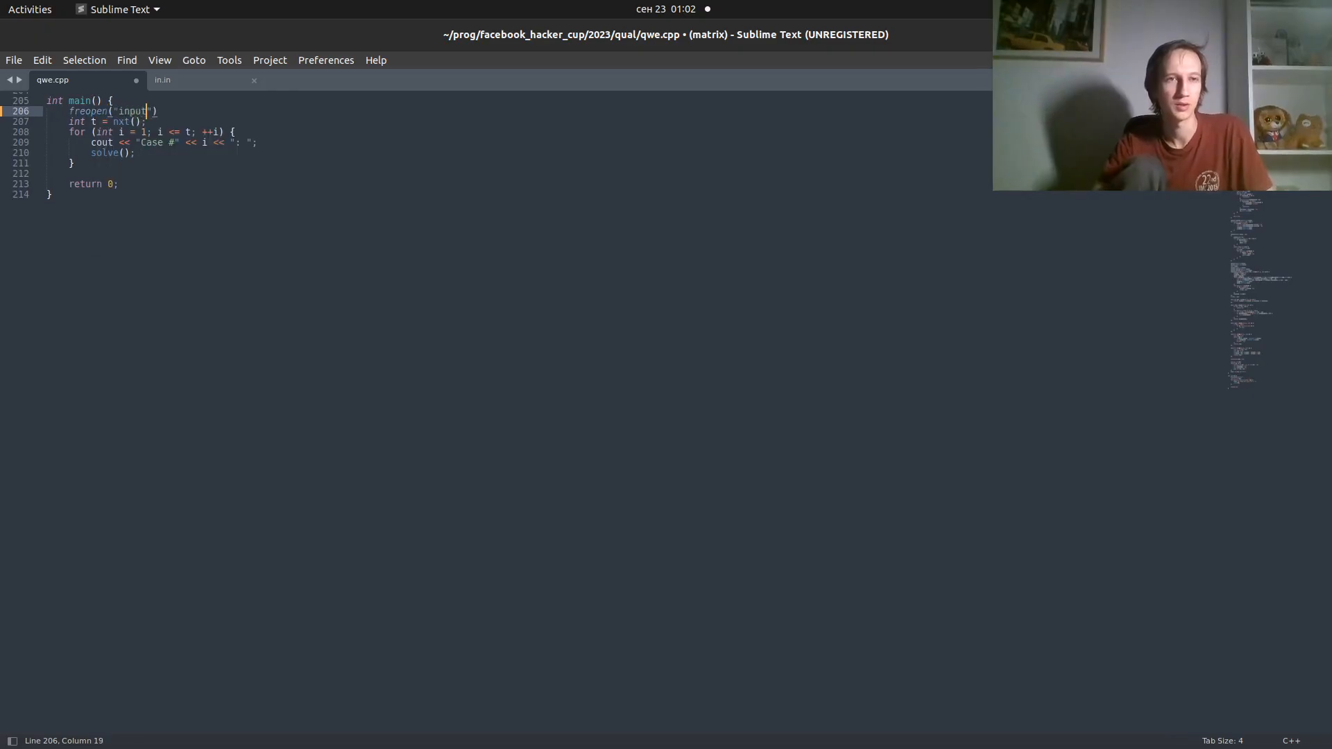
type("in.in")
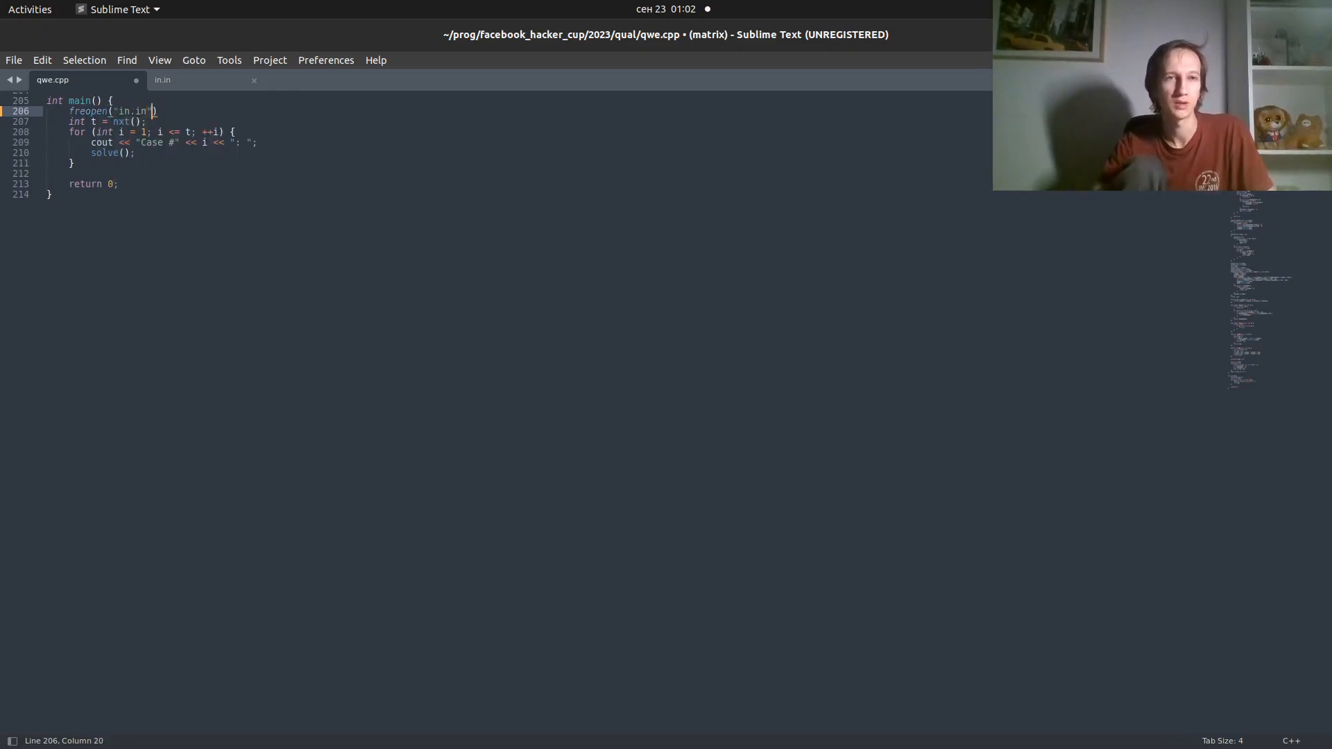
type(", \"r\"")
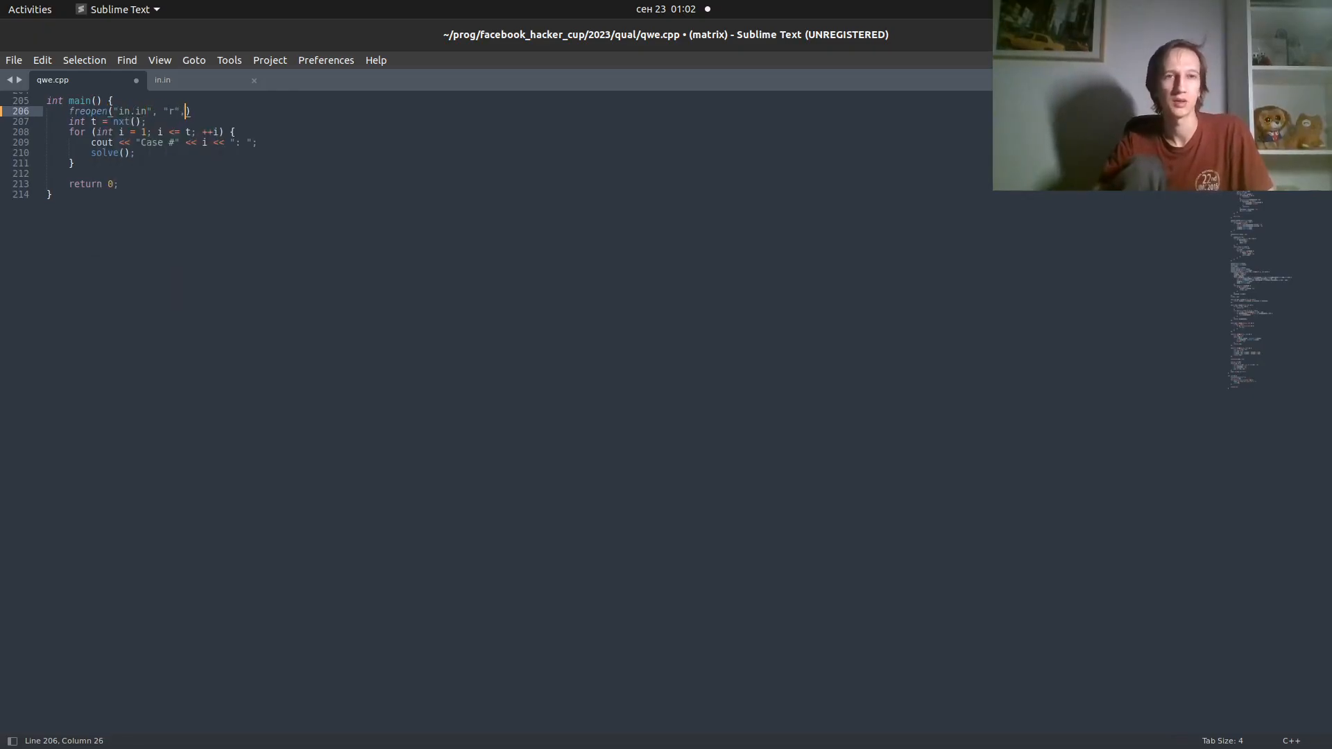
type(",")
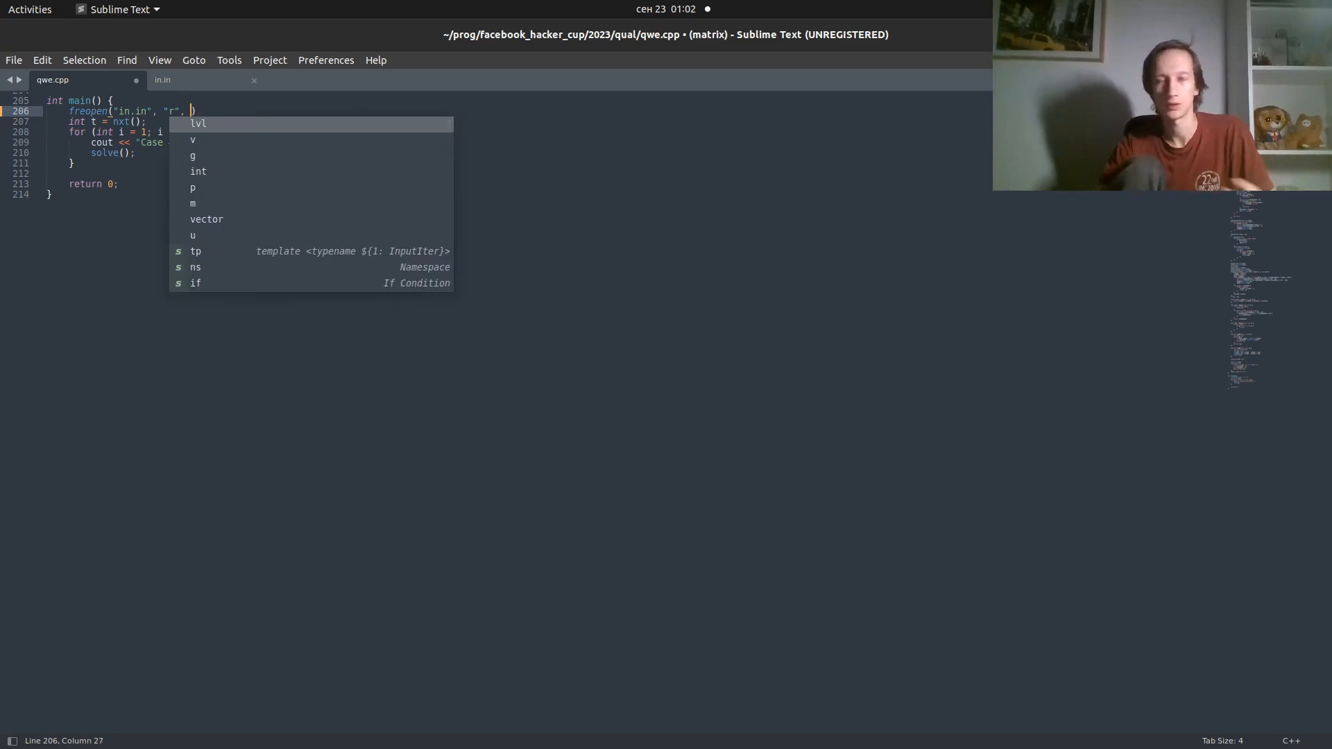
type("stdin")
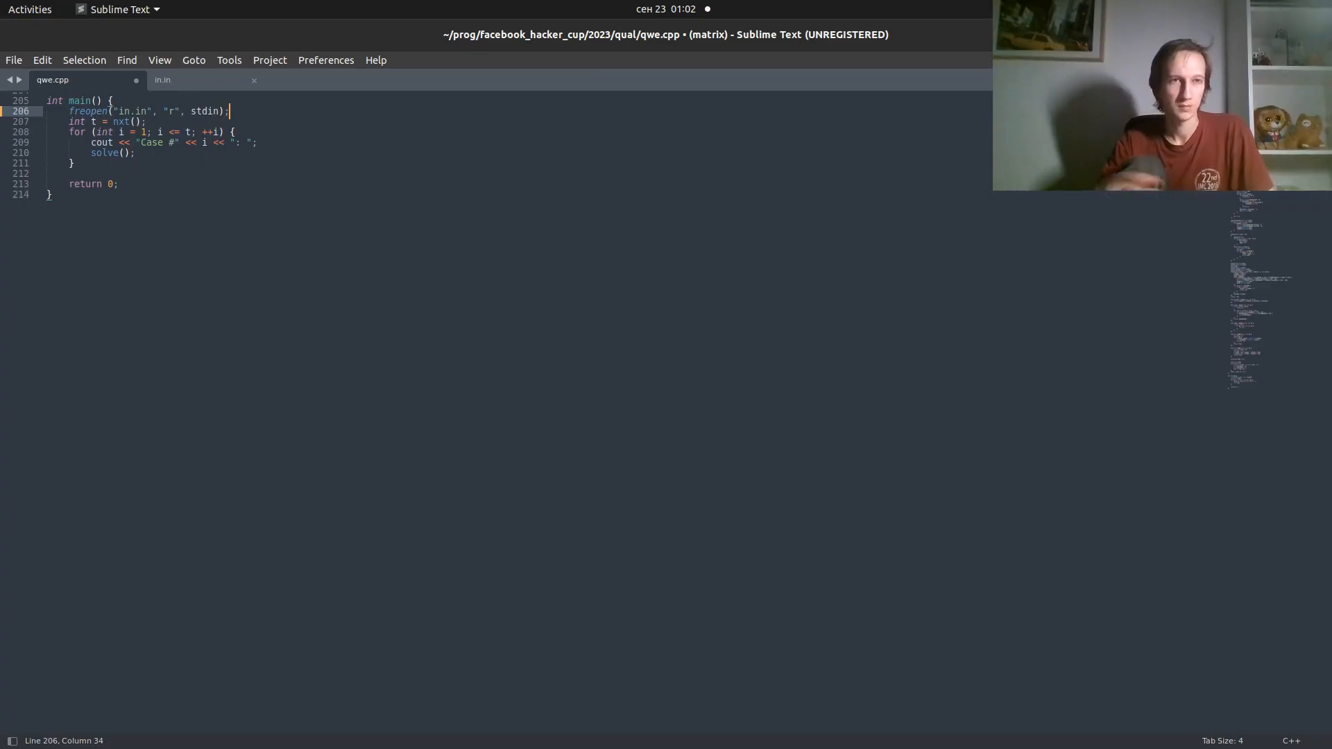
Duplicate it into freopen("out.out", "w", stdout) and save qwe.cpp
key("ctrl+shift+d")
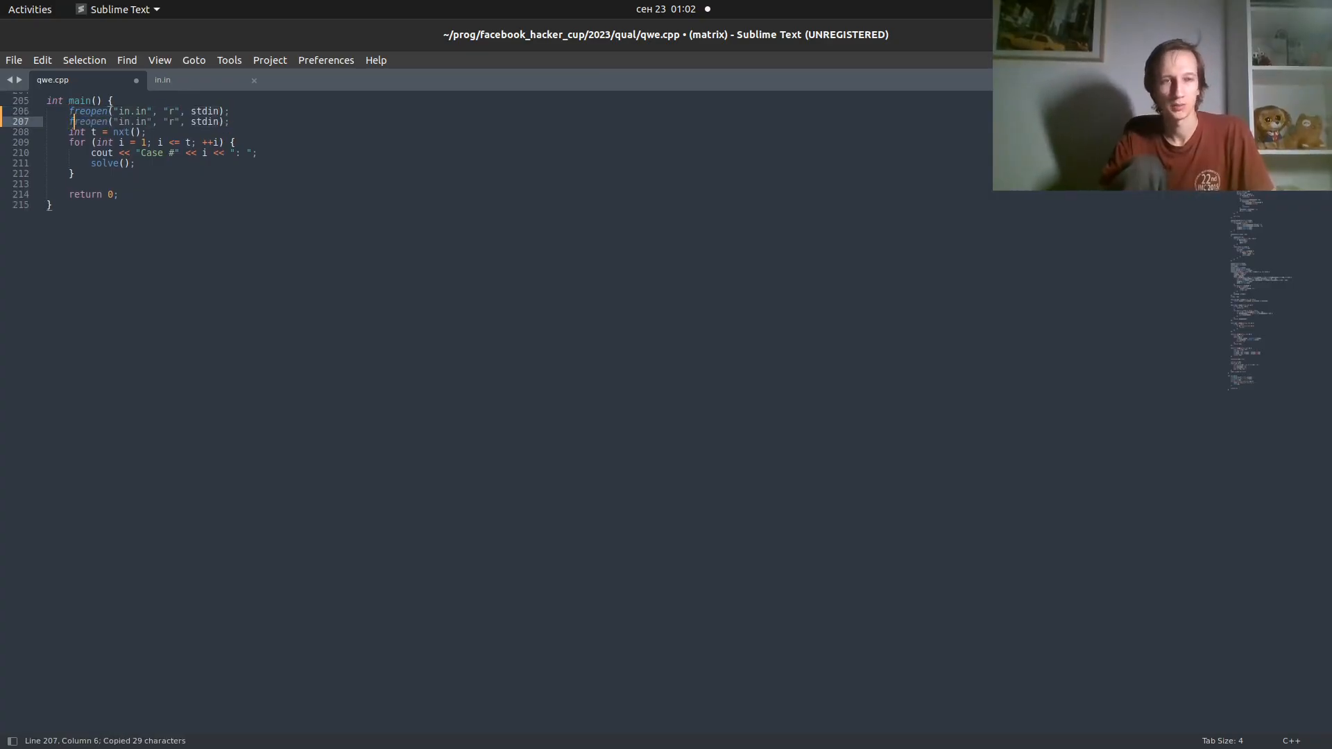
type("ou")
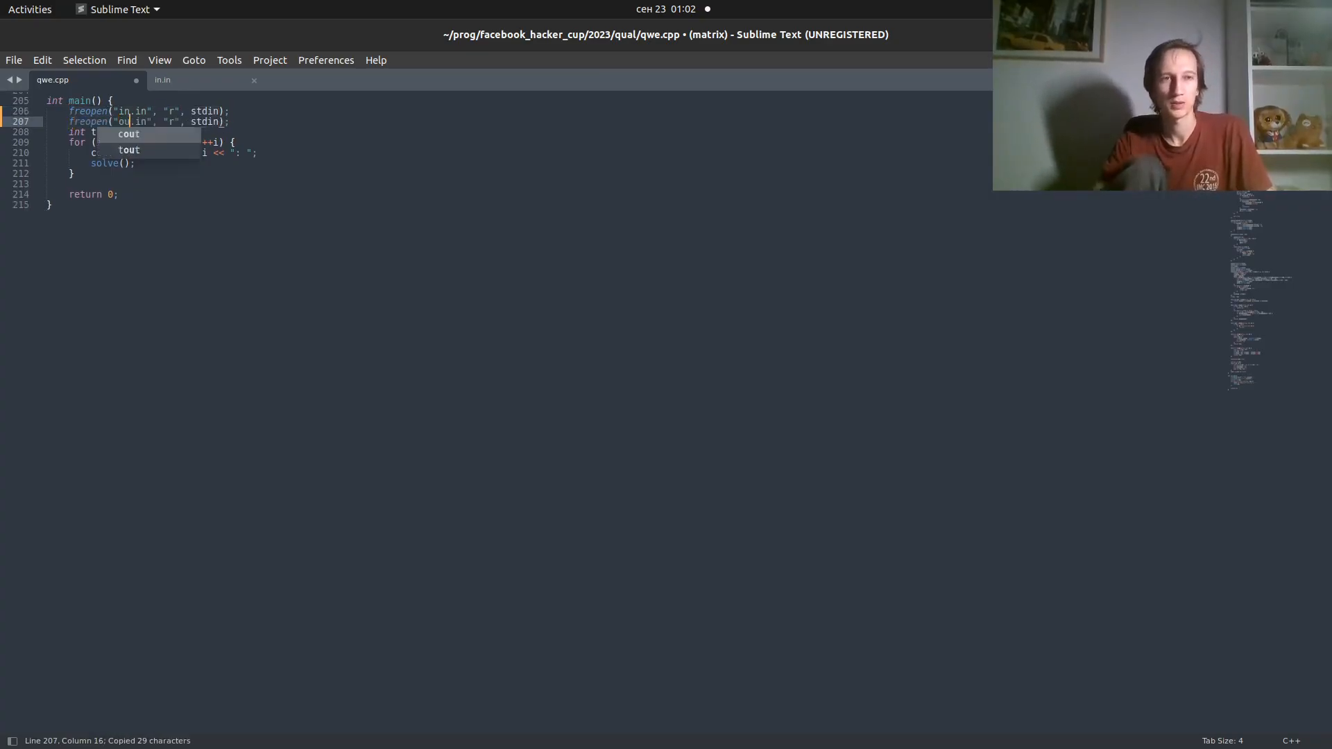
type("out.out")
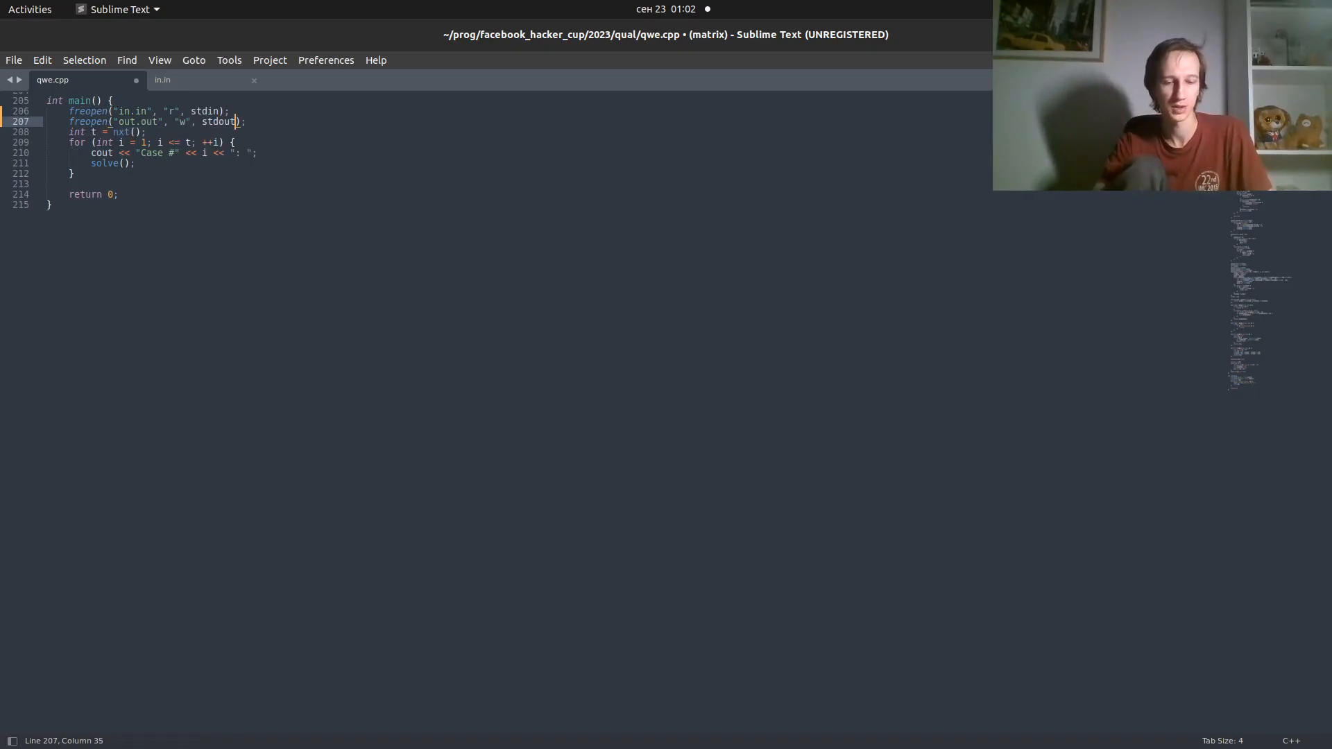
key("ctrl+s")
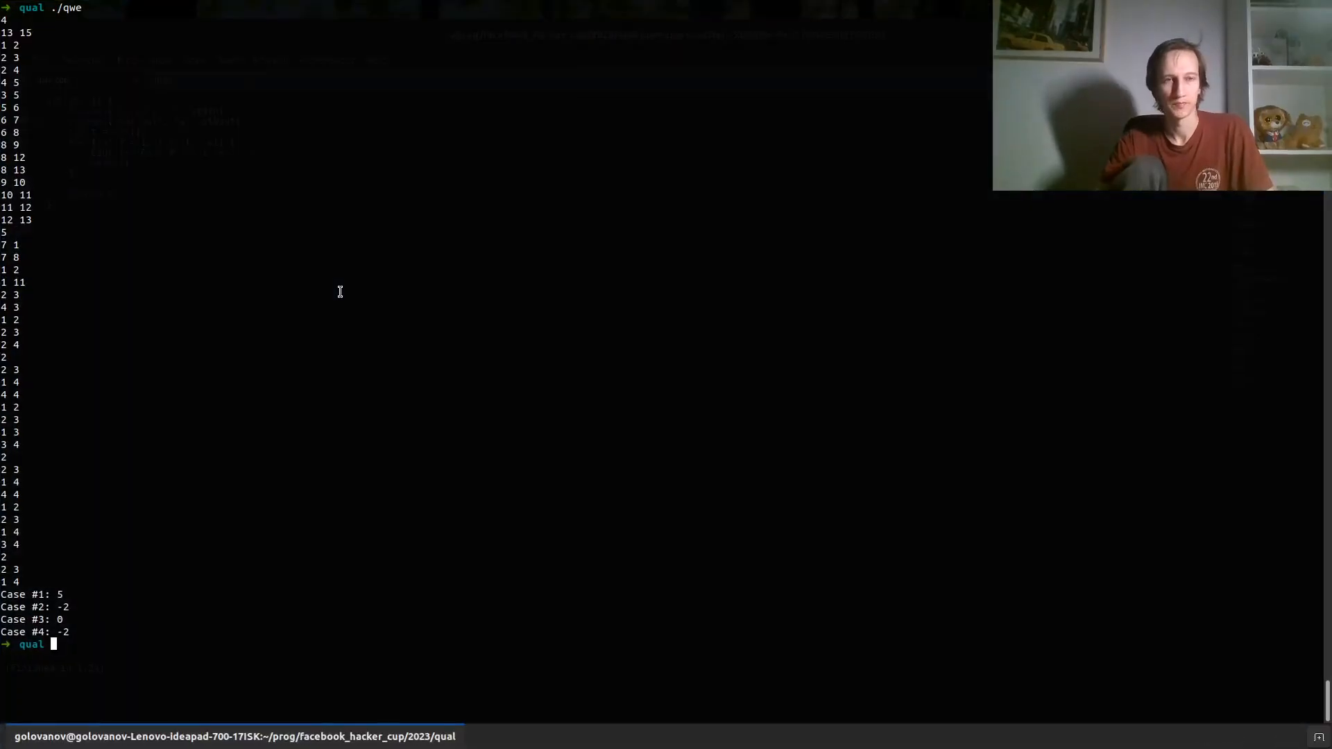
Check out.out with cat and run ./qwe < in.in on the sample cases
type("cat out.")
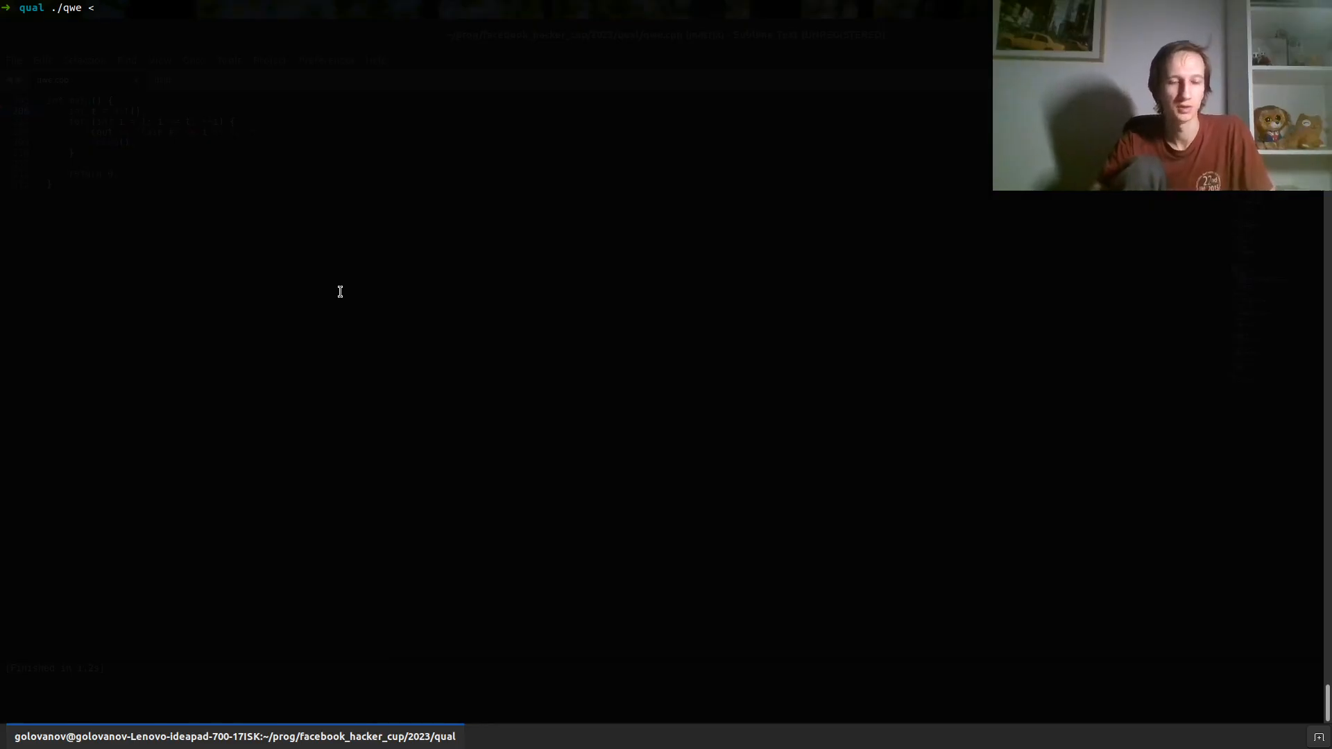
type("in.in")
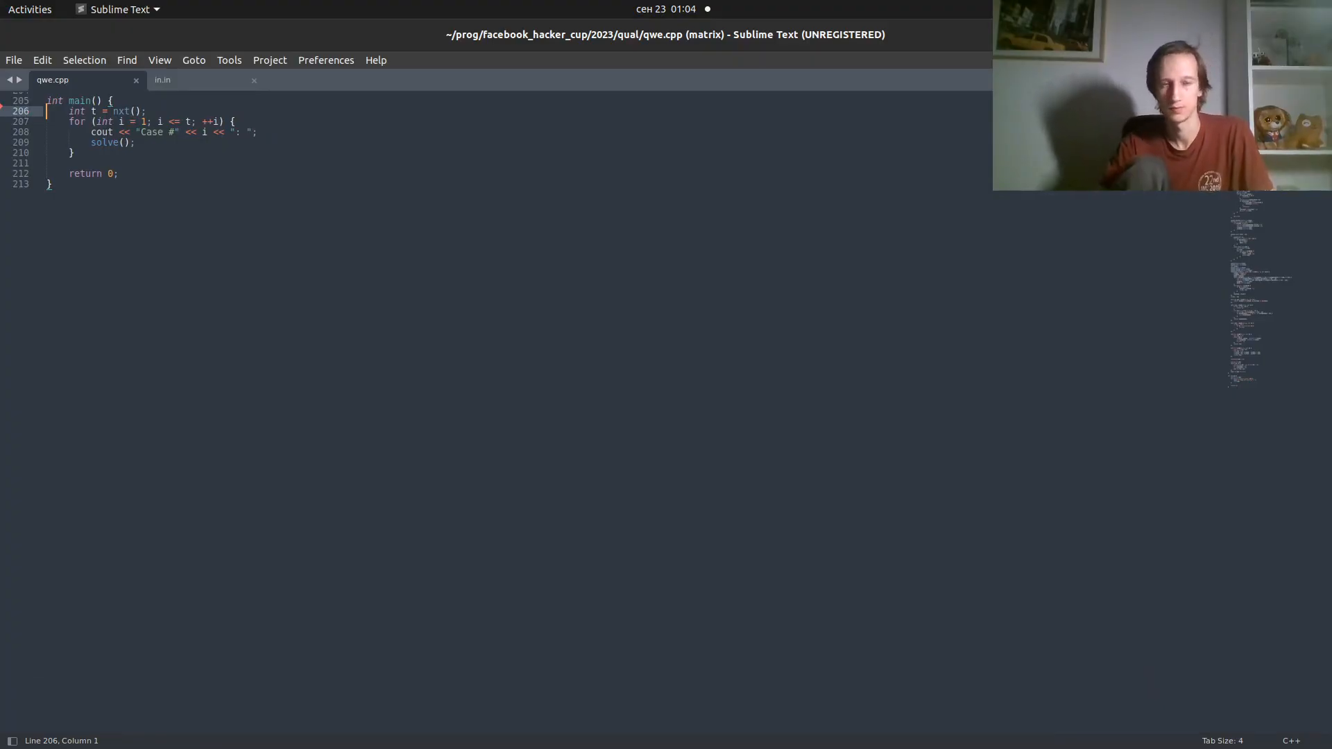
Look over the sample input in in.in, then return to qwe.cpp
left_click(161, 79)
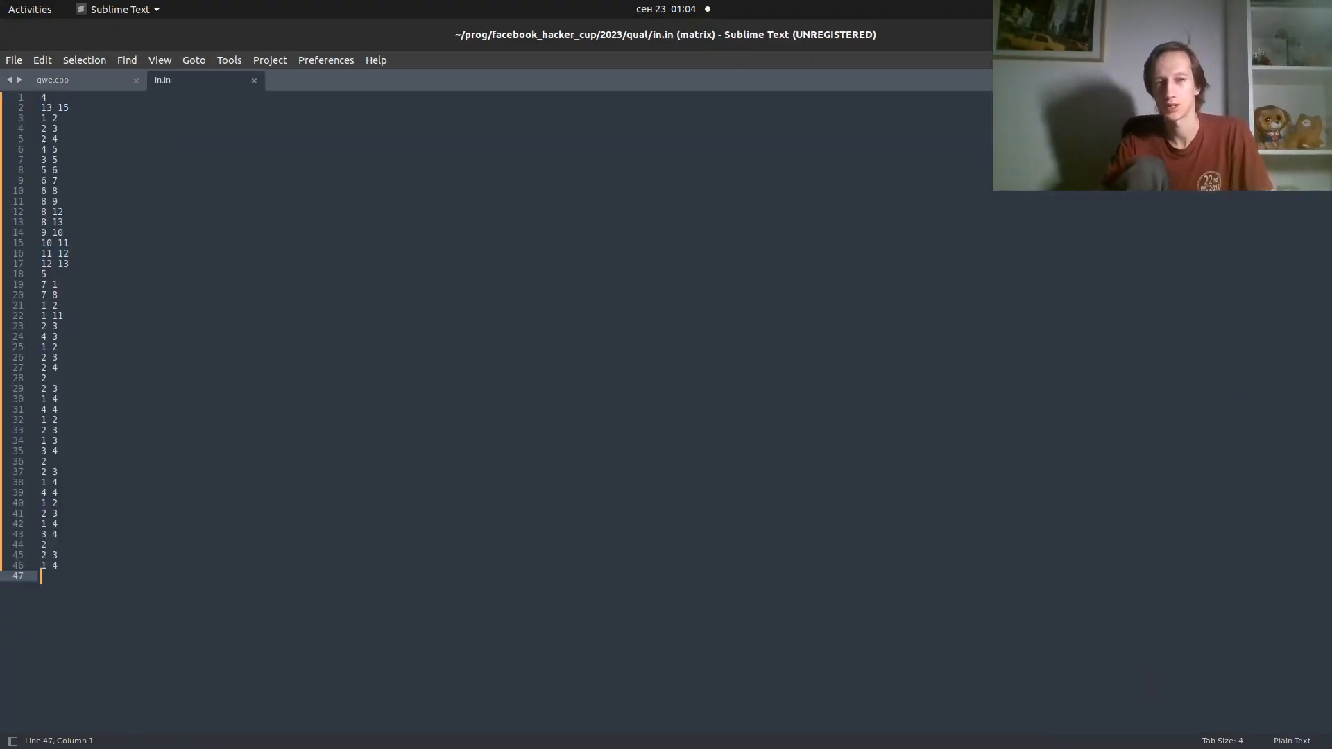
left_click(51, 79)
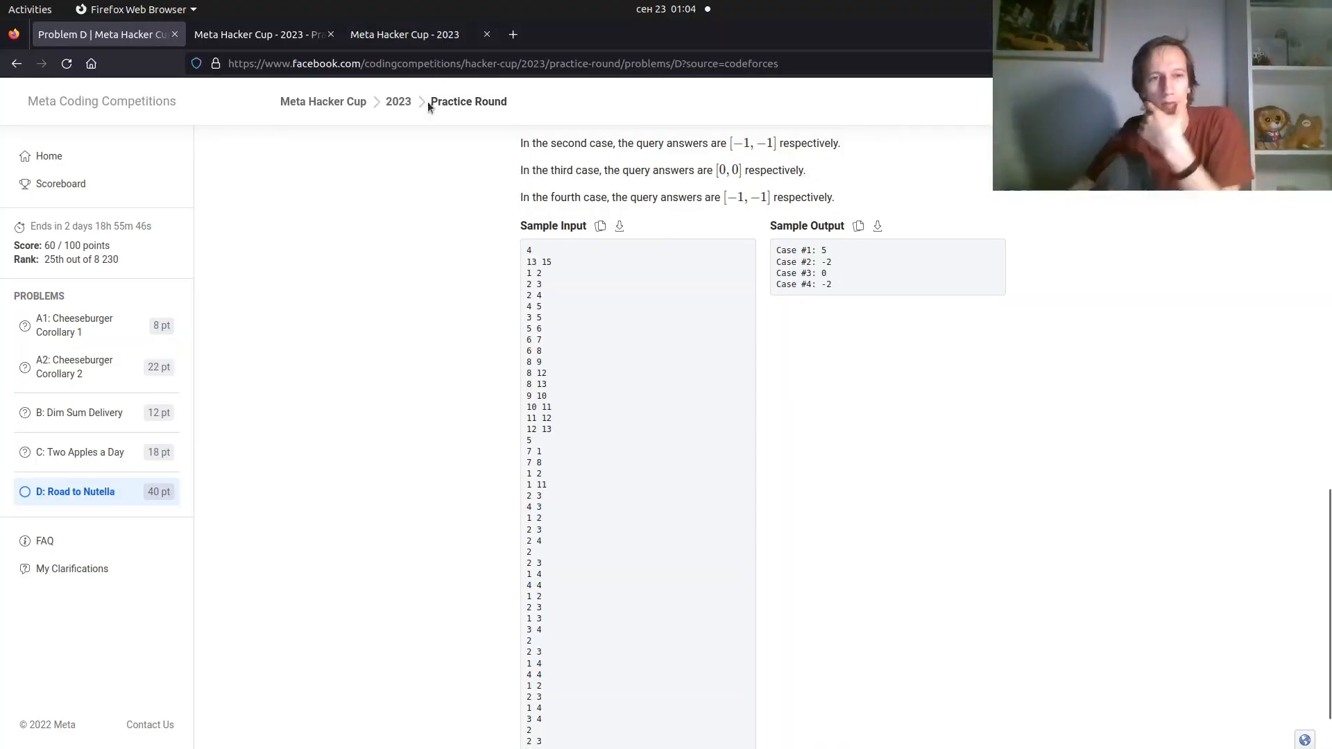
Start Validate Solution & Submit for Road to Nutella and download its validation input
scroll("down", 3)
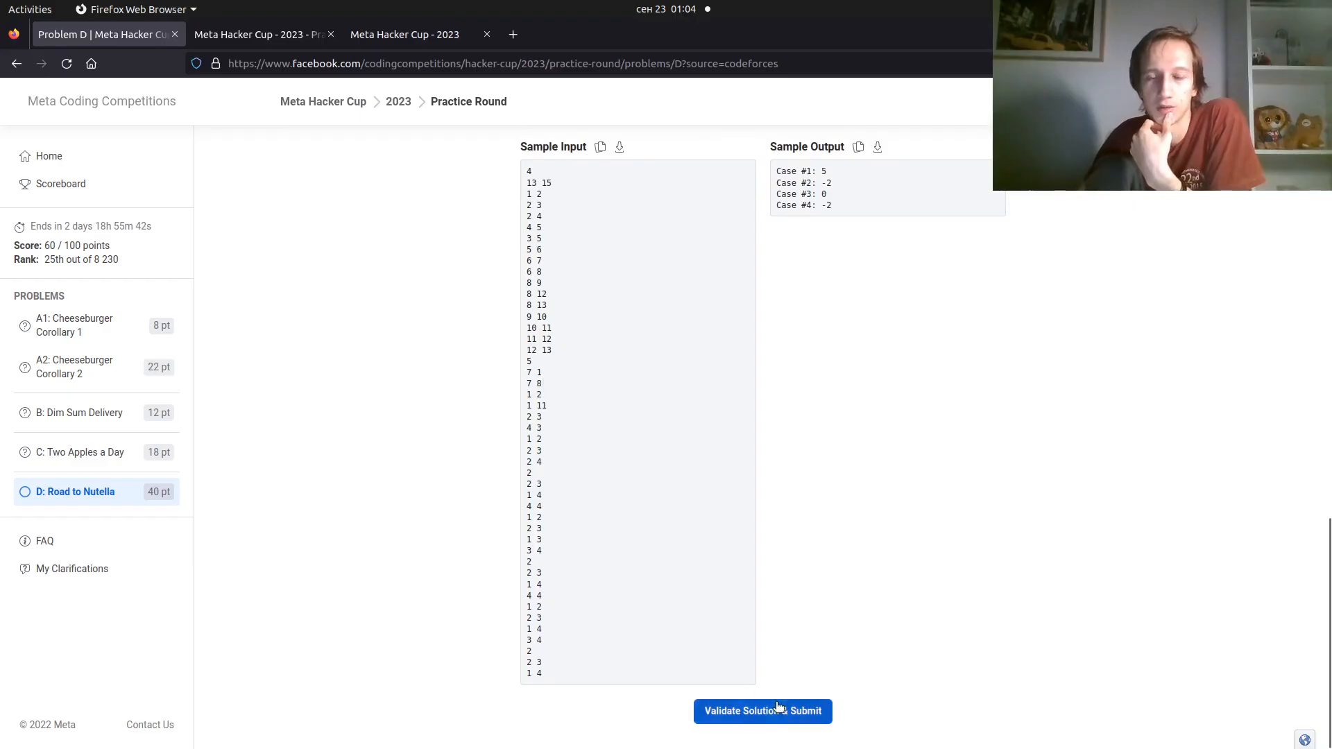
left_click(762, 711)
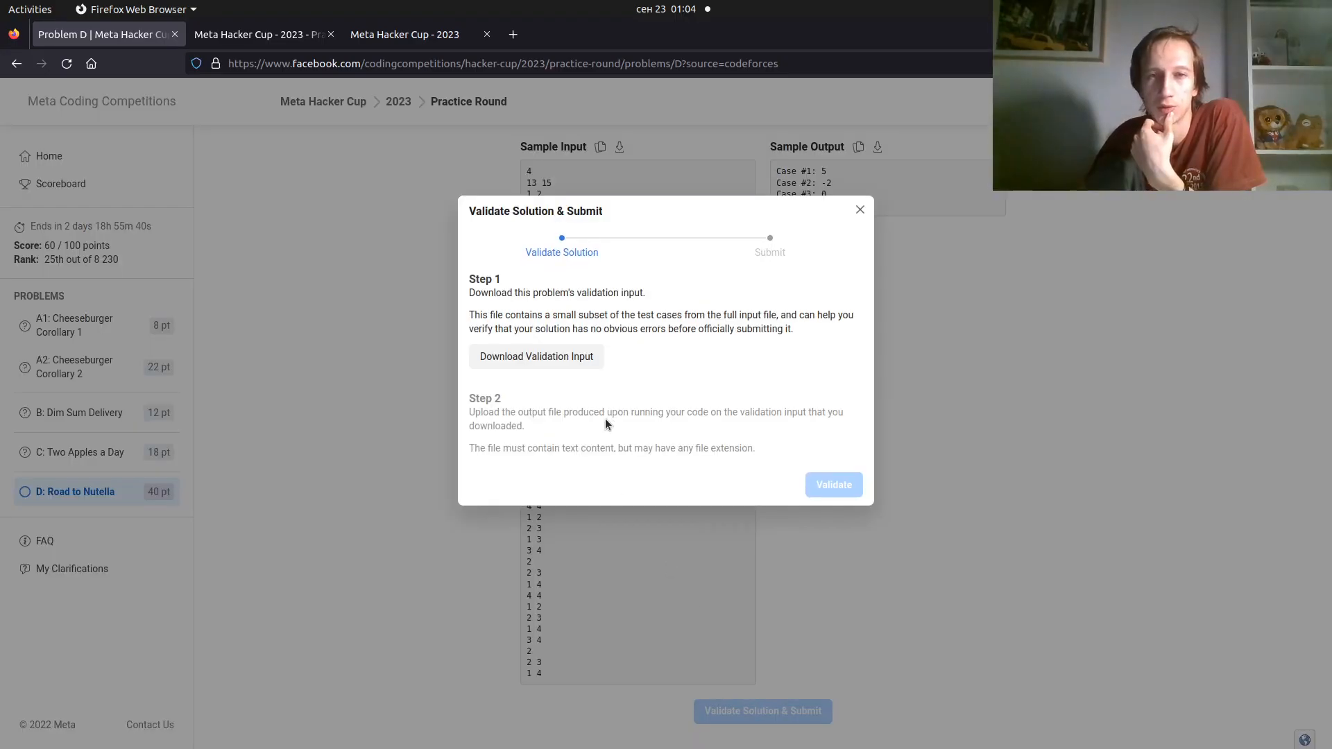
mouse_move(620, 403)
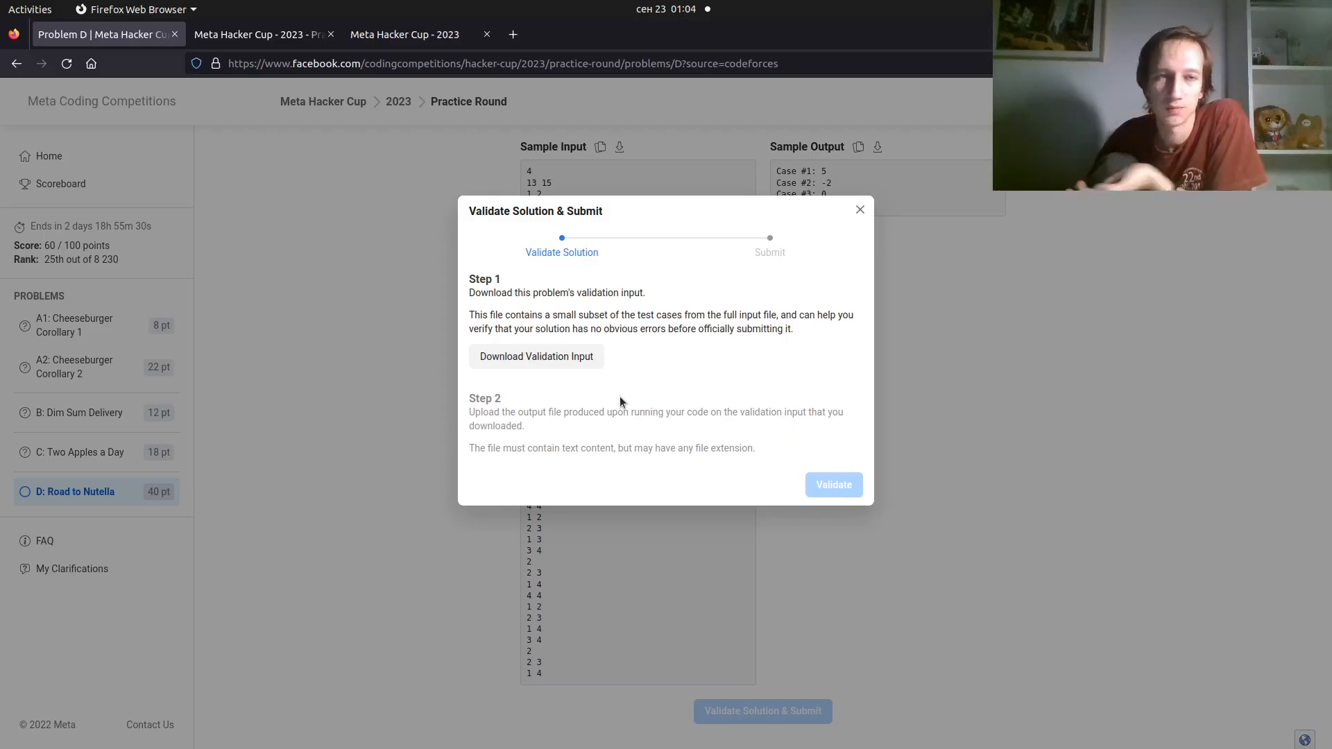
mouse_move(621, 401)
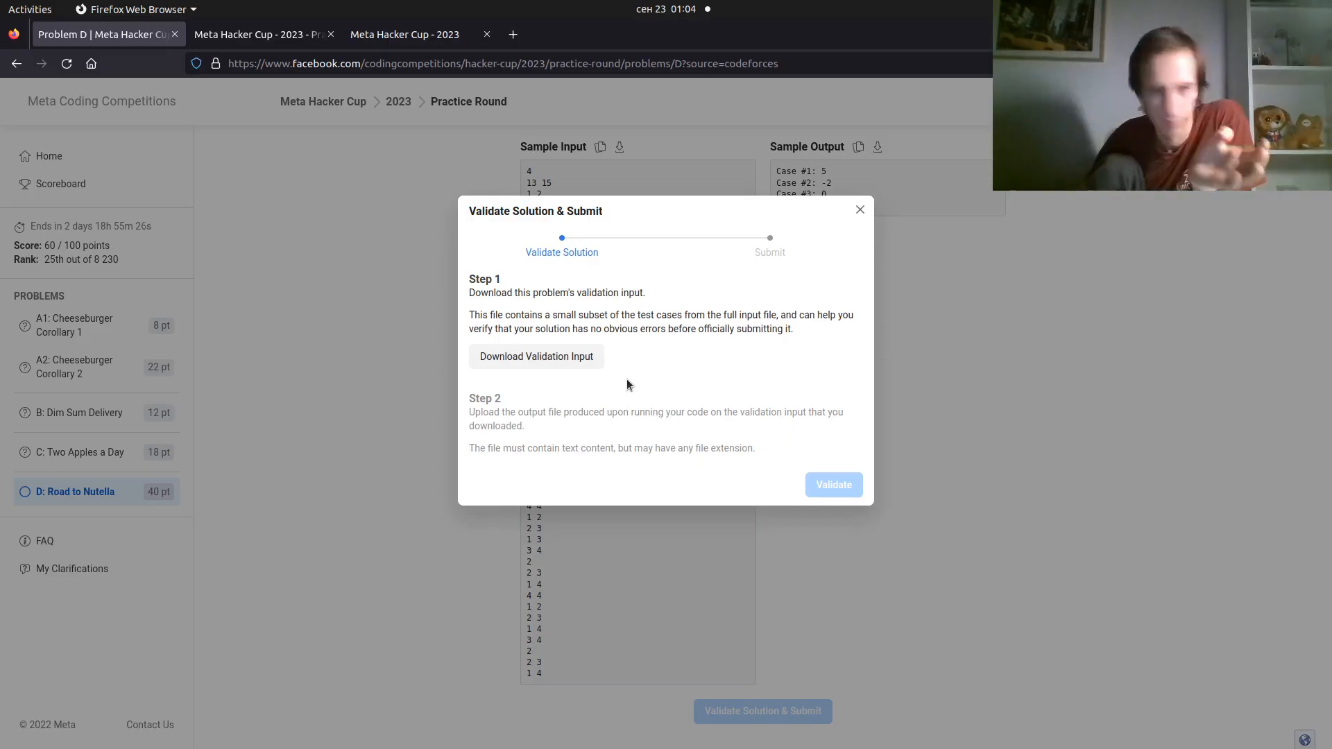
mouse_move(576, 392)
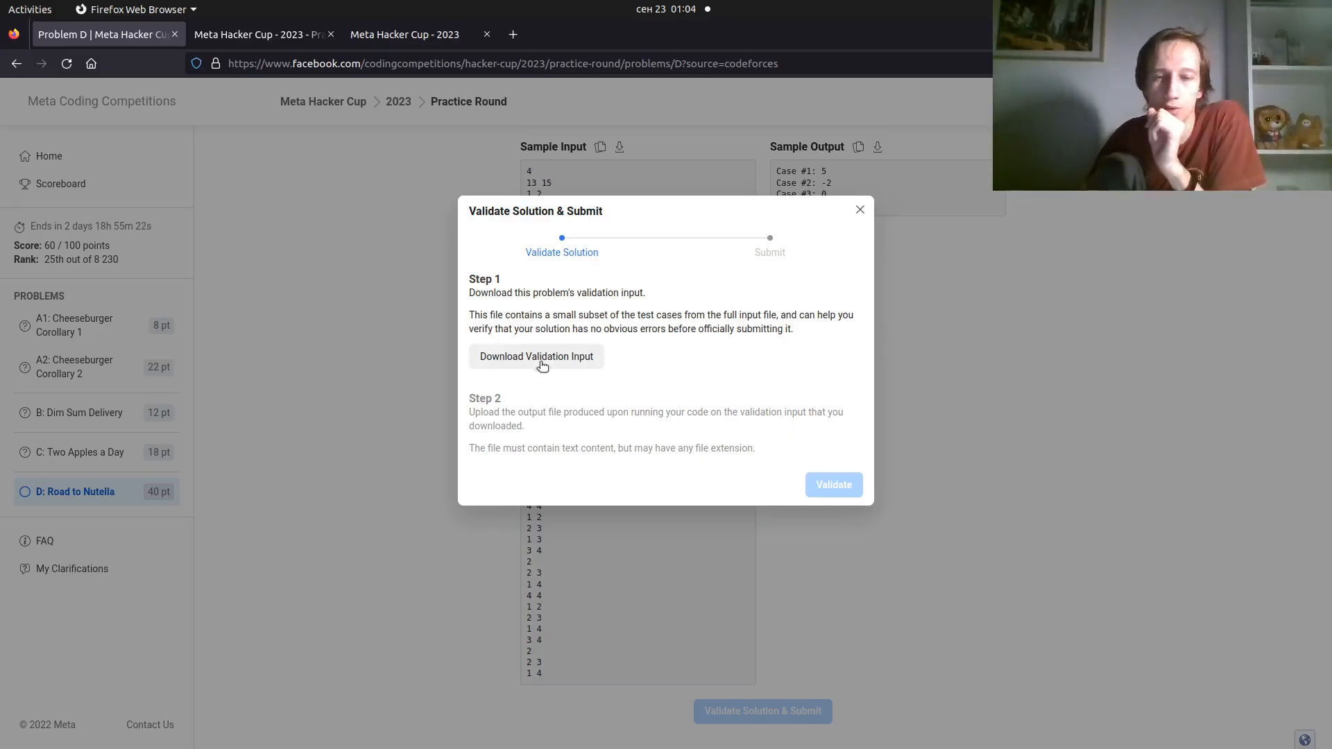
left_click(536, 356)
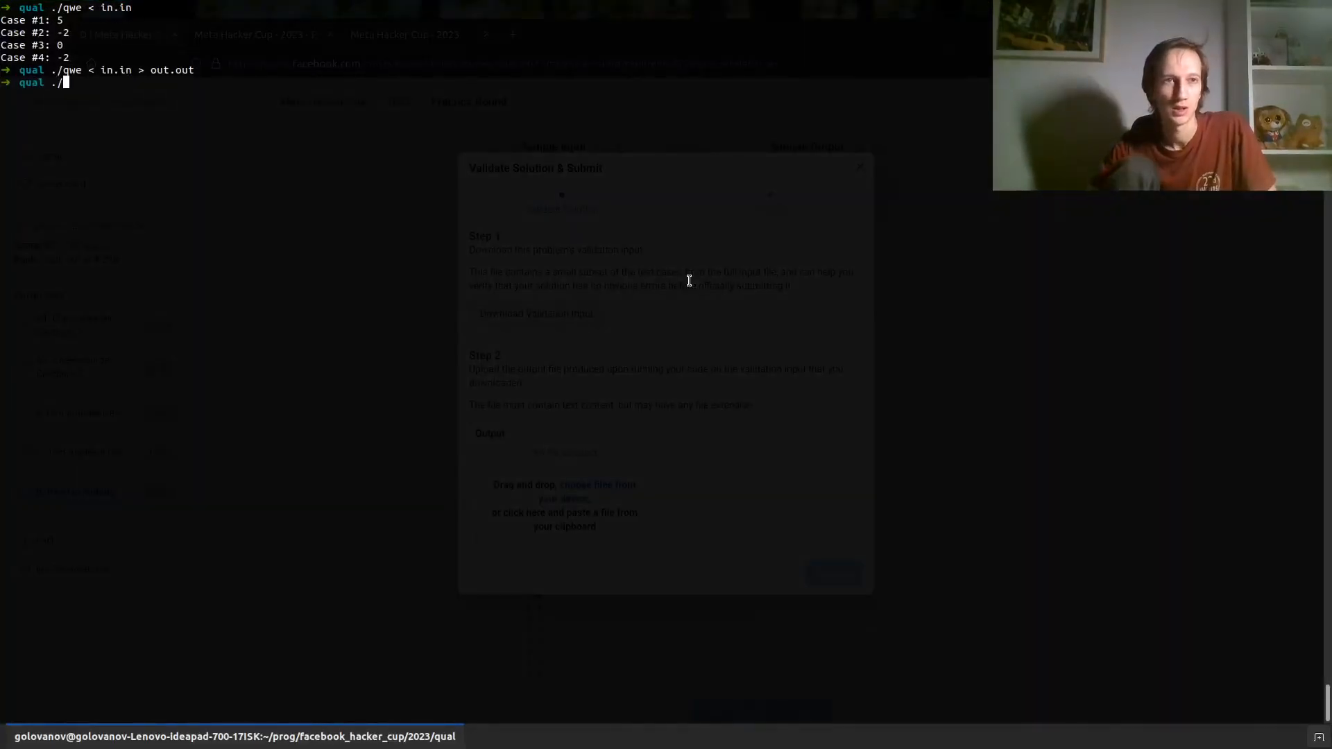
Run move_input_here.sh for road_to_nutella_validation_input.txt and run ./qwe on it into out.out
type("move_input_here.sh")
type("./qwe < q")
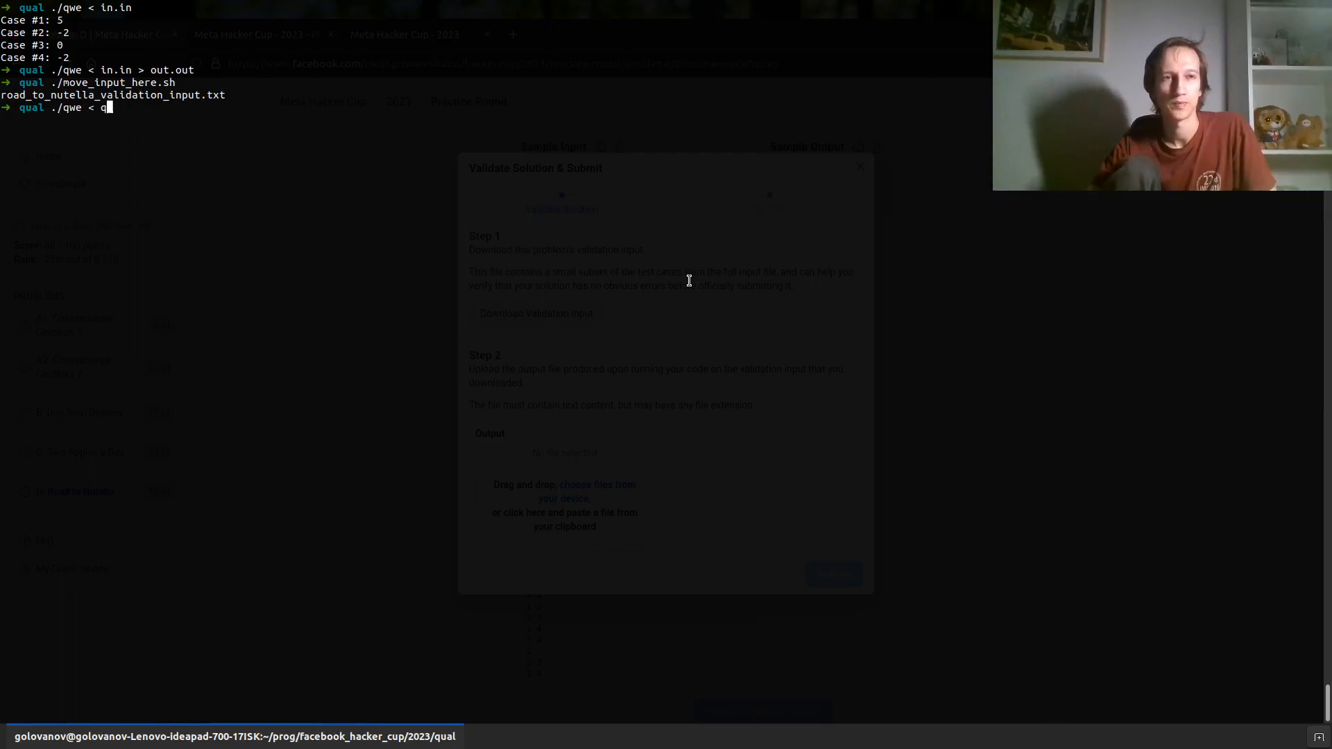
type(".in")
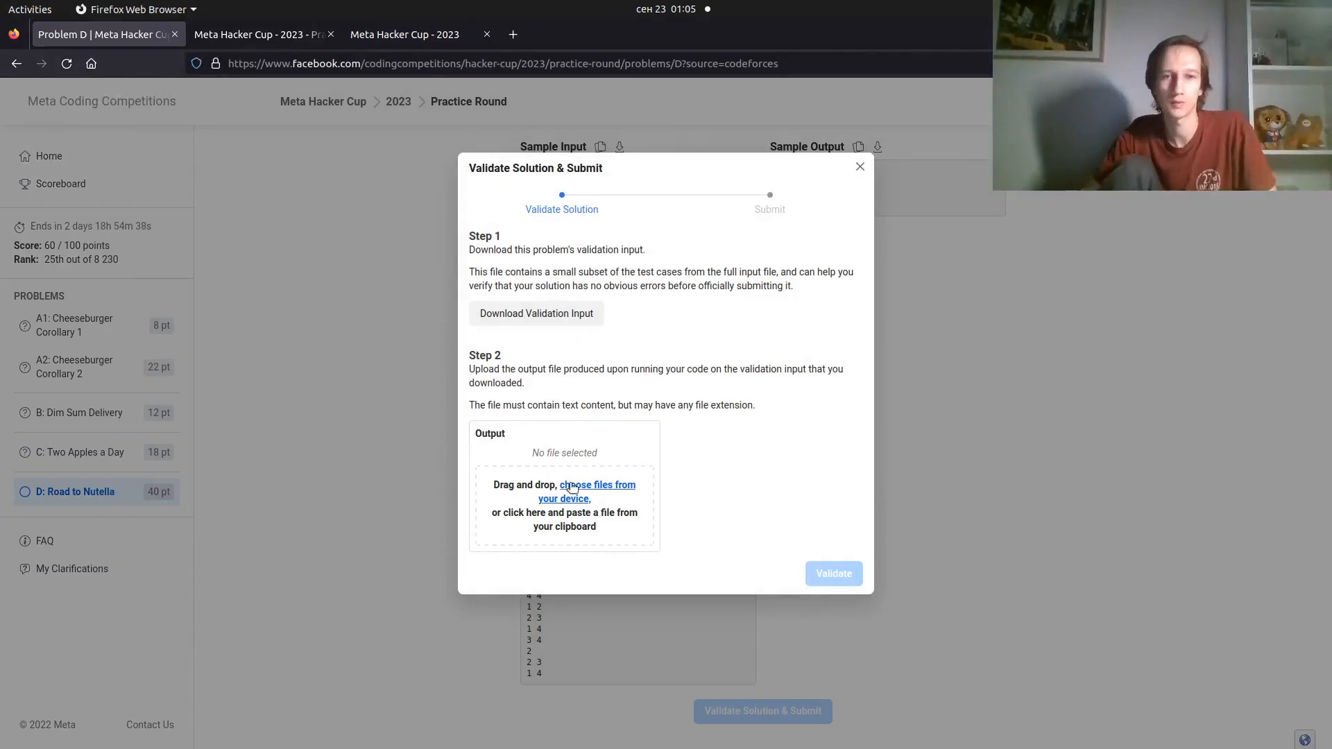
Attach out.out from the qual folder as Road to Nutella's validation output
left_click(565, 491)
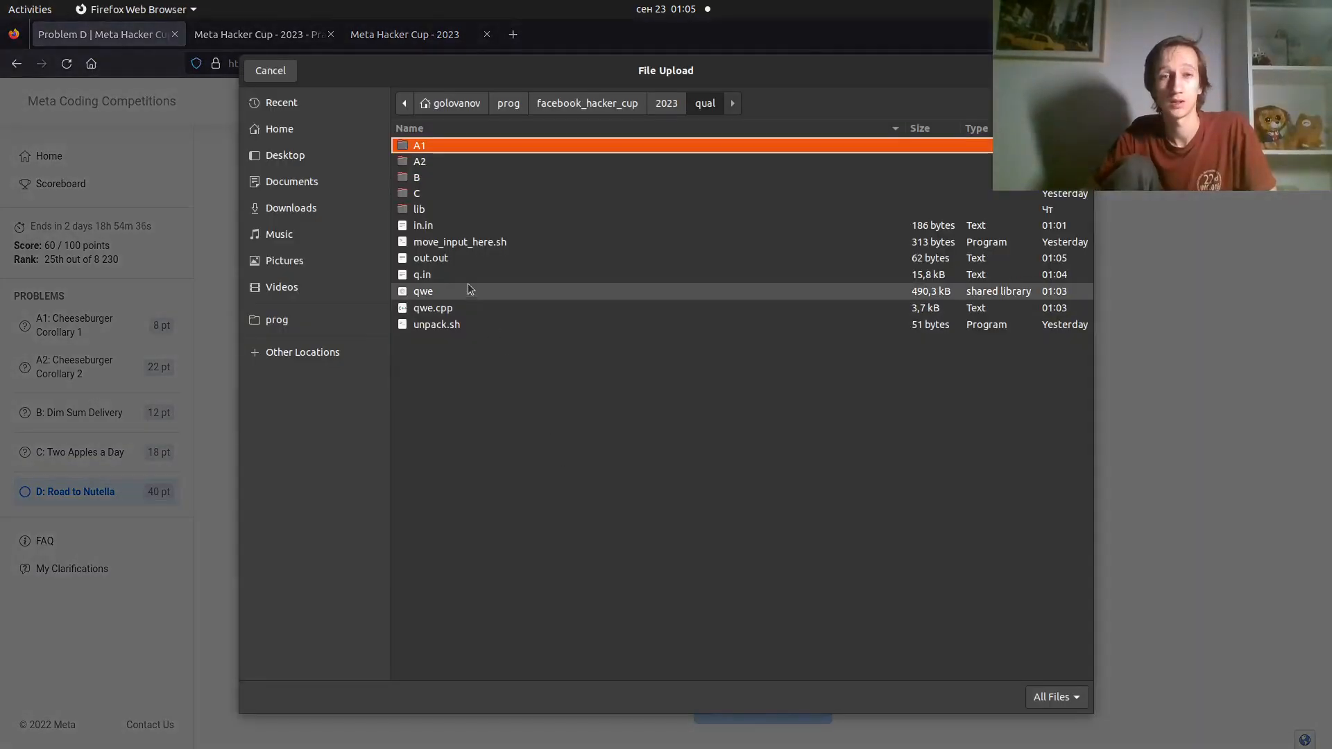
left_click(430, 258)
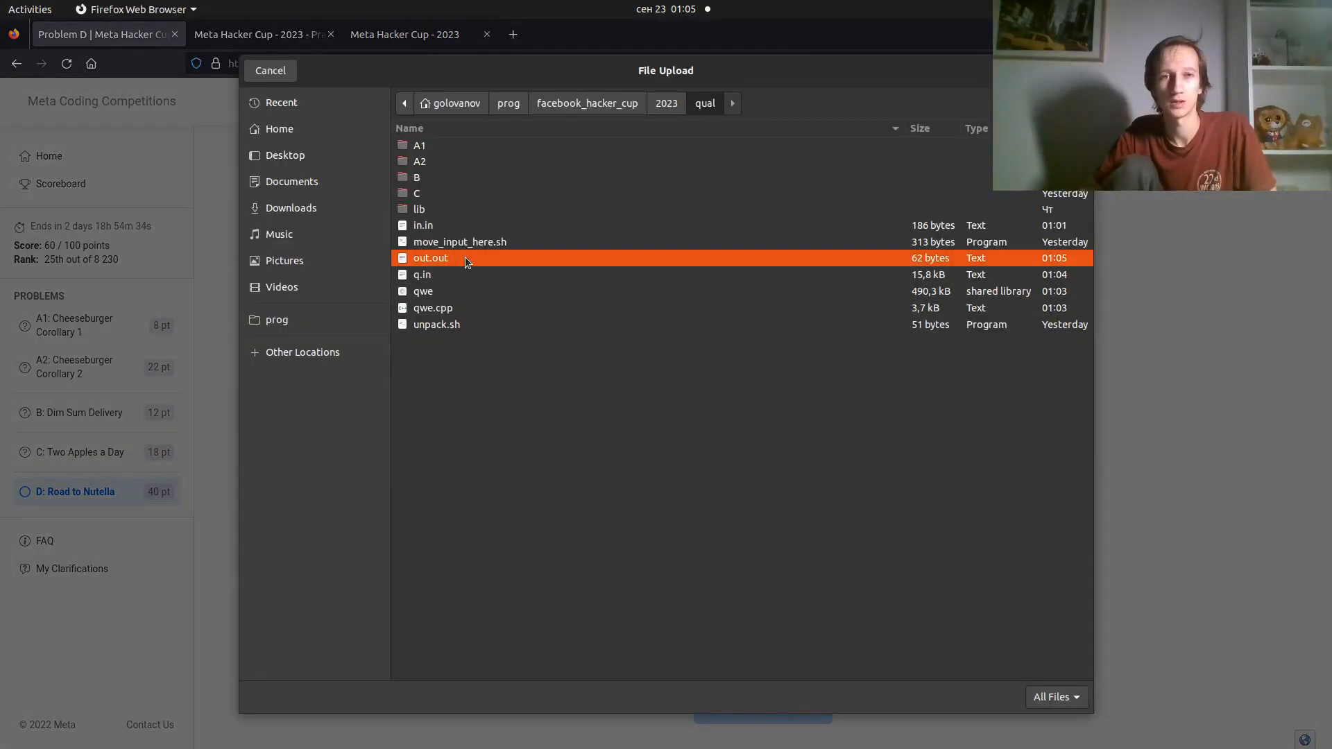
double_click(430, 258)
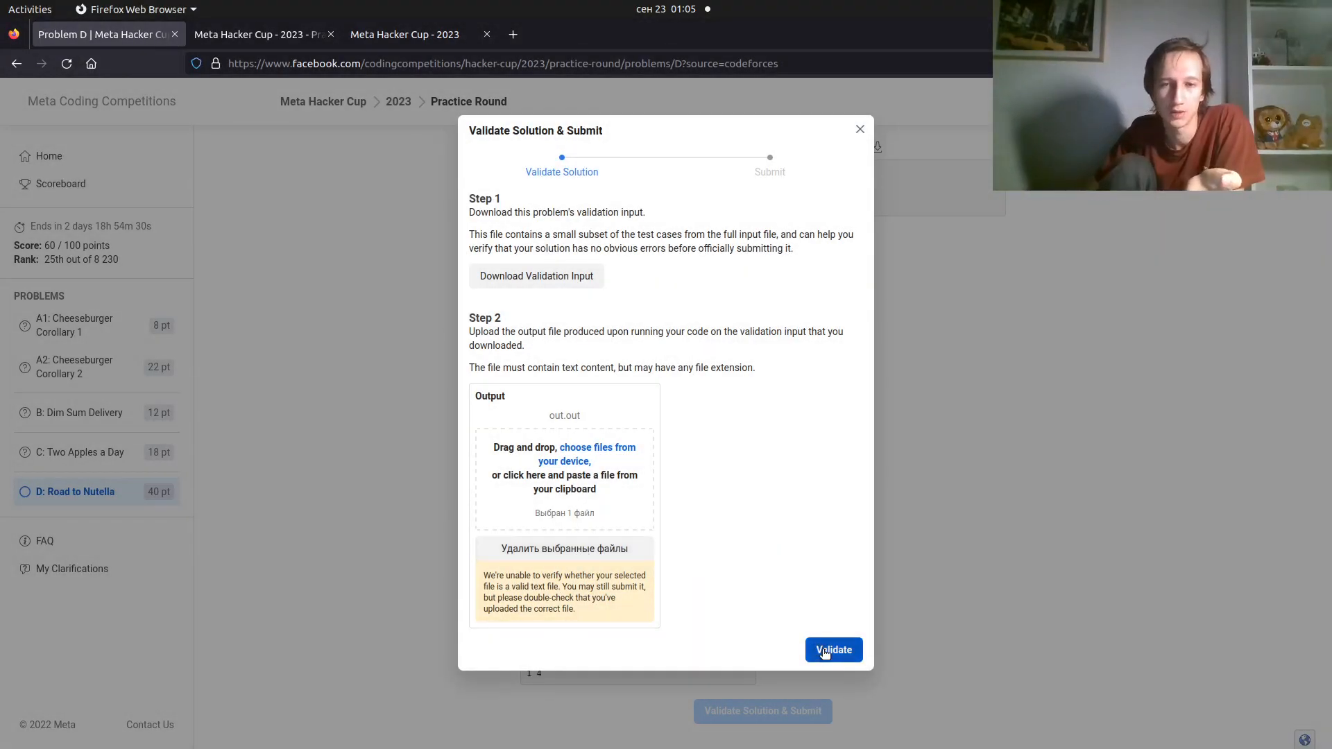
Validate the attached output and download the password-protected full input
left_click(832, 649)
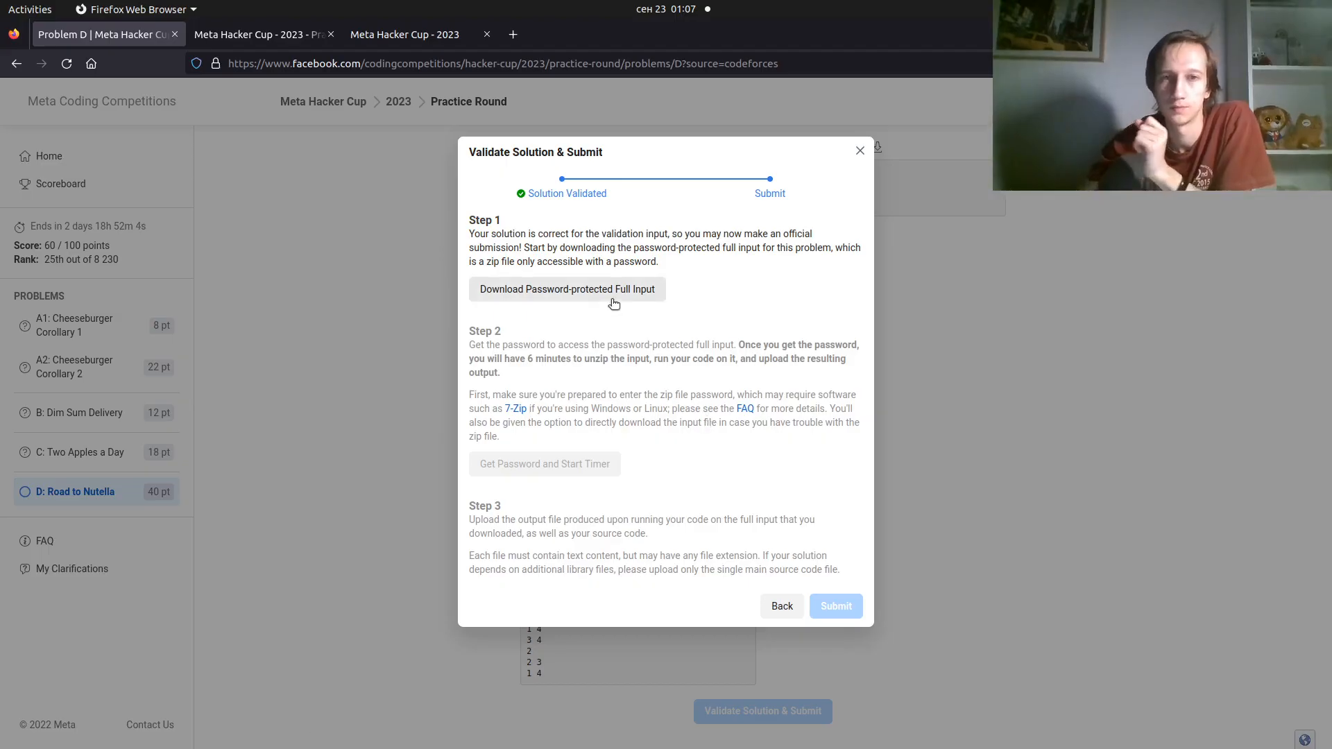
left_click(566, 288)
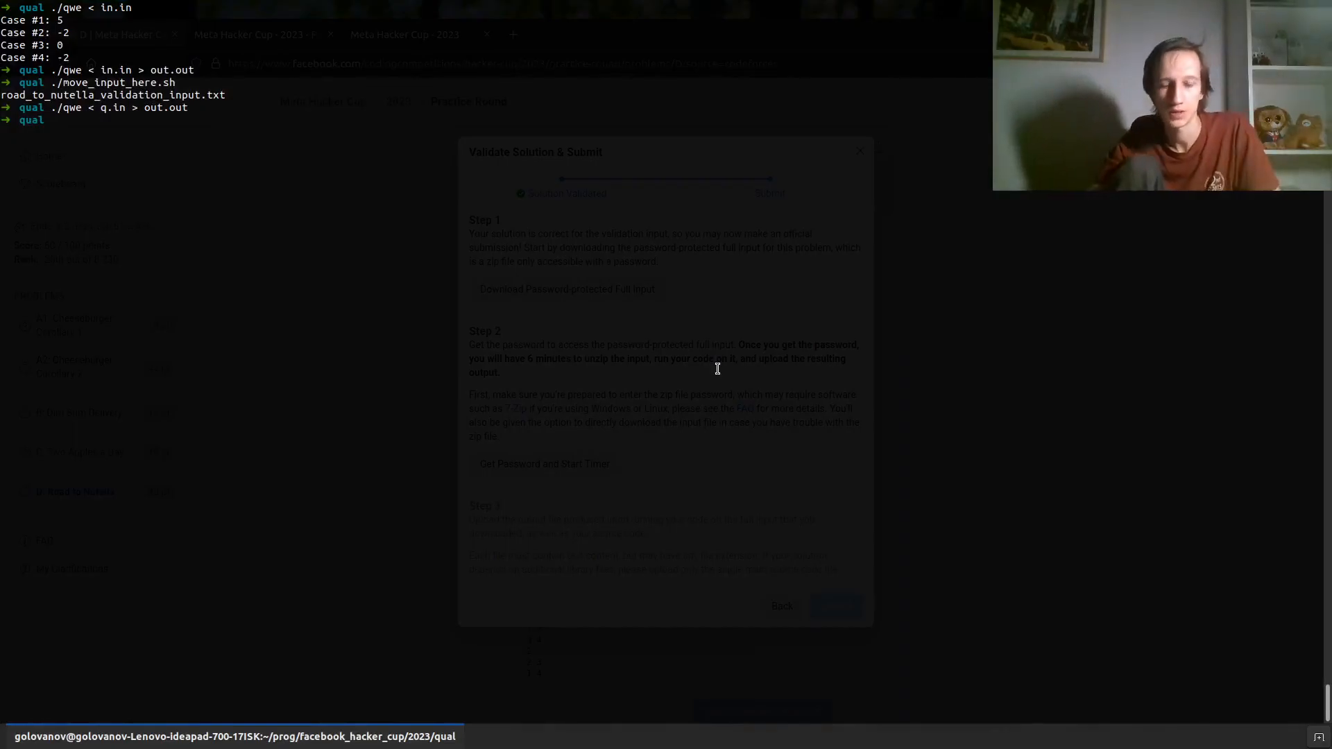
Start the ./move_input_here.sh command after running the solution on q.in
type("./m")
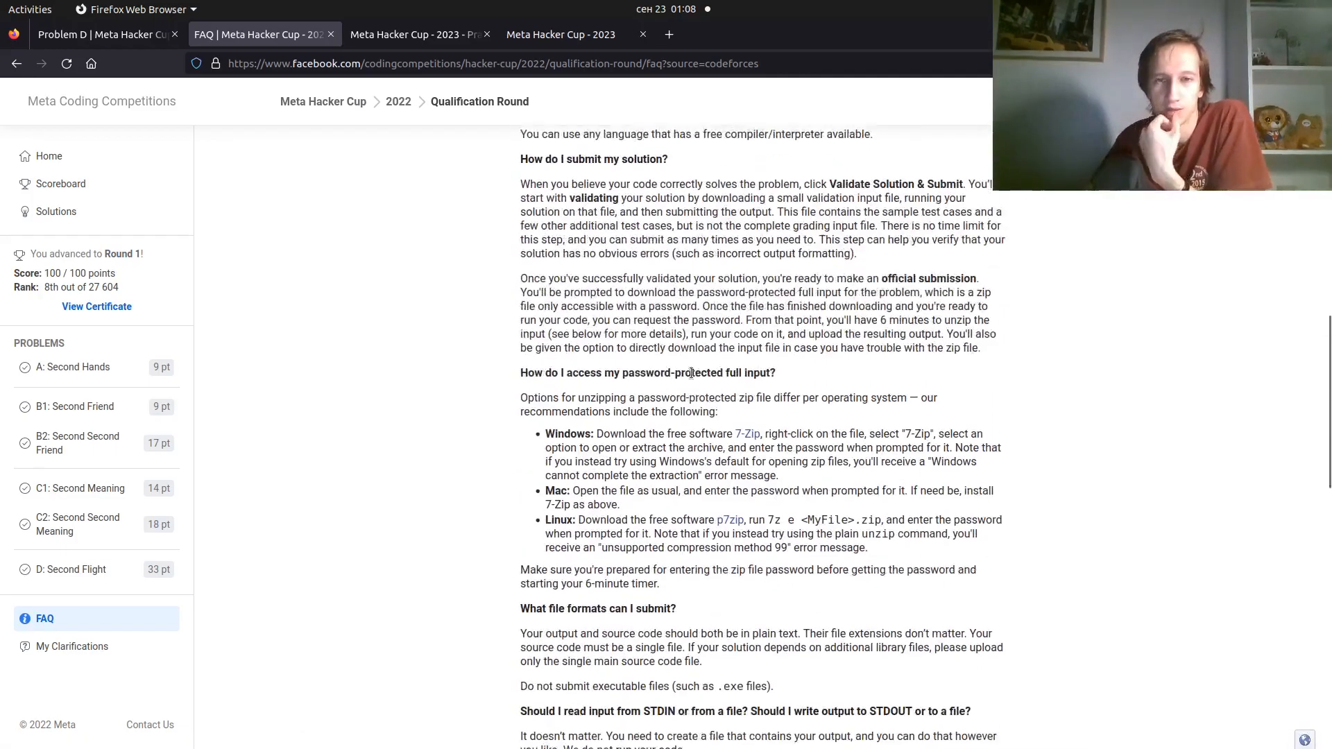
scroll("down", 3)
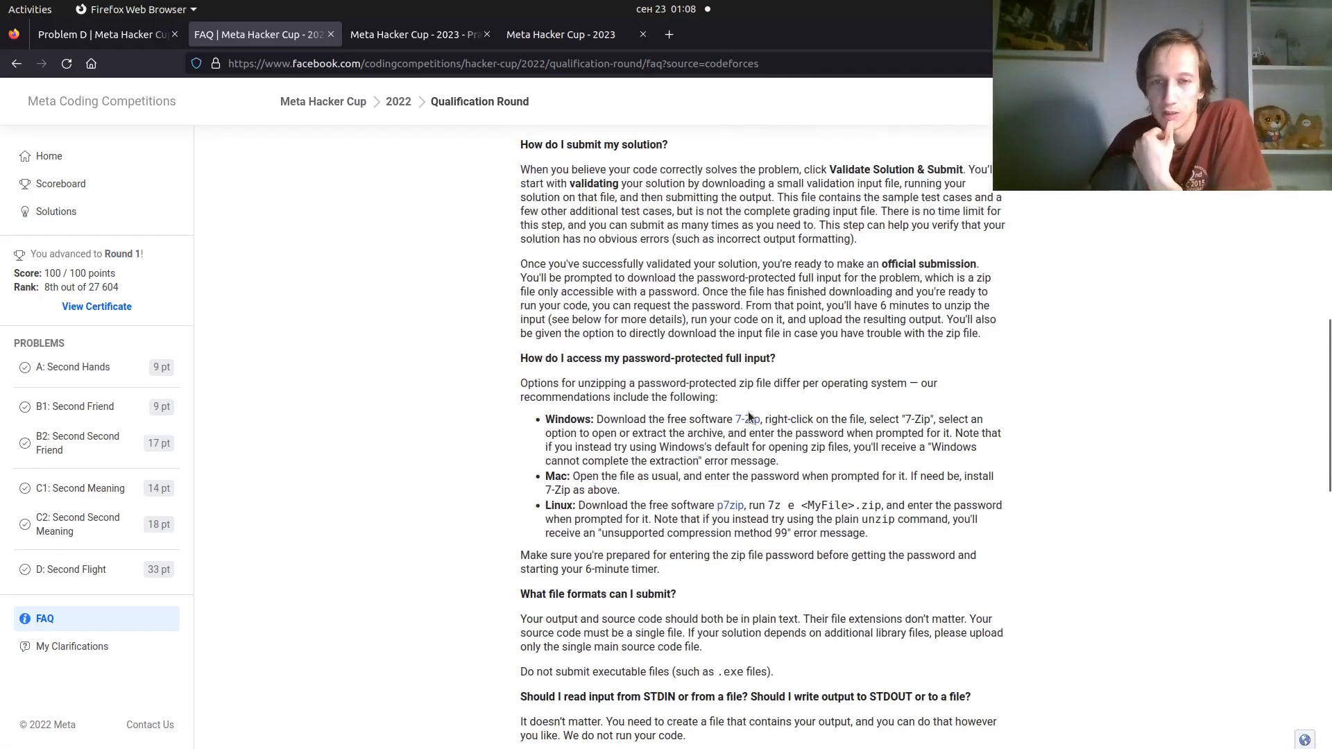
mouse_move(747, 419)
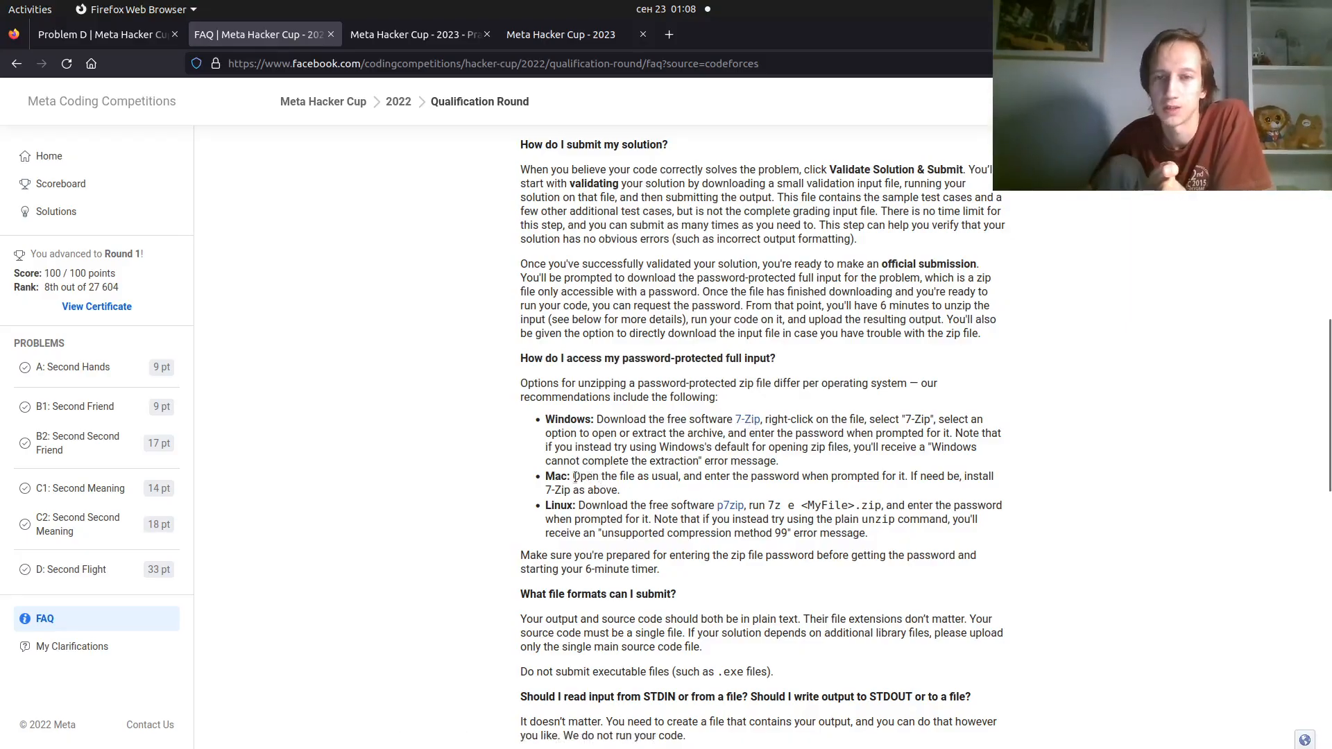
left_click_drag(574, 476, 903, 476)
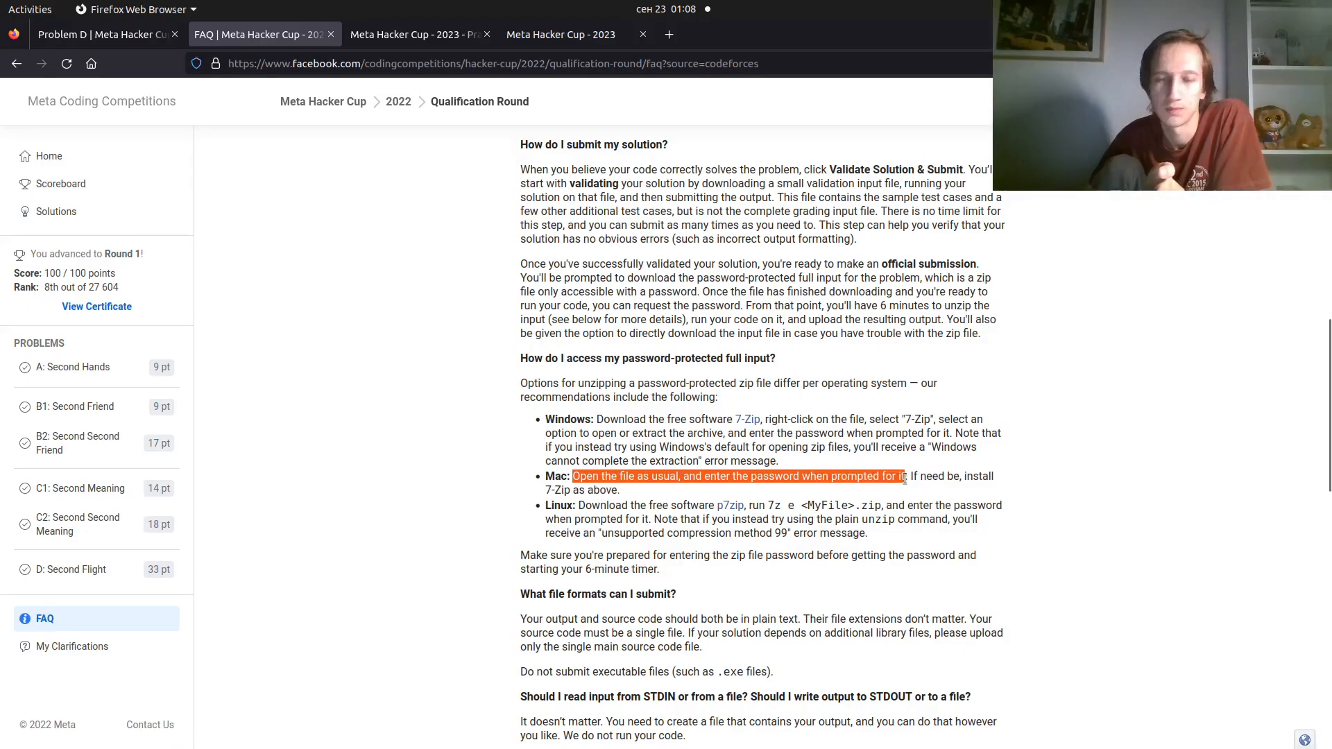
left_click(807, 489)
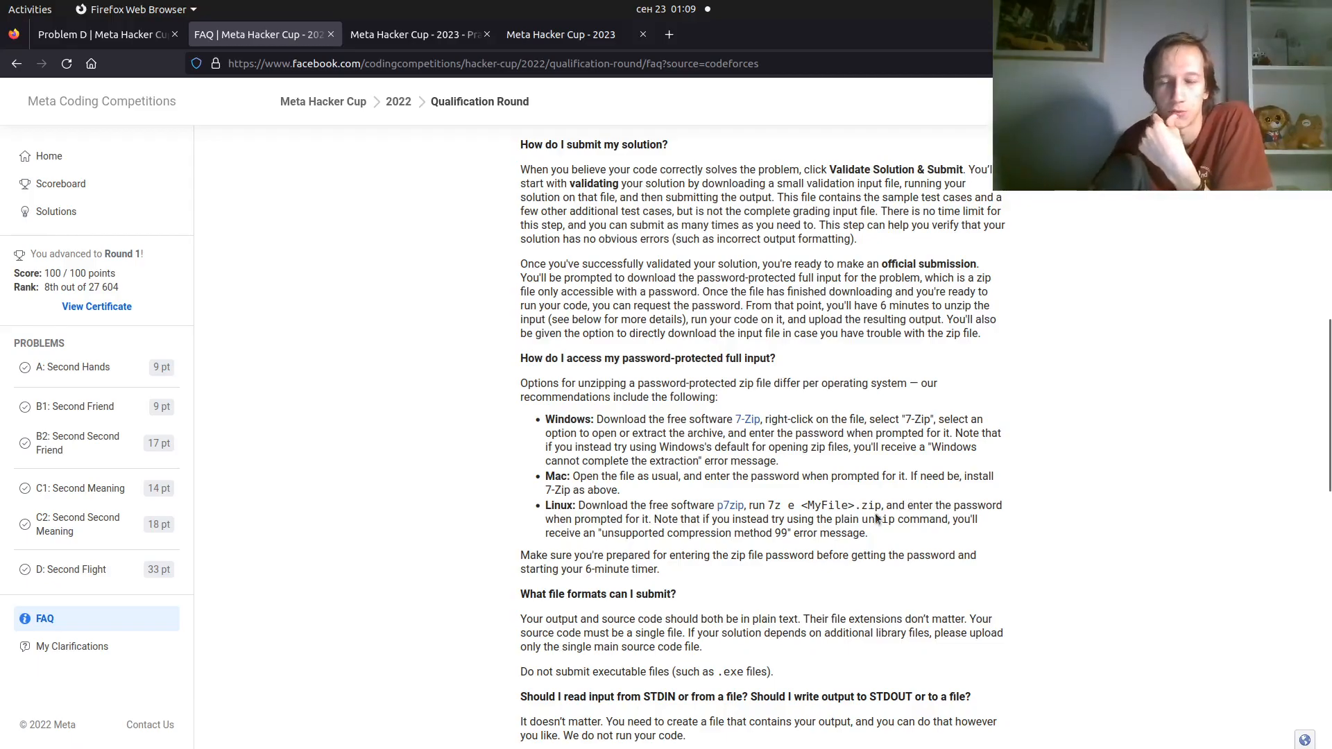
mouse_move(595, 517)
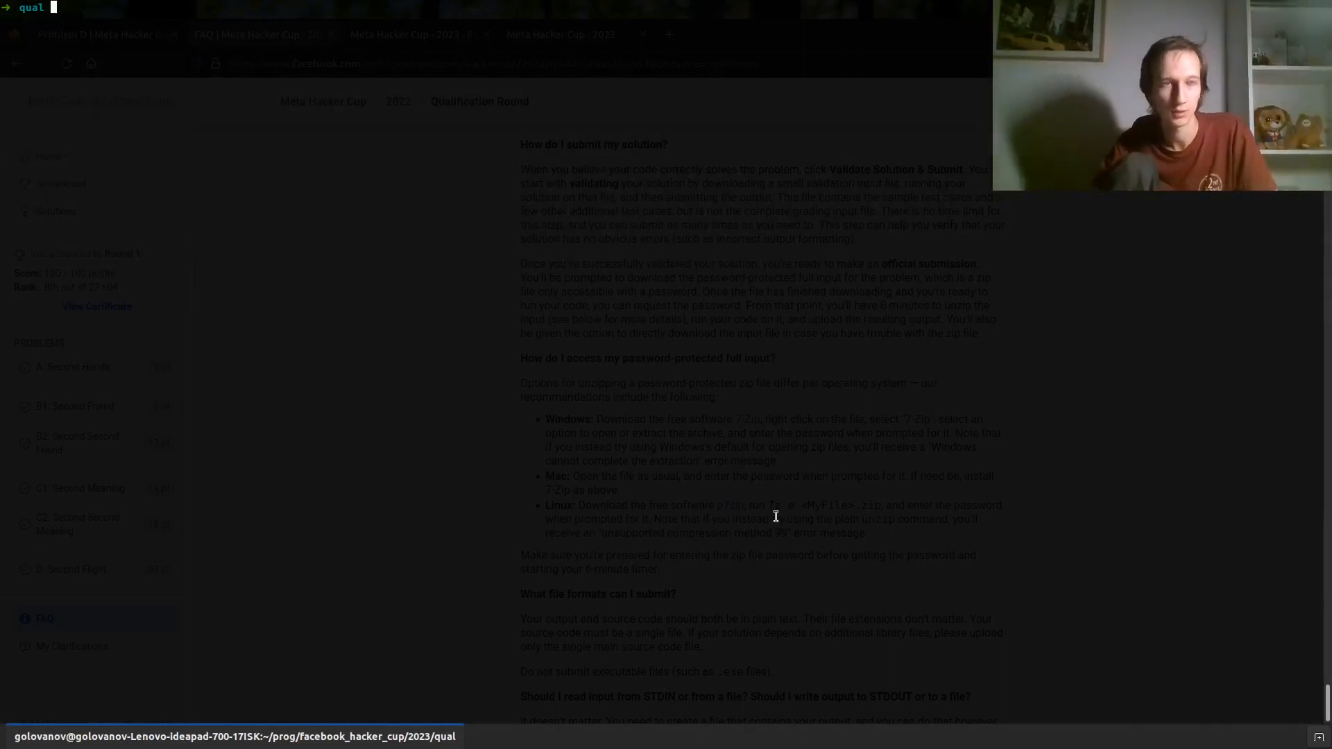
Print move_input_here.sh and unpack.sh with bat, highlighting the *.txt pattern
type("c")
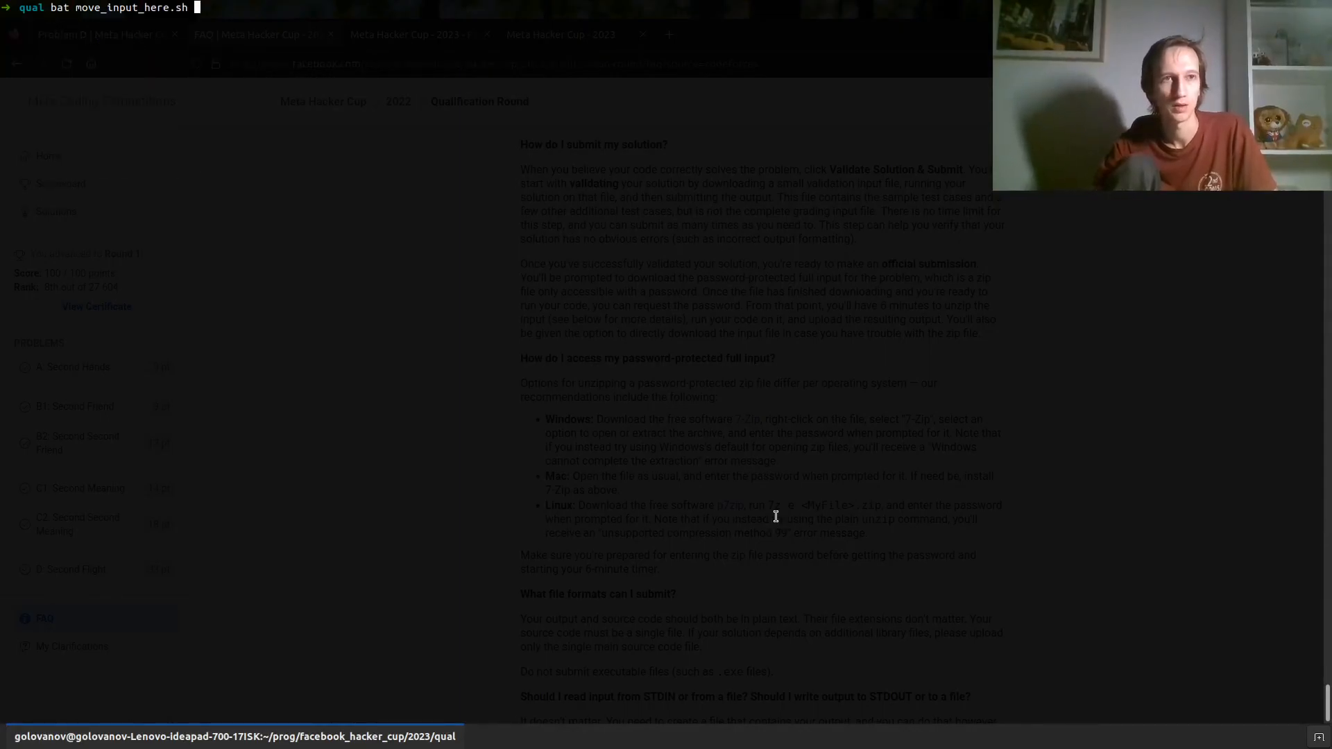
key("Return")
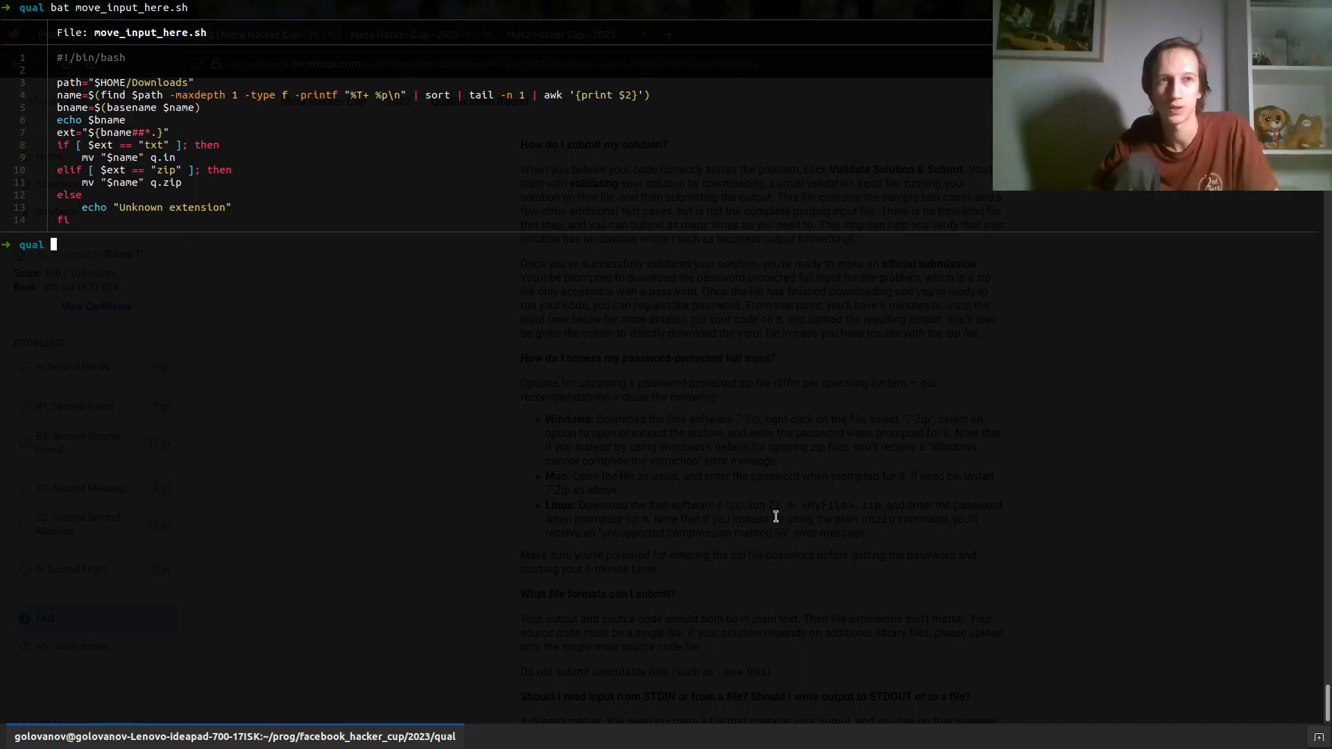
type("bat unpack.sh")
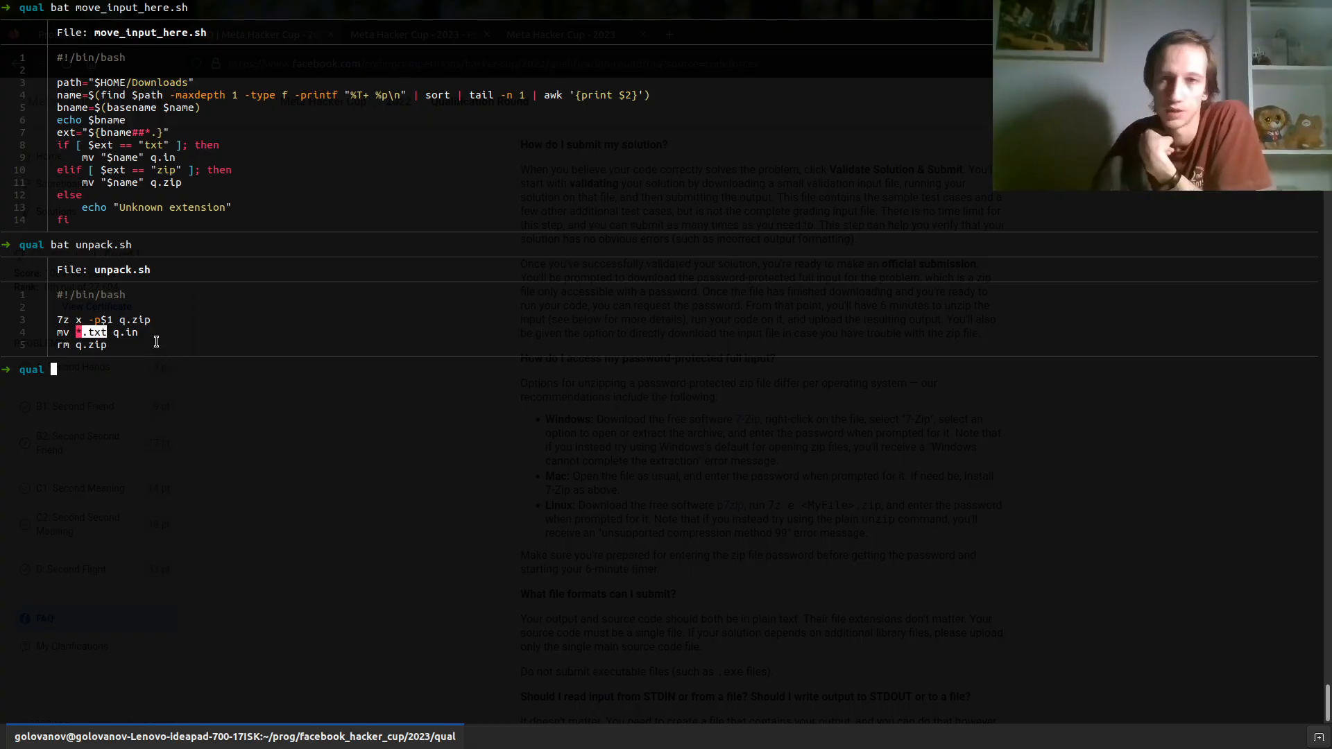
mouse_move(151, 331)
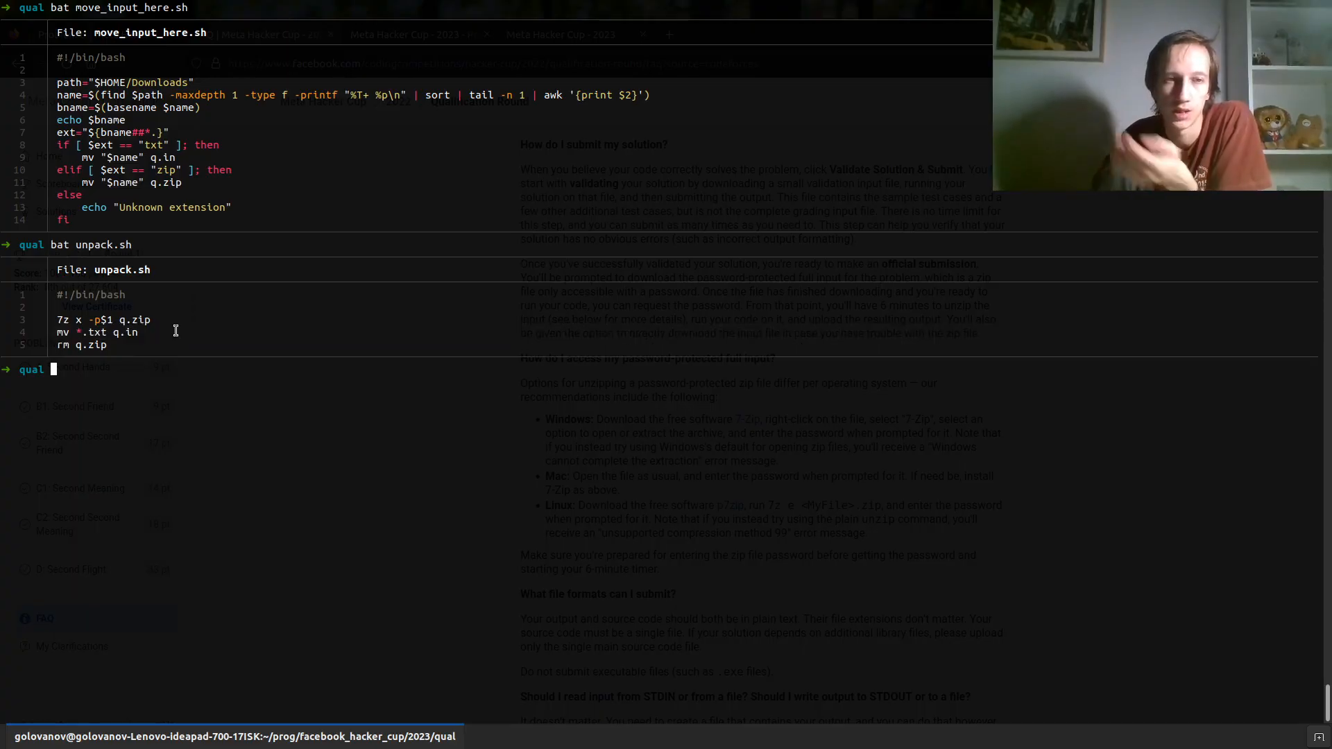
double_click(124, 331)
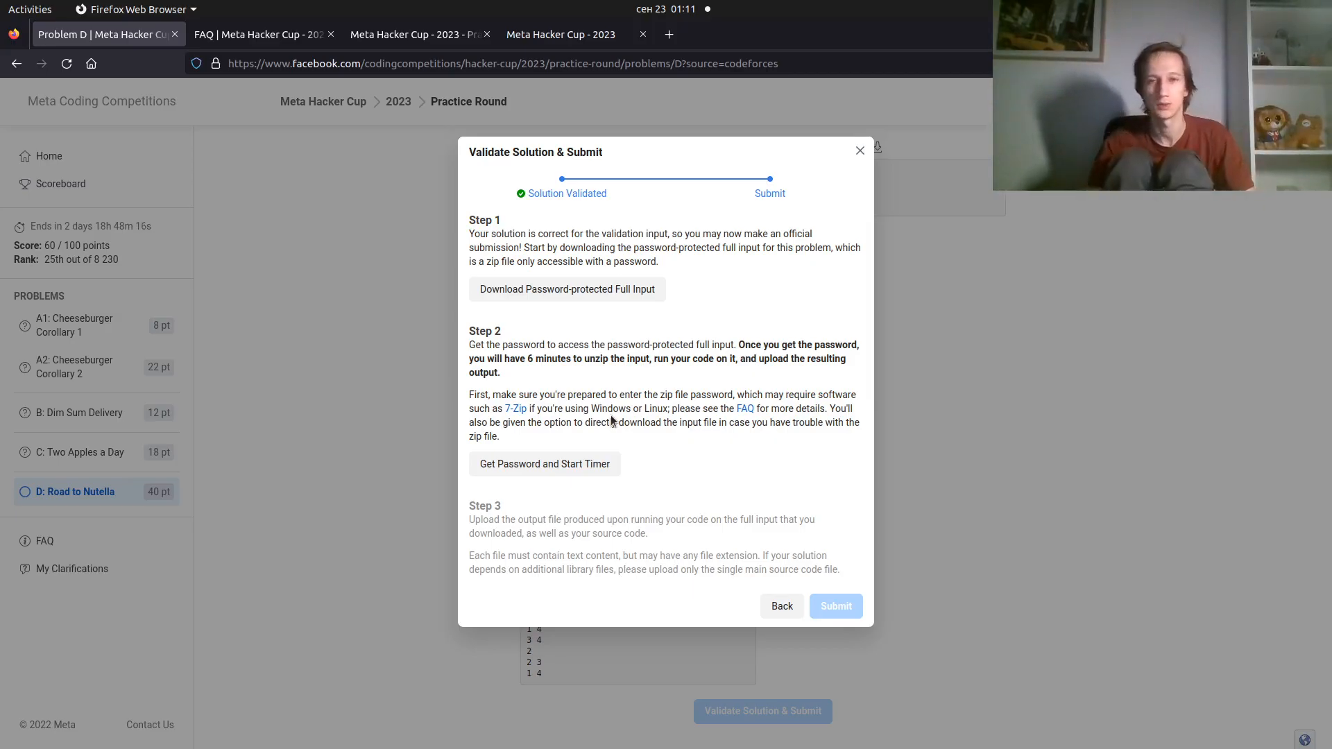
mouse_move(544, 463)
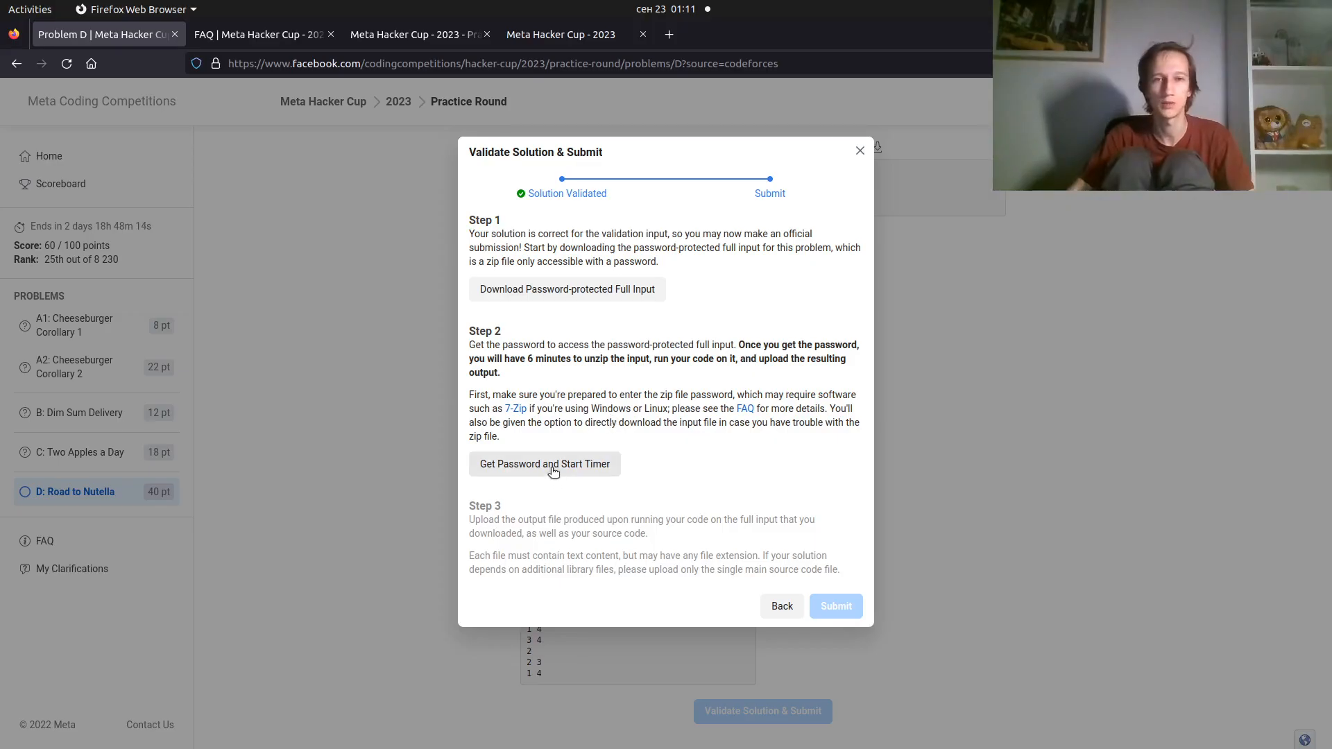
Get Problem D's full-input password and start the six-minute timer
left_click(543, 463)
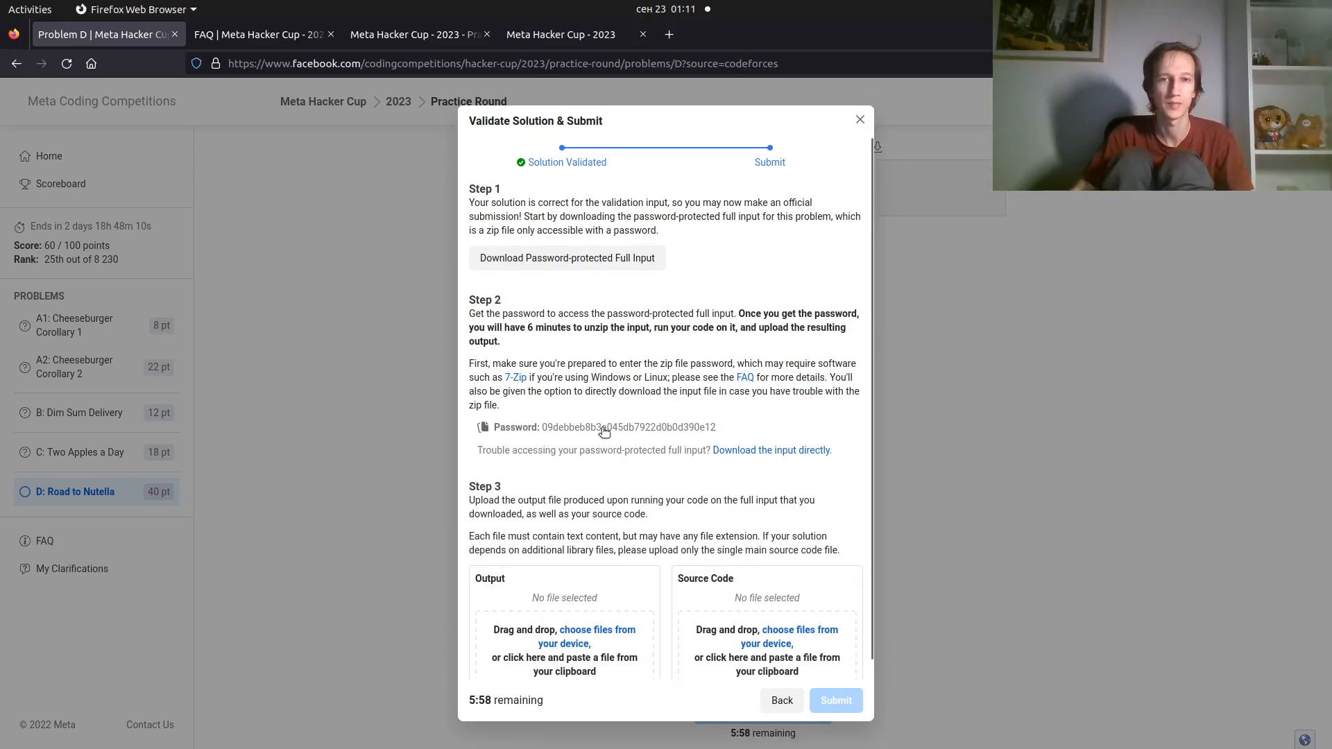
Run ./unpack.sh with the copied password, then ./qwe < q.in > q.out
left_click(483, 427)
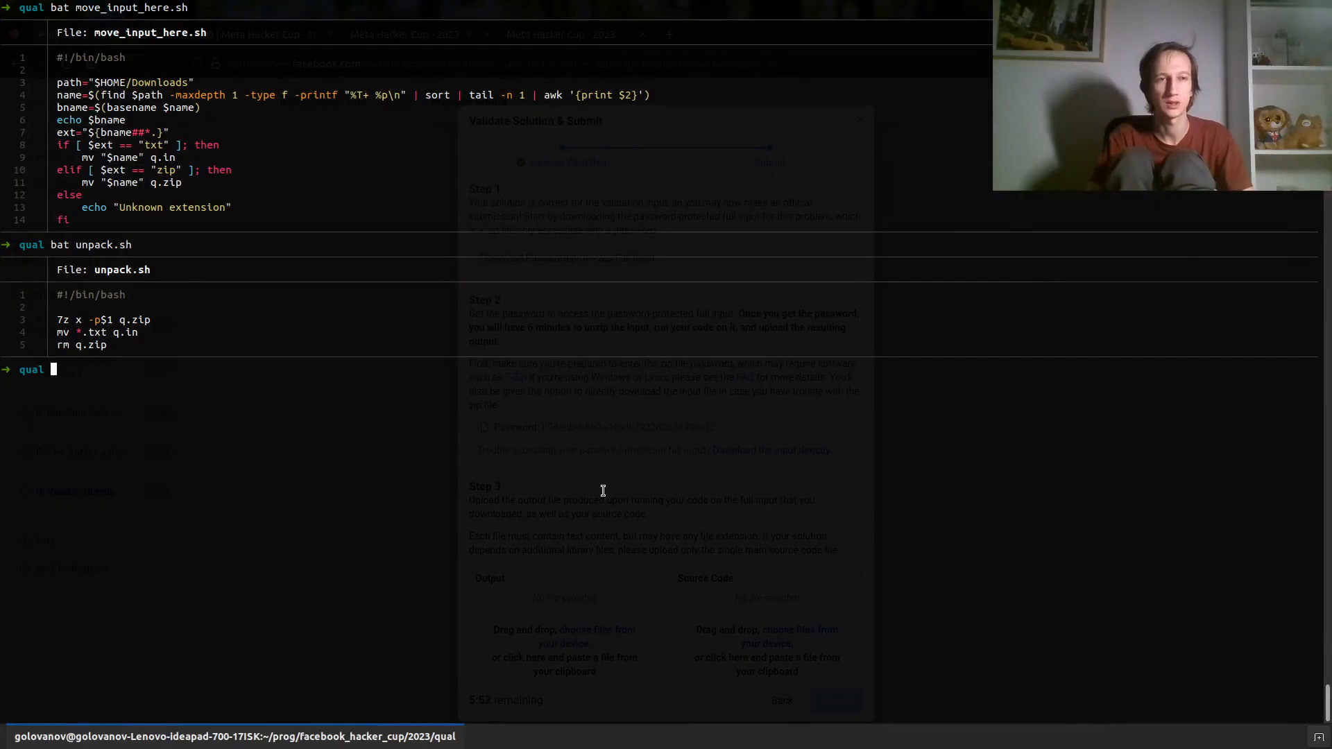
type("./unpack.sh 09debbeb8b3a045db7922d0b0d390e12")
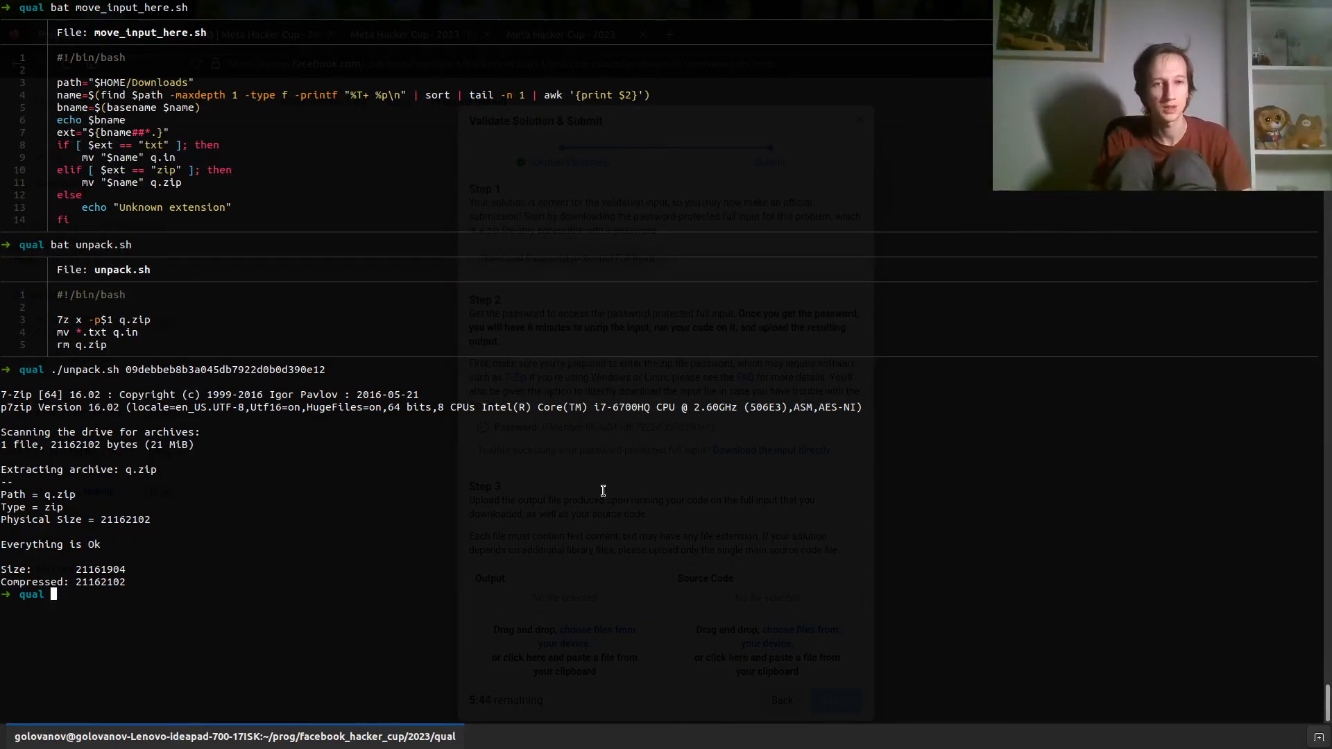
type("./qwe < q.")
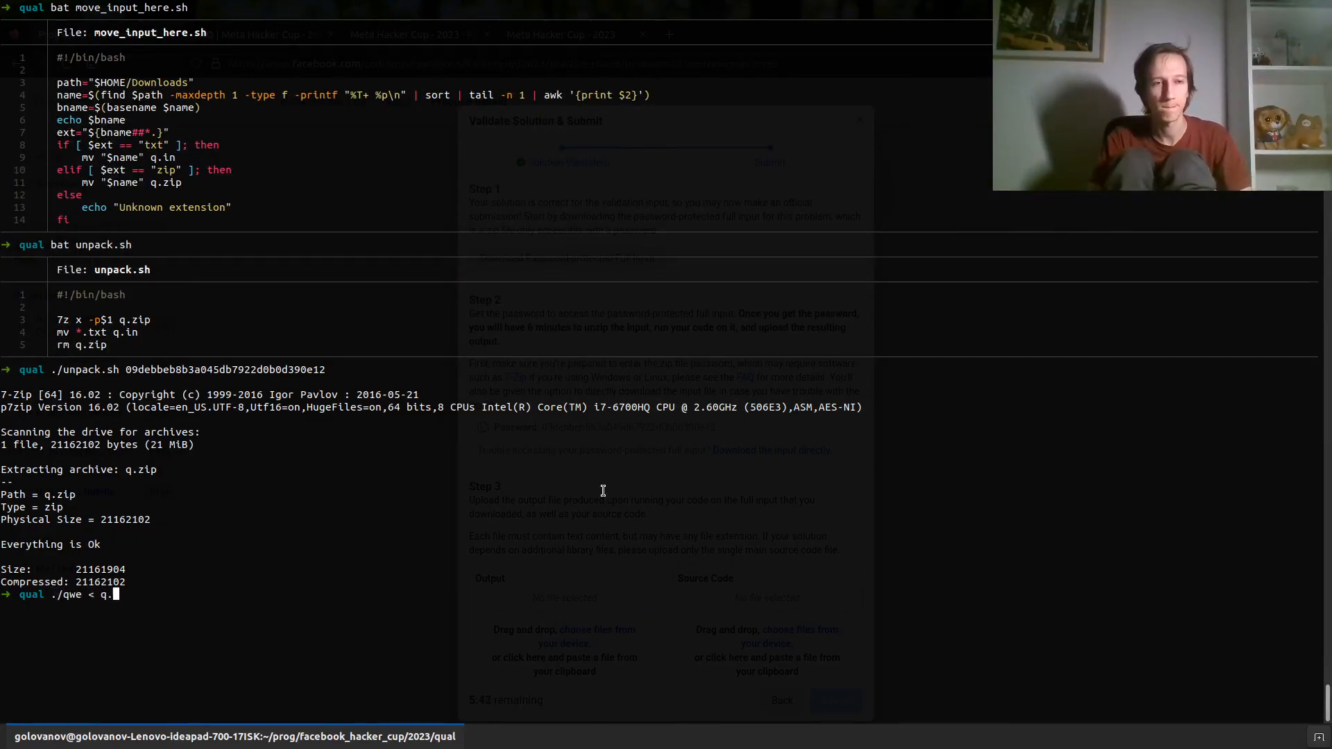
type("in > q.out")
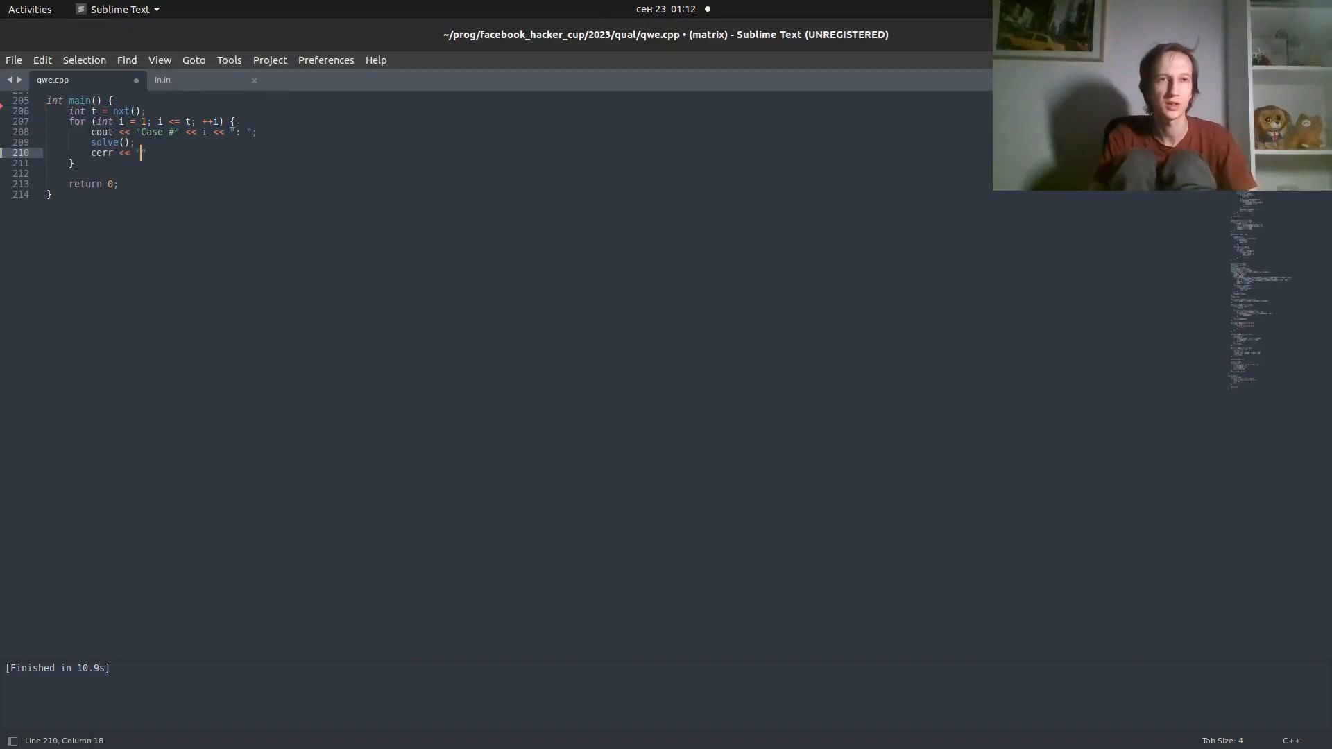
Add cerr << "Test " << i << " is done" after solve() in the main loop
type("\"Test \" << i <<")
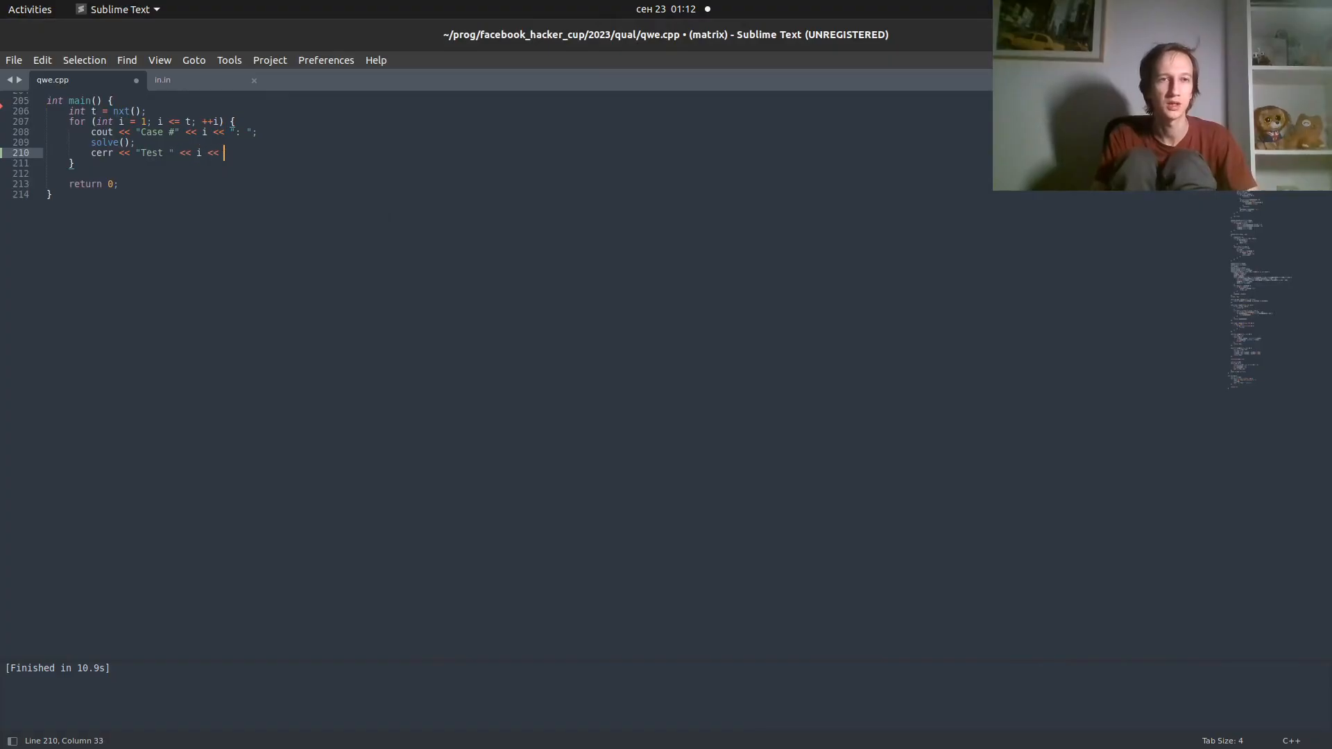
type("\" is done")
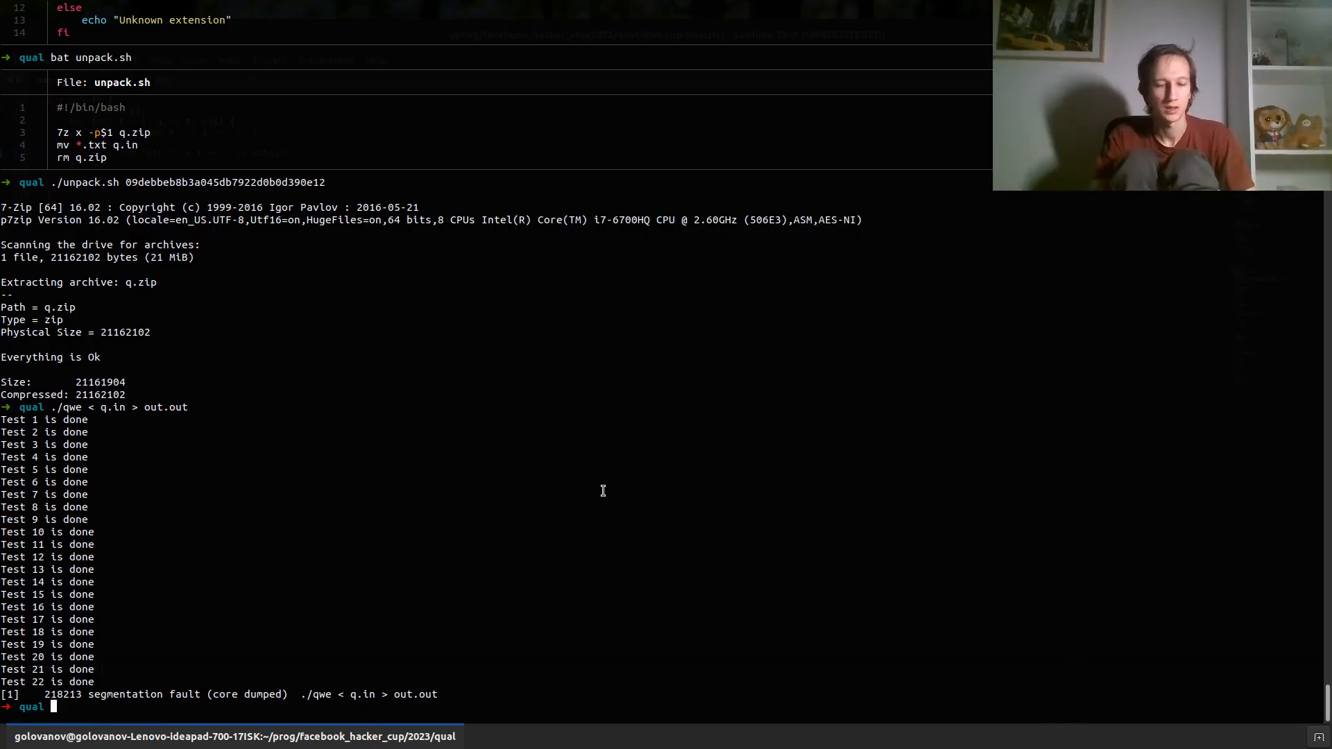
Raise the stack limit with ulimit -s unlimited after the test-22 crash
type("ulimit")
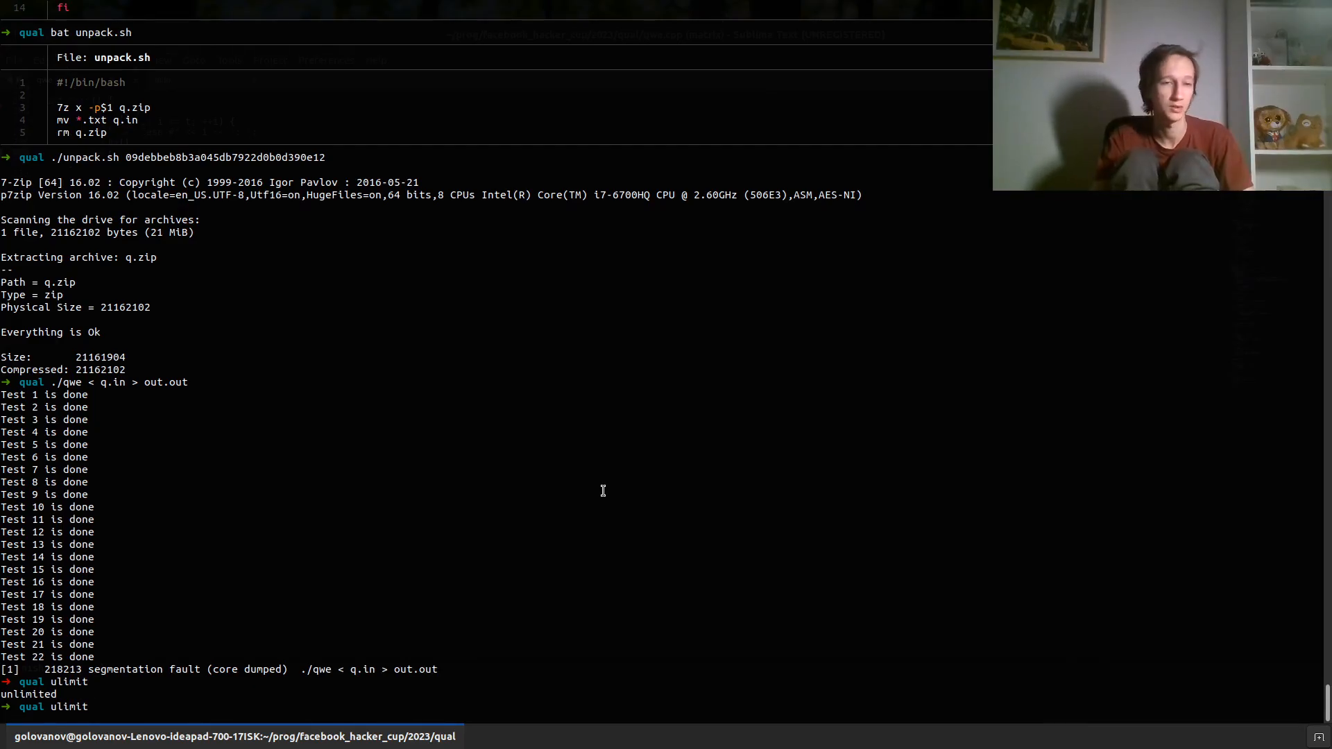
type("-s unlim")
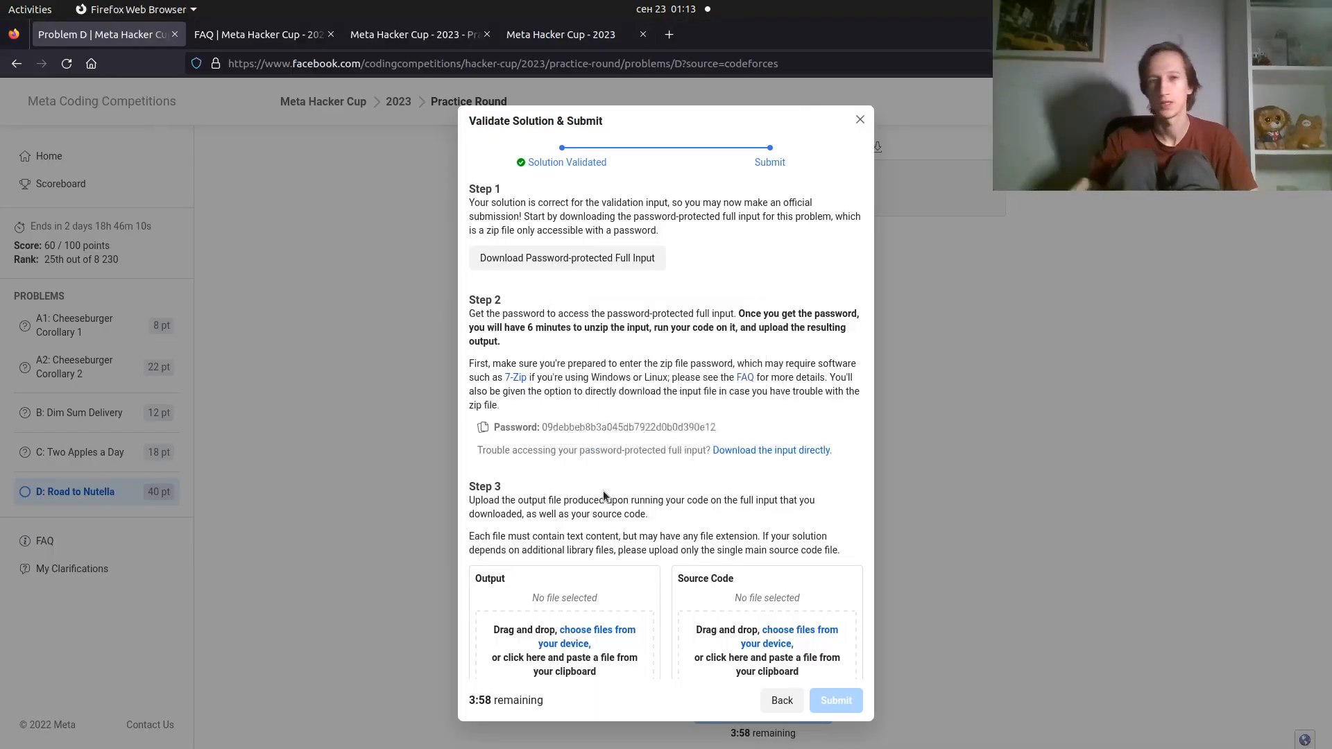
mouse_move(483, 696)
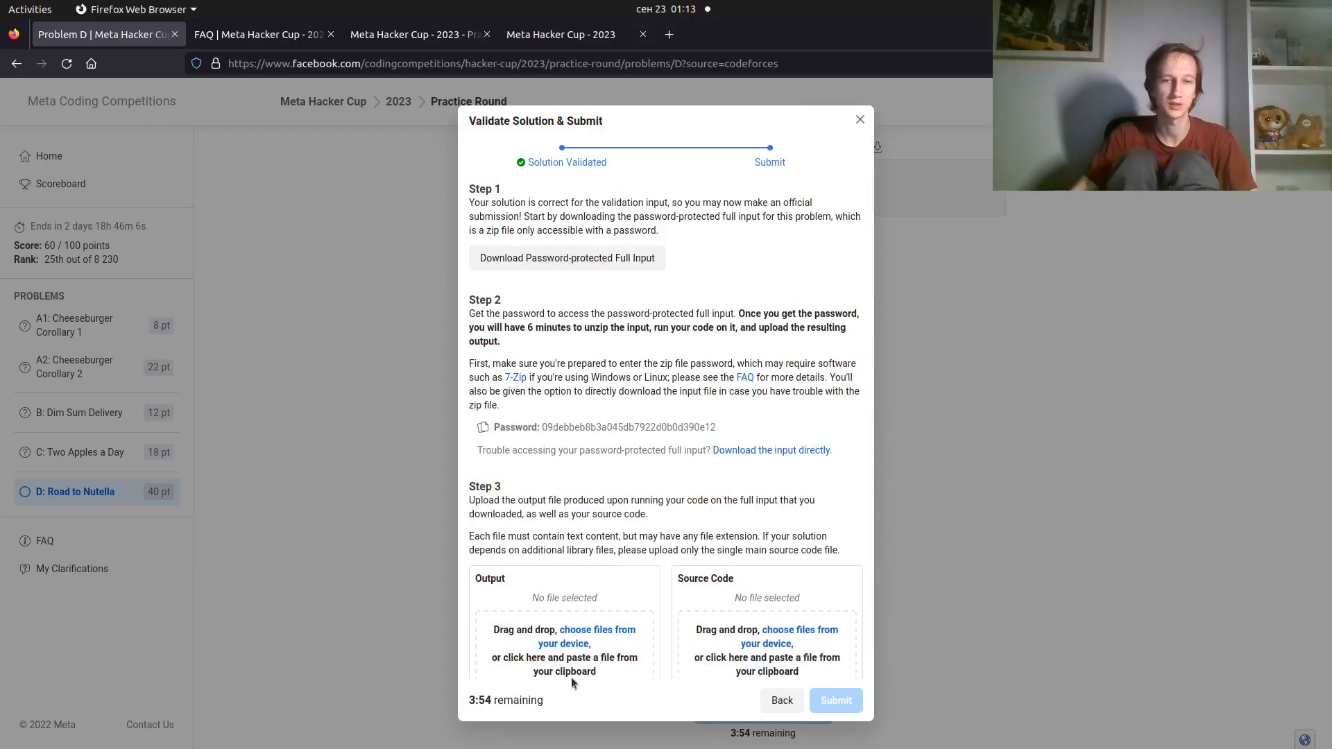
Upload out.out and qwe.cpp, then submit Problem D
left_click(596, 630)
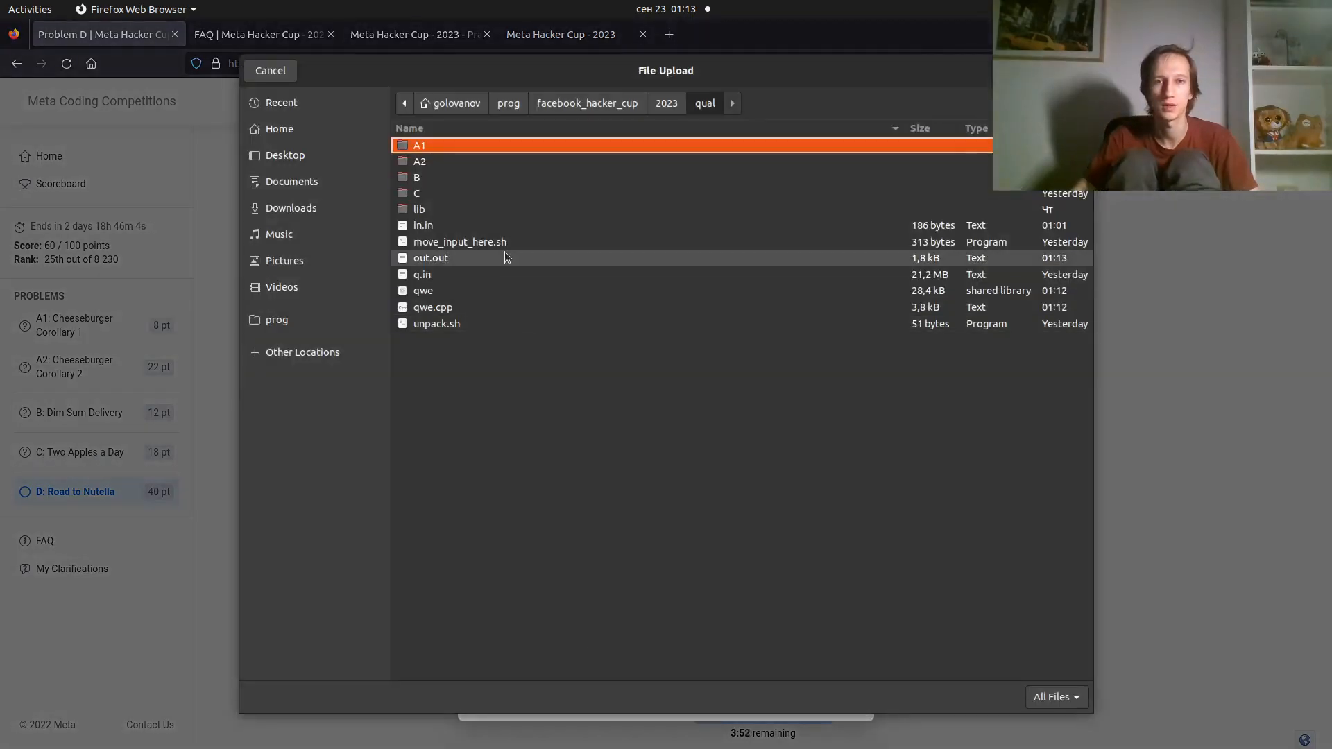
mouse_move(546, 331)
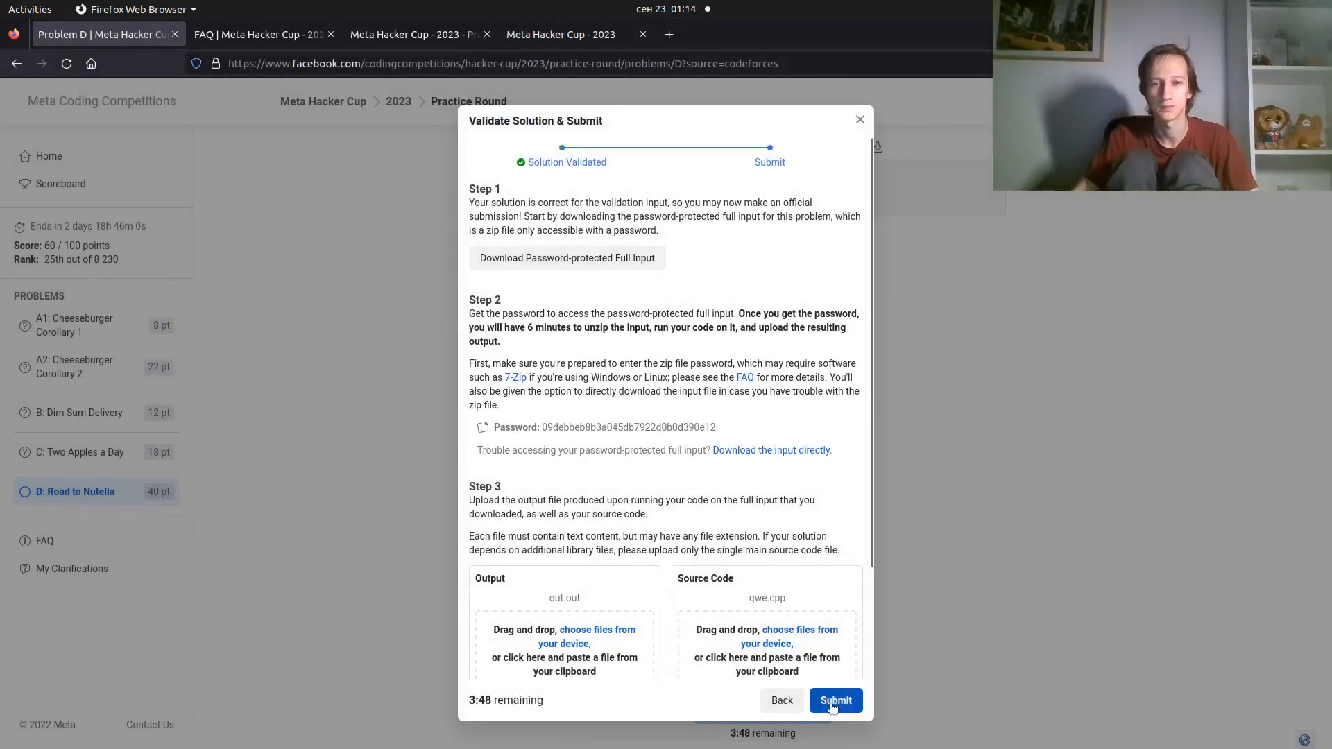
left_click(834, 699)
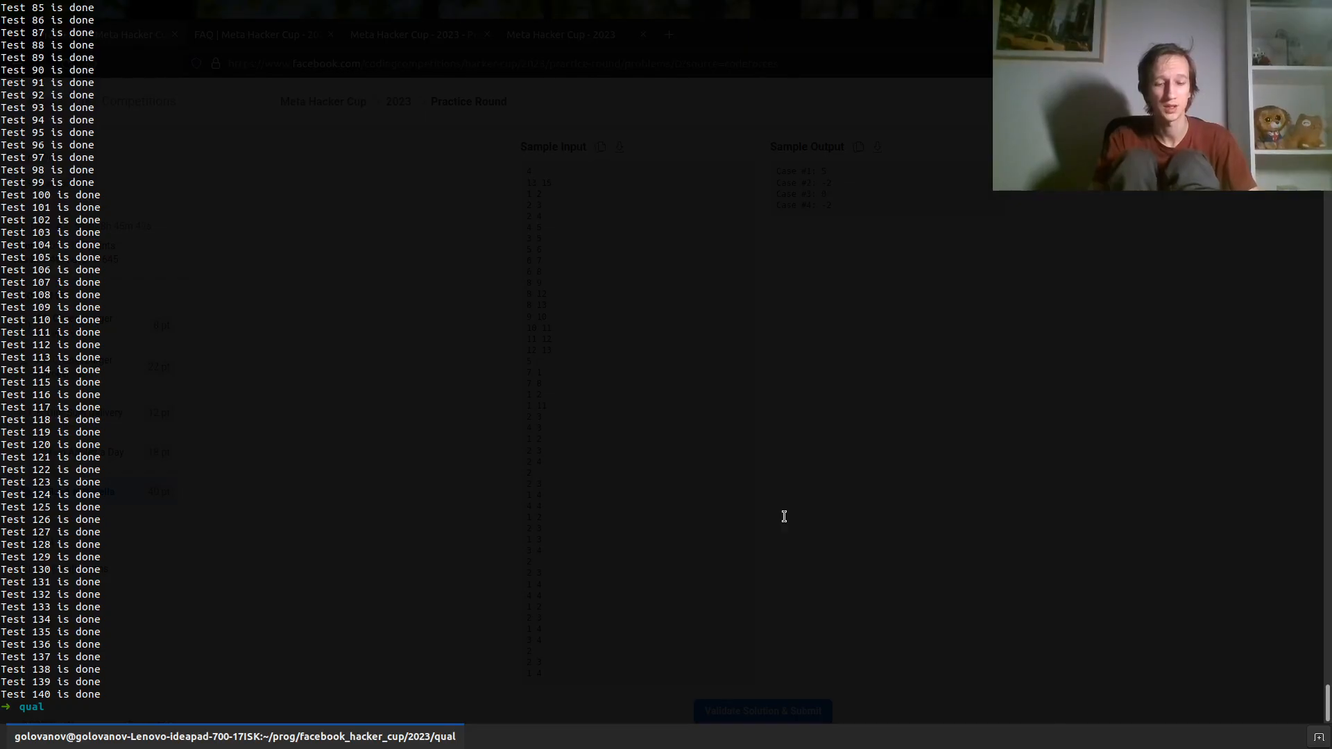
Tab-complete vim ../../2022/qual/D/ to list the old round's files
type("vim ../")
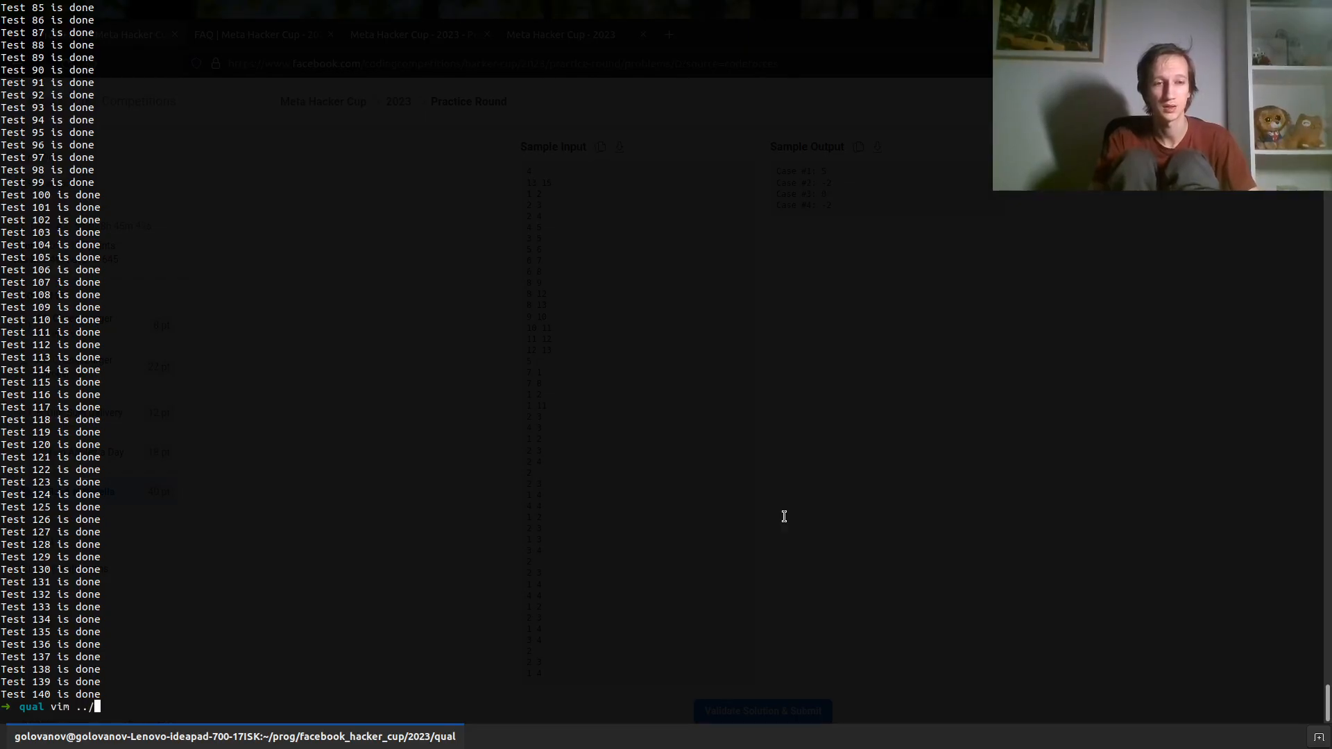
type("../20")
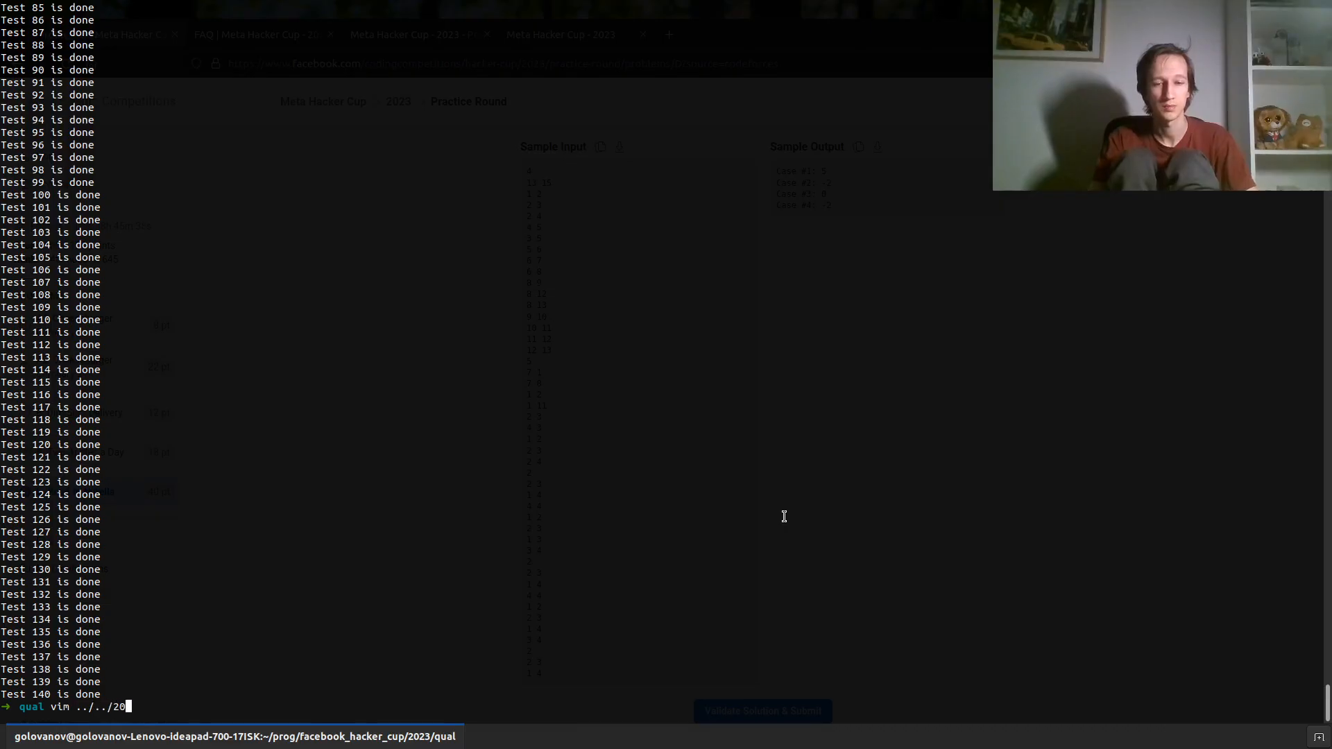
key("Tab")
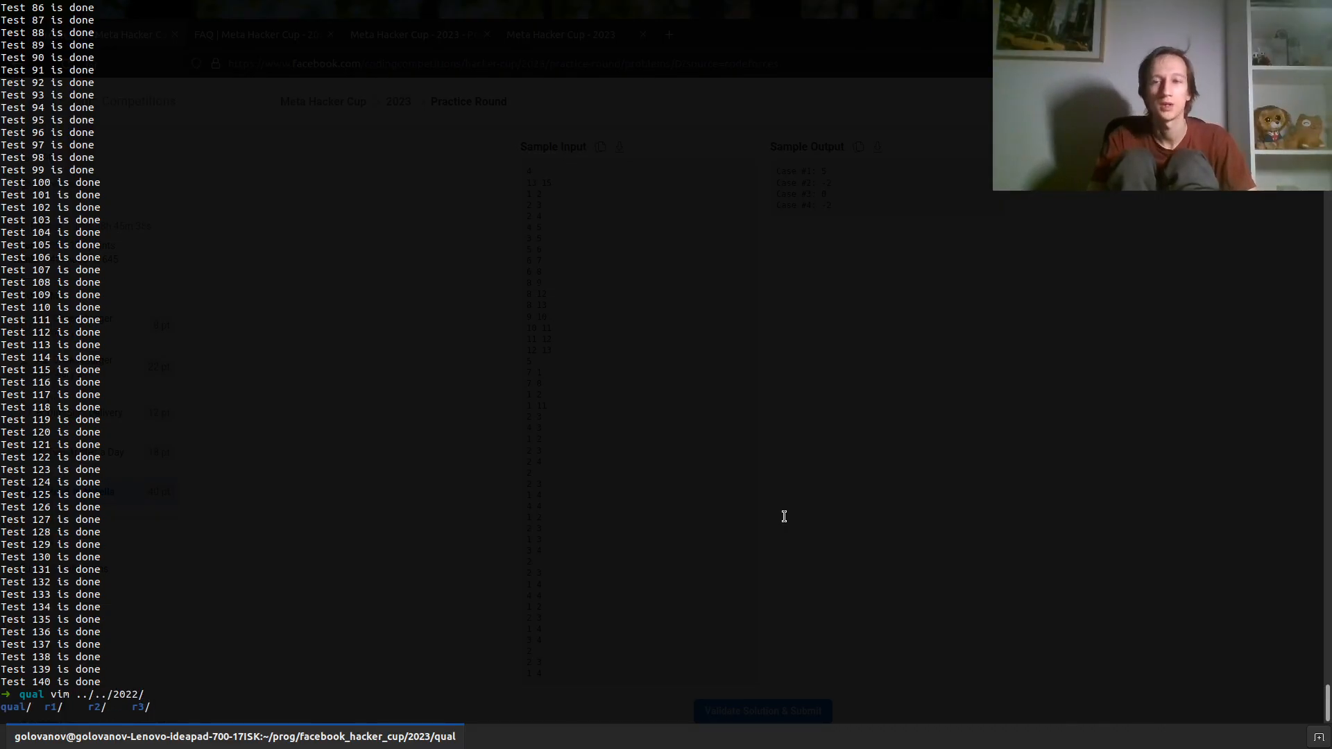
type("qual/")
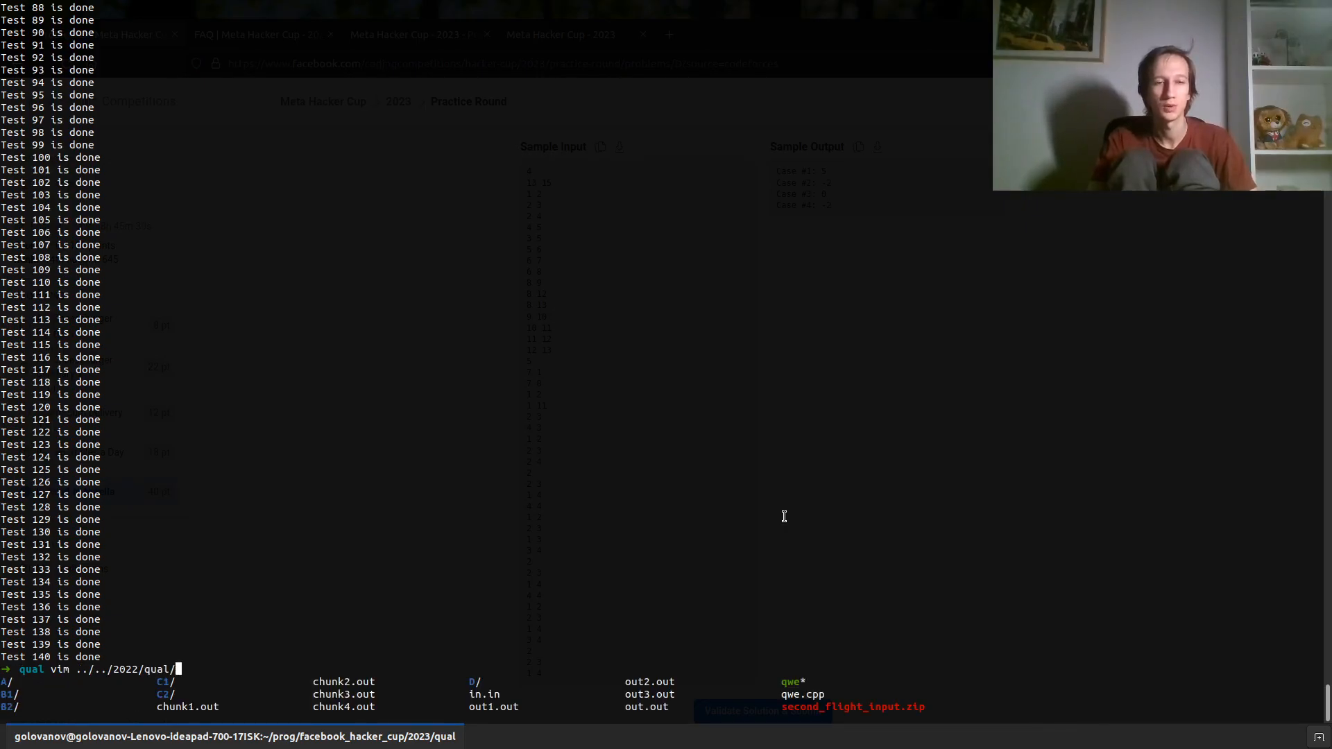
type("D/")
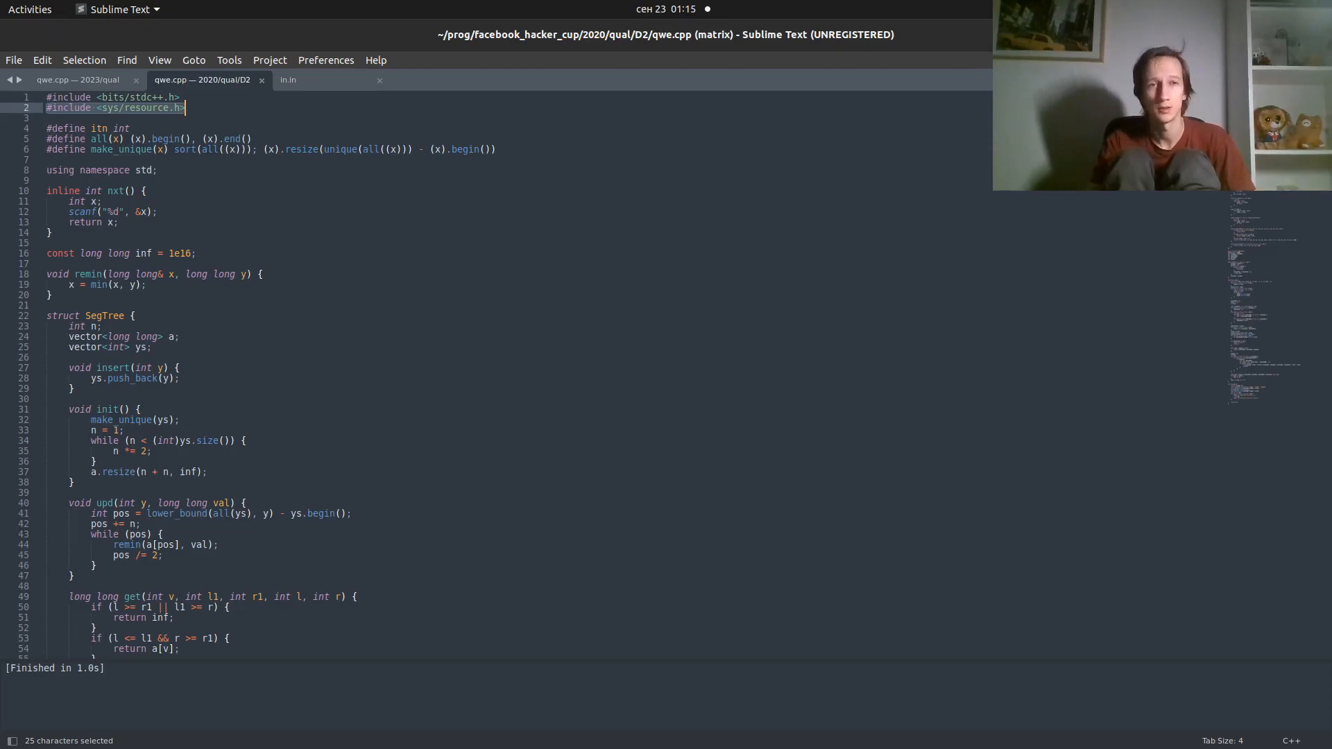
scroll("down", 3)
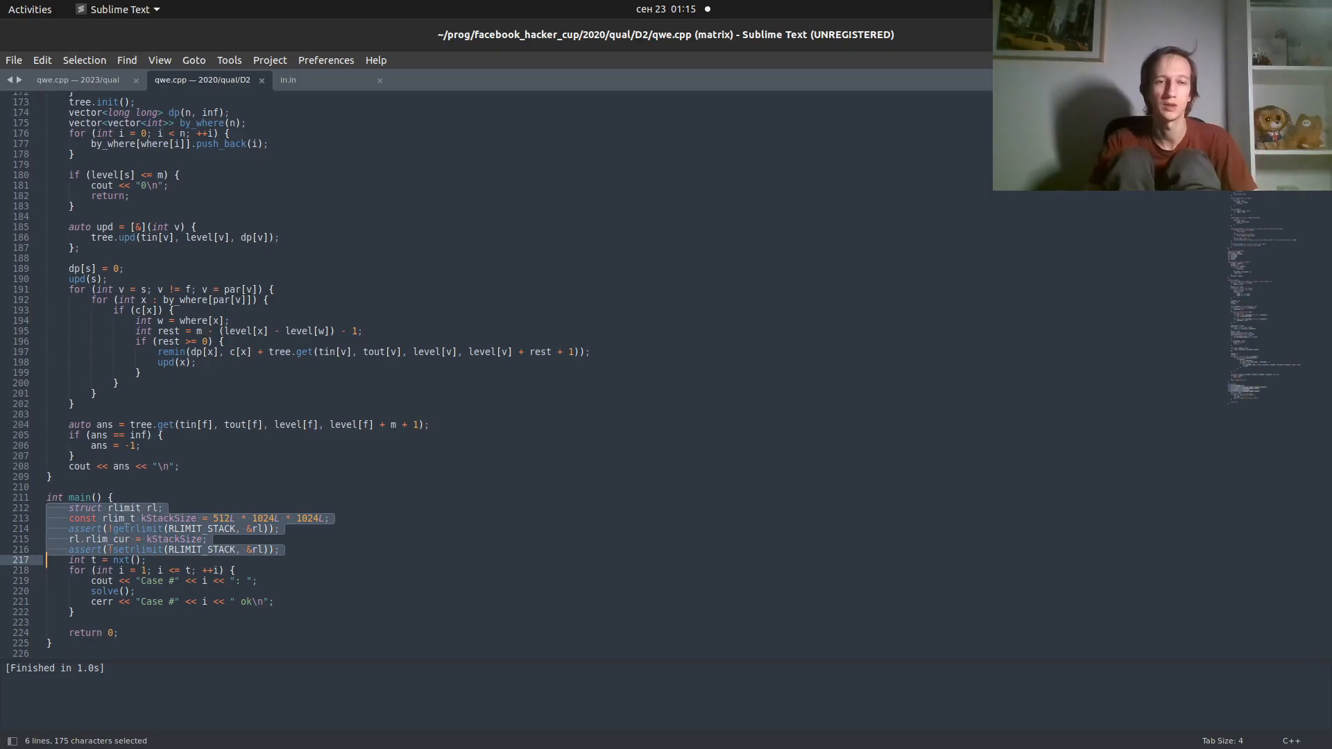
left_click(229, 517)
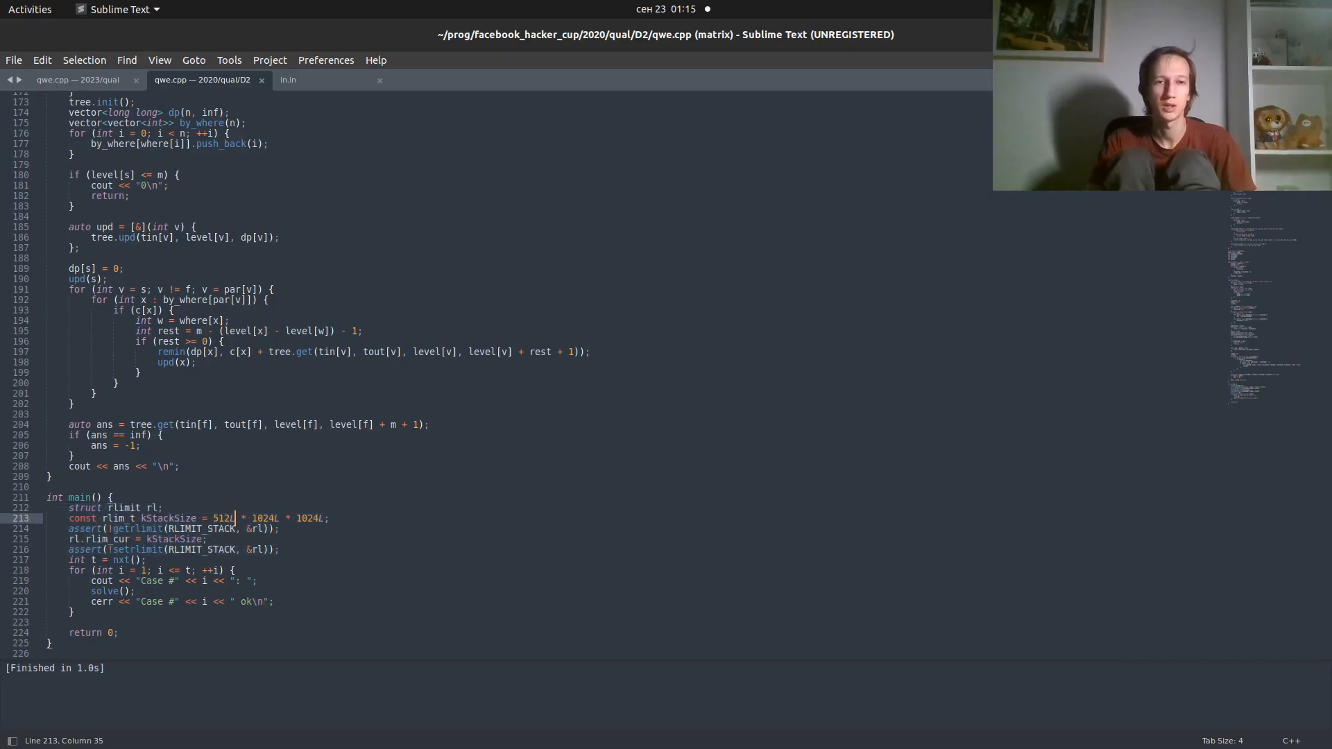
double_click(220, 517)
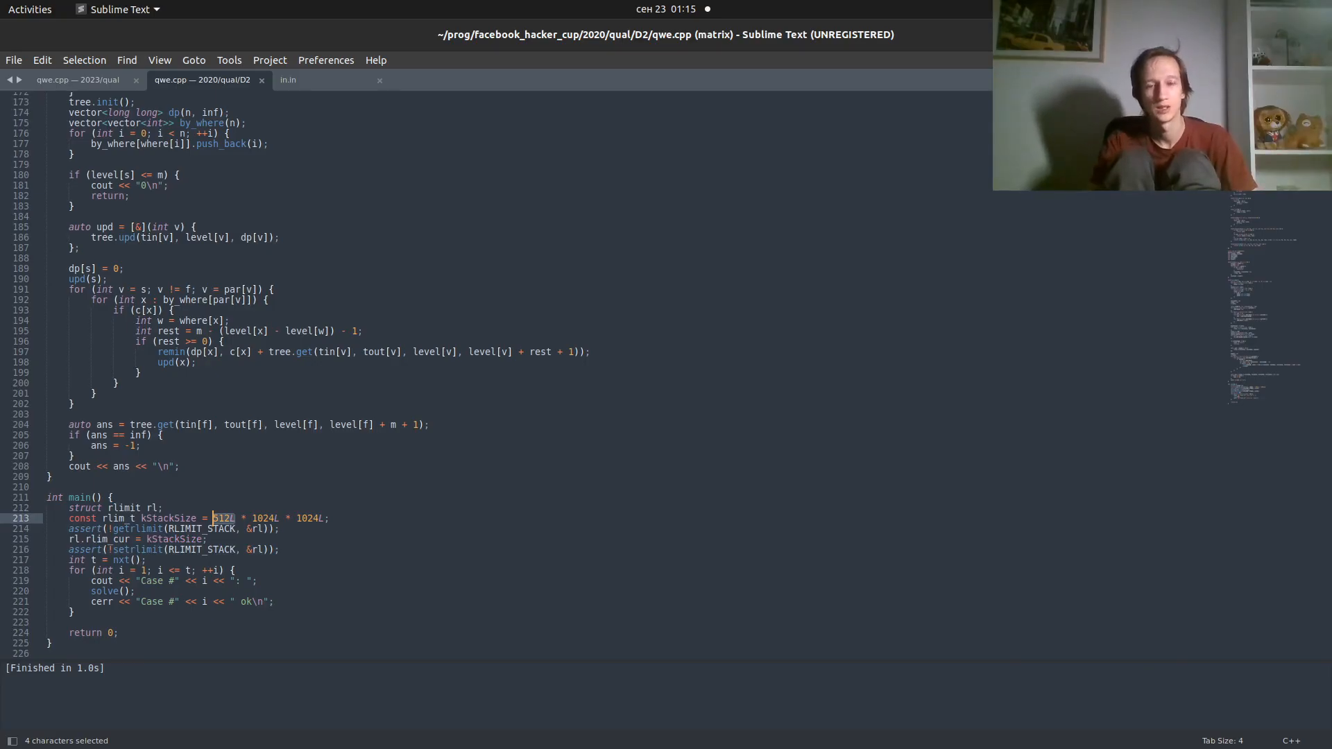
left_click_drag(214, 517, 317, 517)
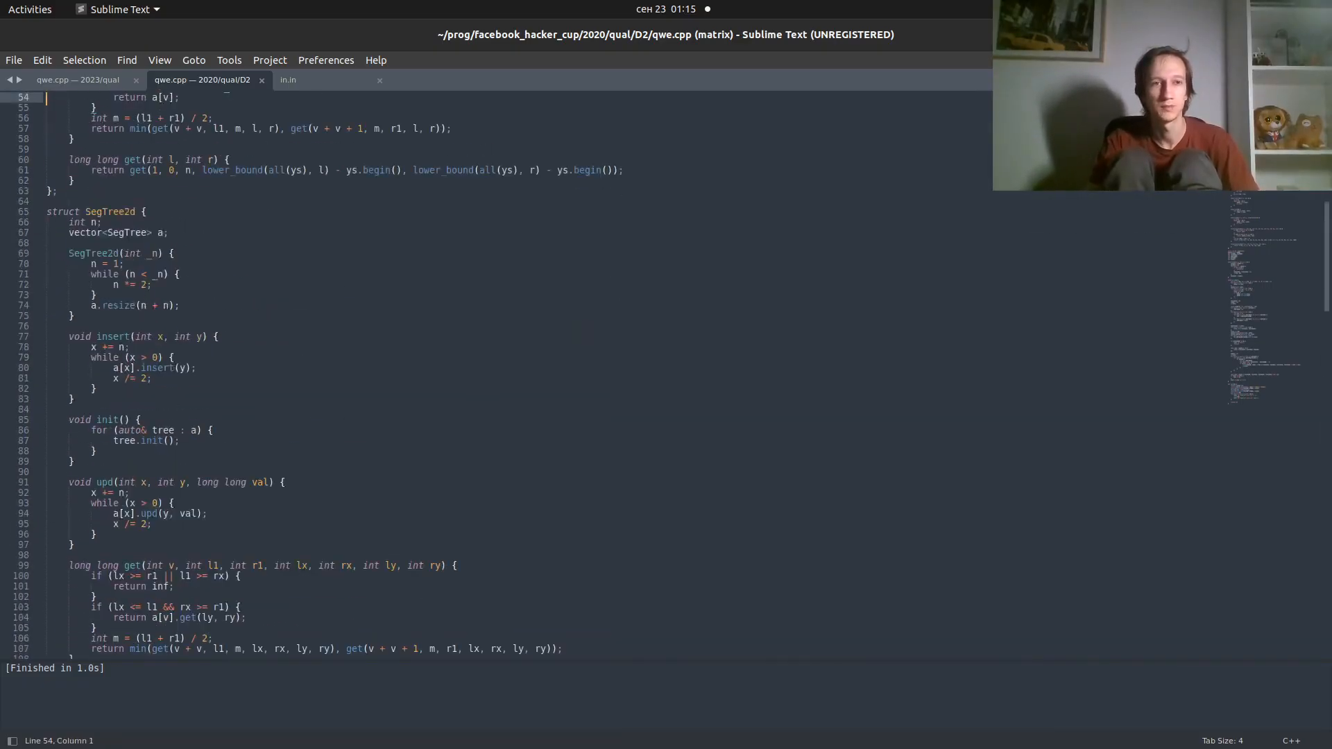
scroll("down", 3)
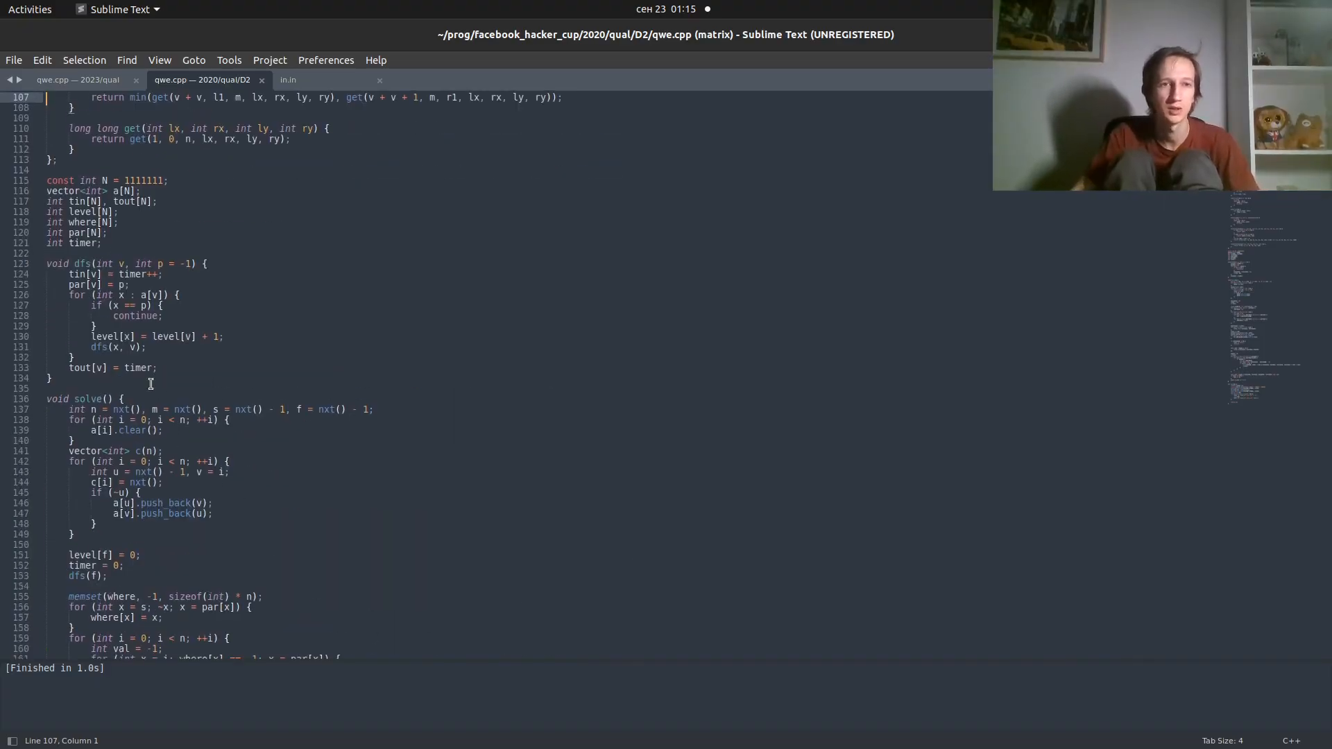
left_click_drag(47, 263, 156, 367)
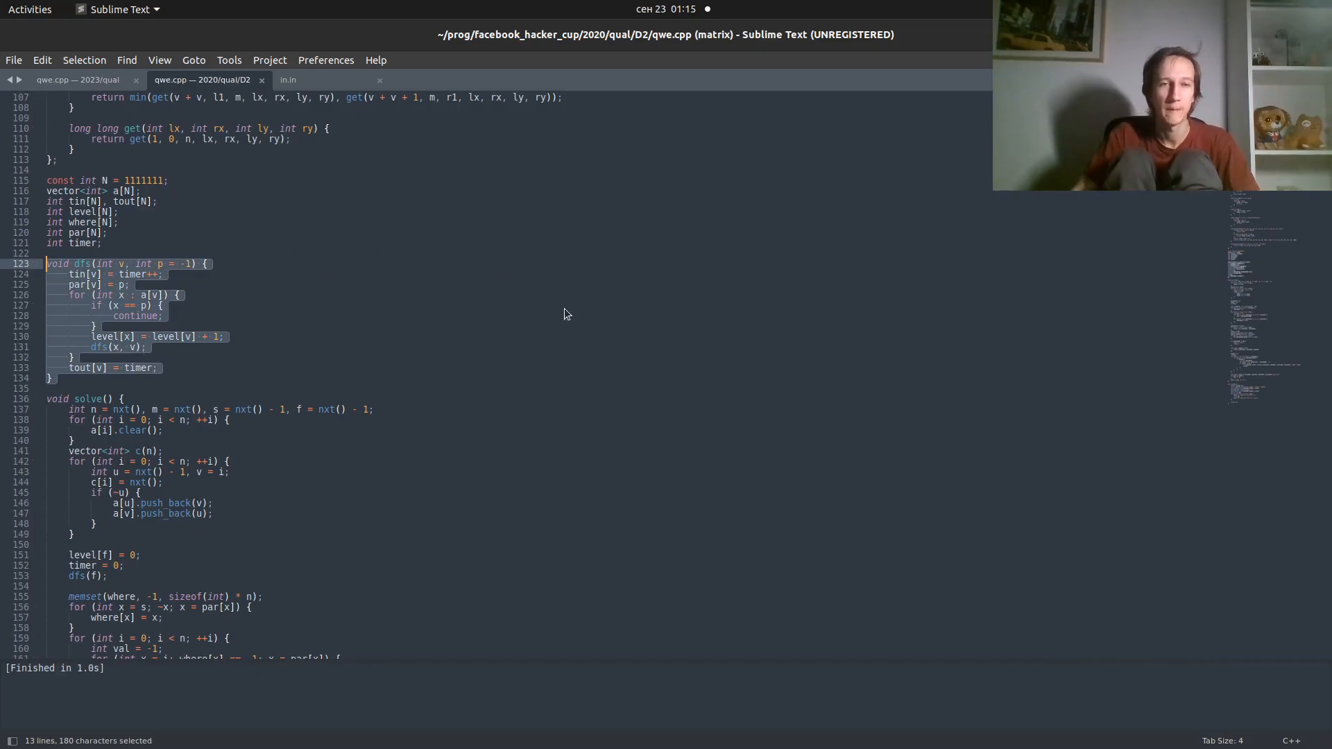
mouse_move(558, 326)
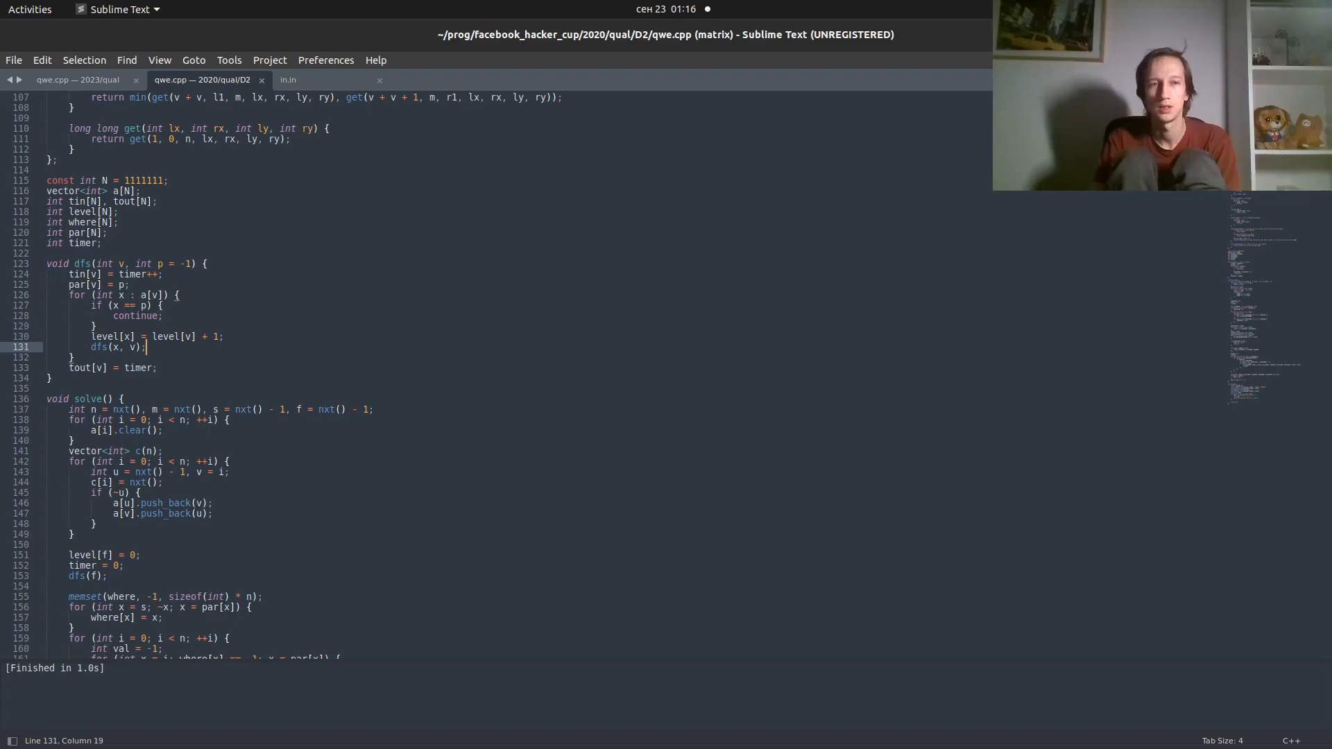
double_click(100, 347)
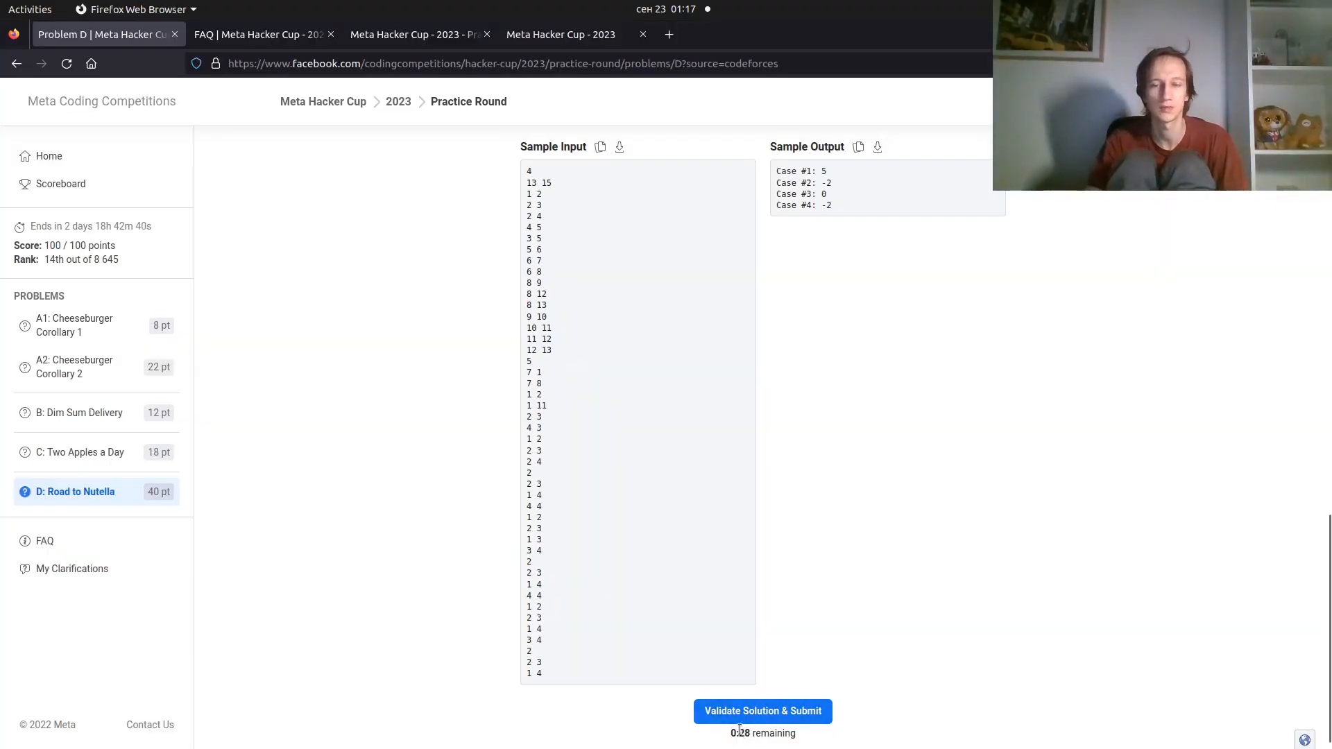
Switch windows to reach the browser for a codeforces.com tab
key("alt+tab")
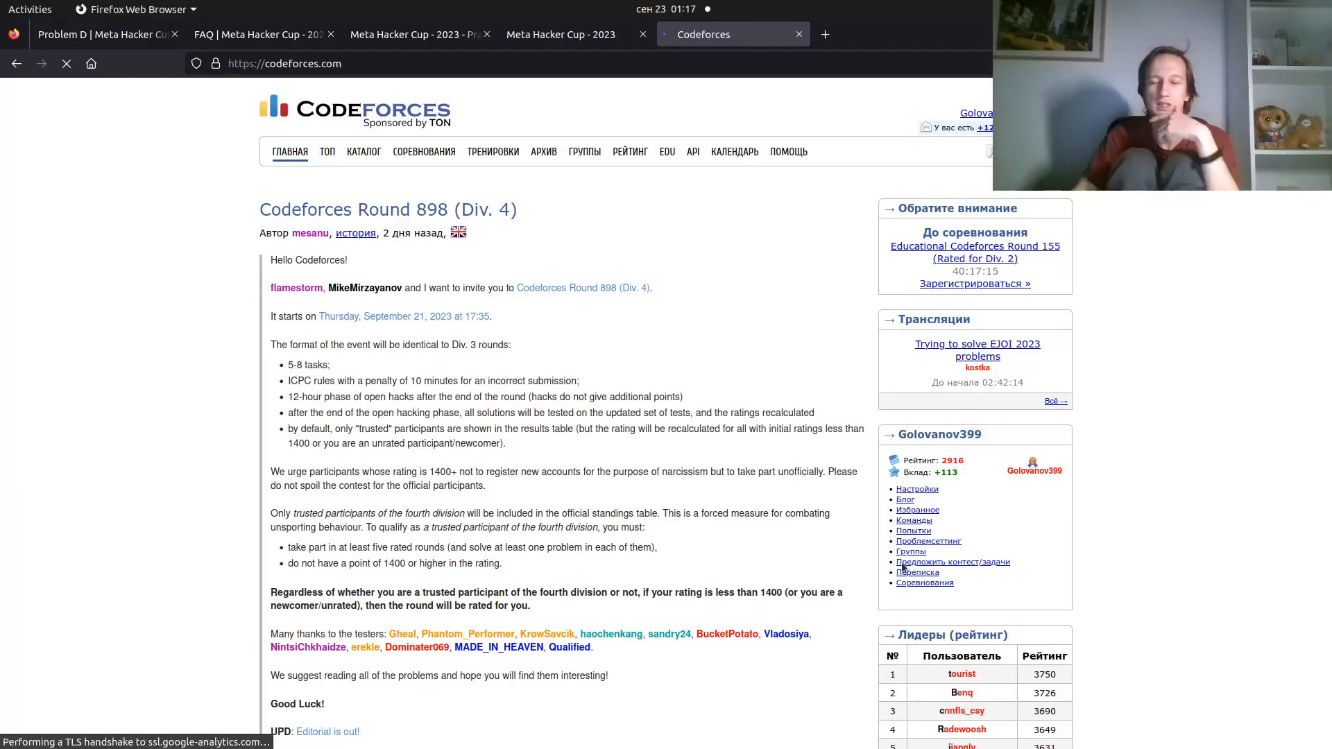
From the contribution leaderboard, go to SecondThread's (Hacker Cup organiser's) blog posts
scroll("down", 3)
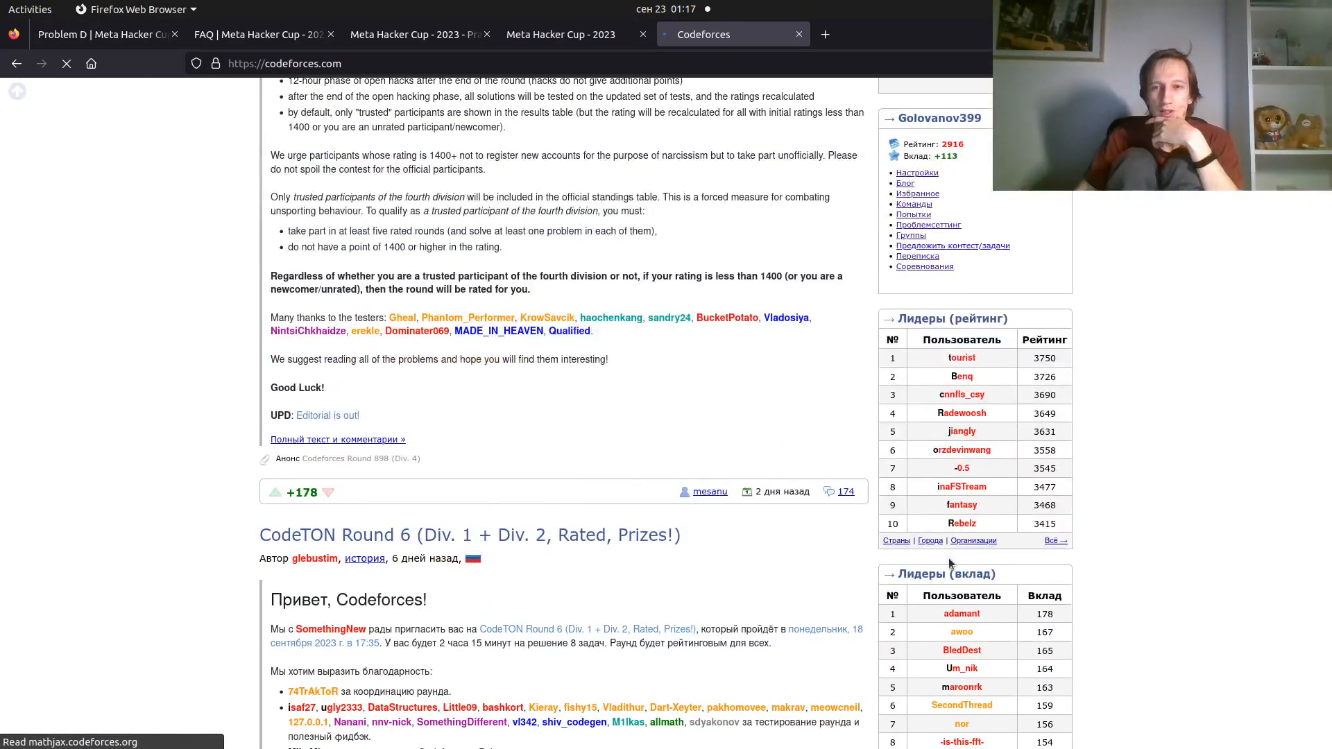
scroll("down", 3)
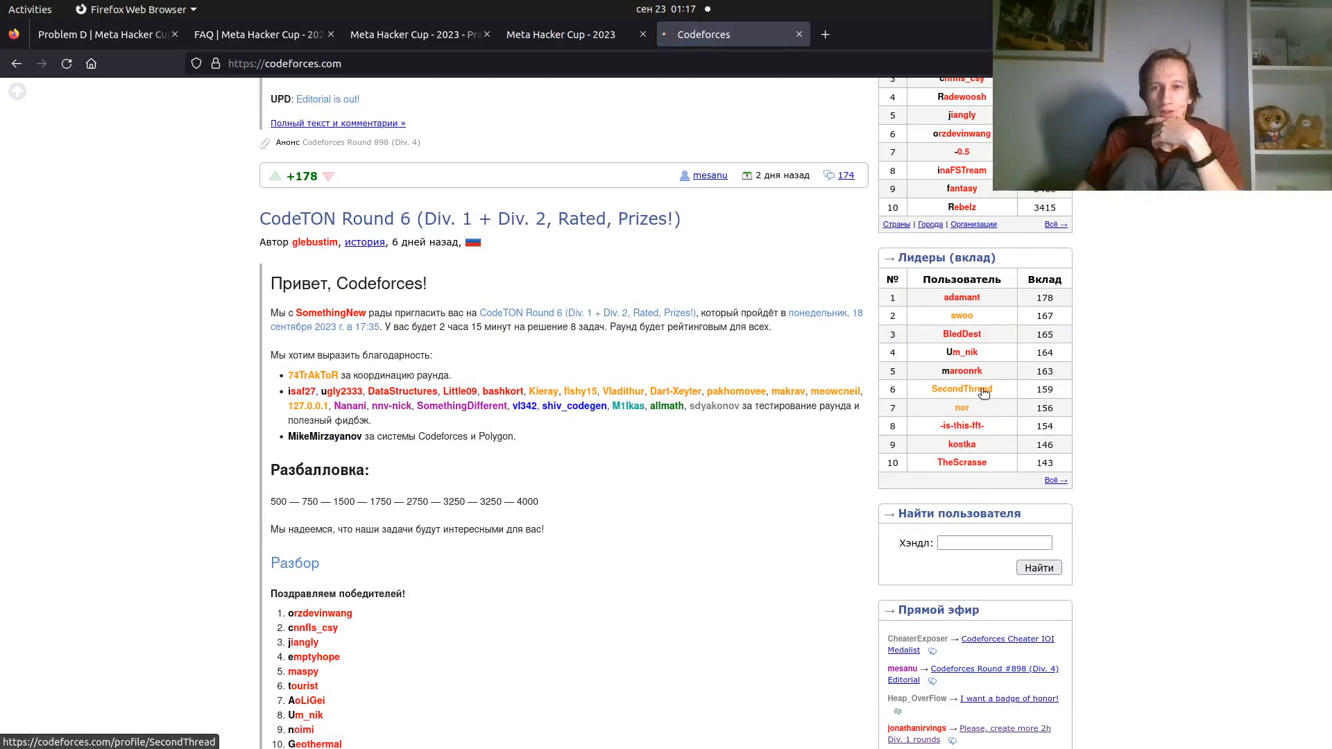
left_click(960, 388)
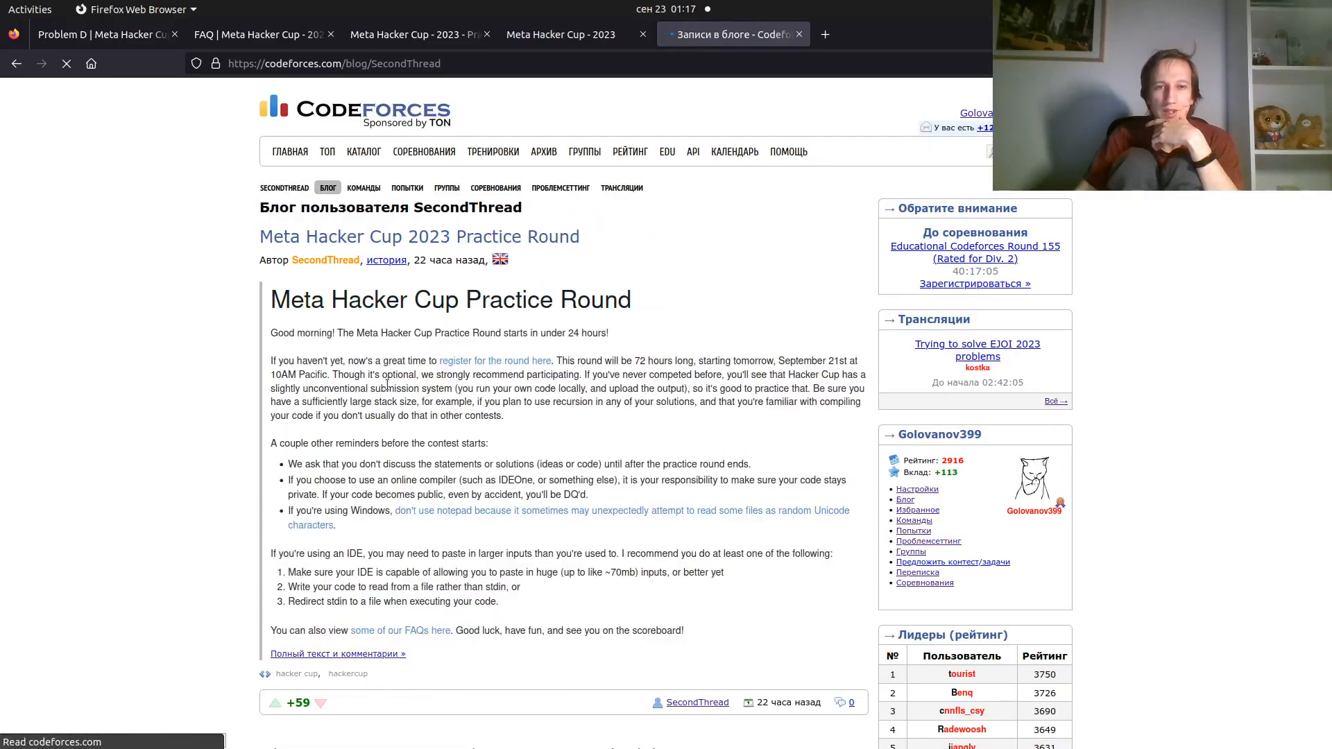
Scroll the blog down to the Meta Hacker Cup 2022 Qualification Round post
scroll("down", 3)
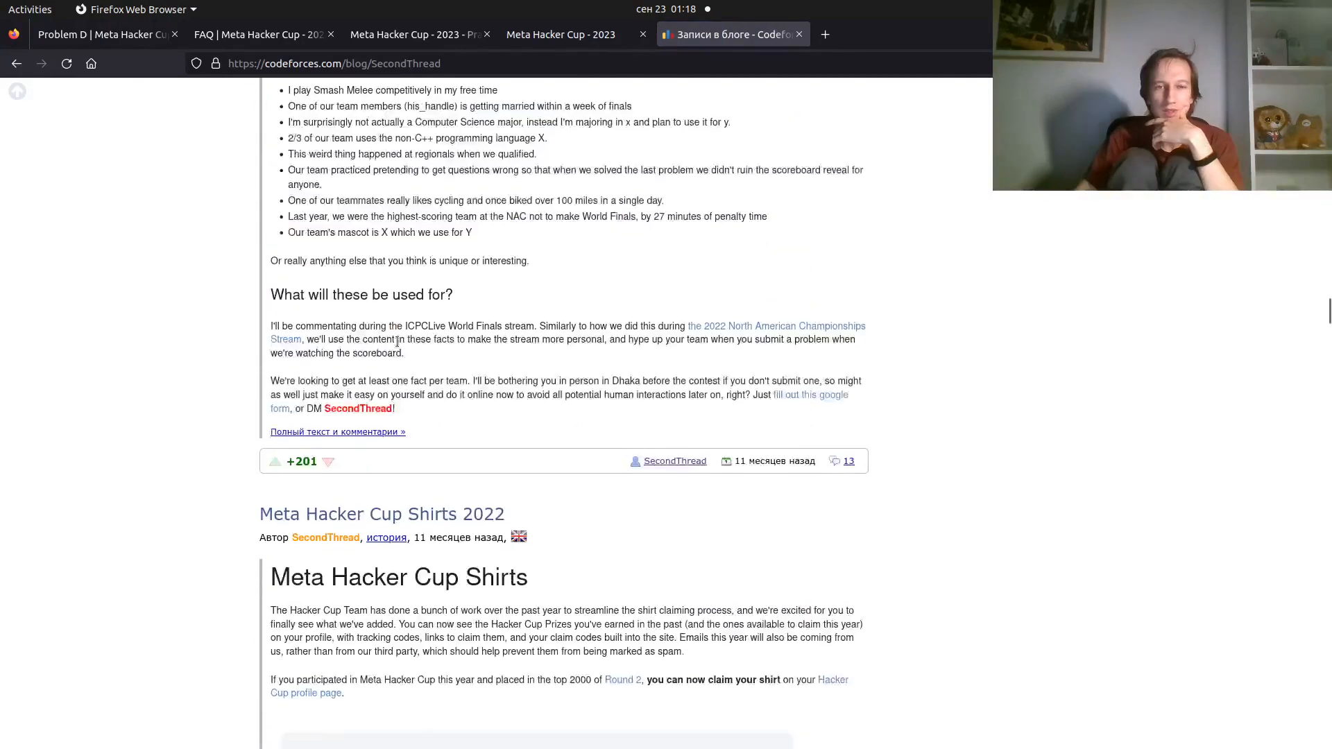
scroll("down", 3)
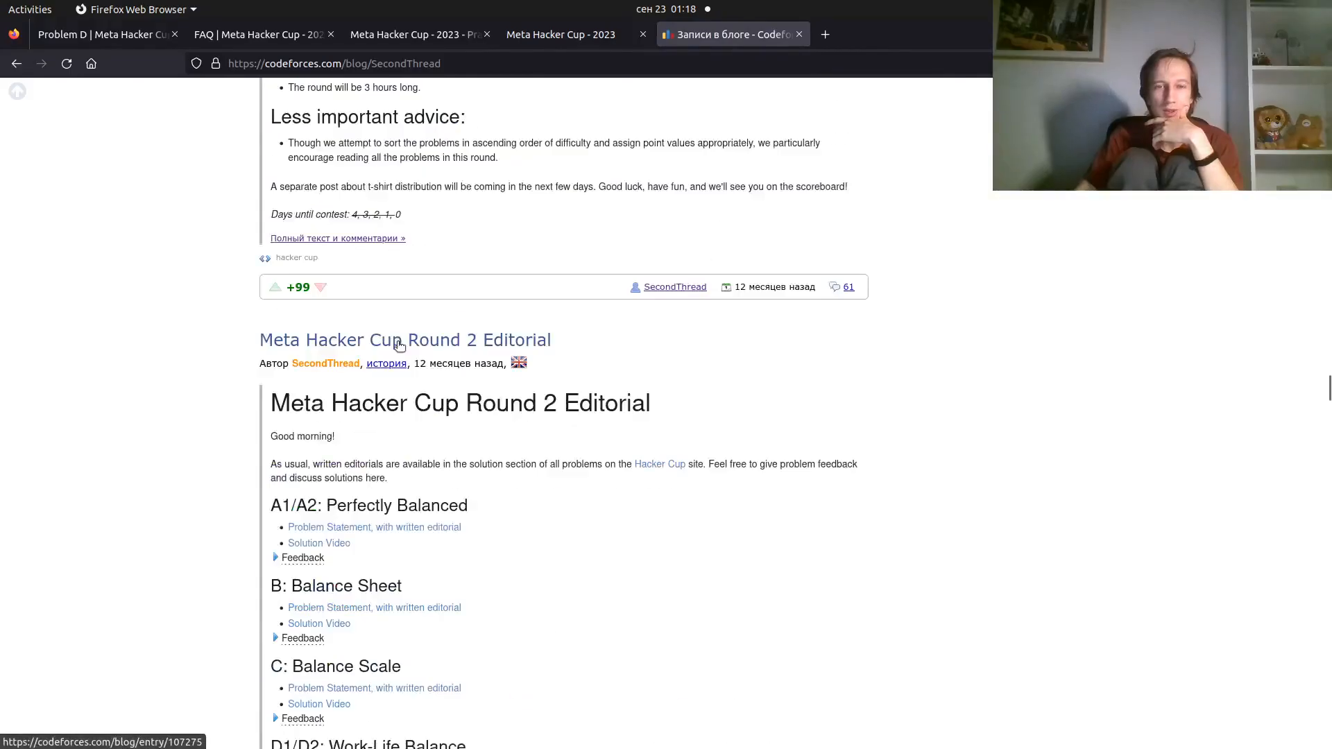
scroll("down", 3)
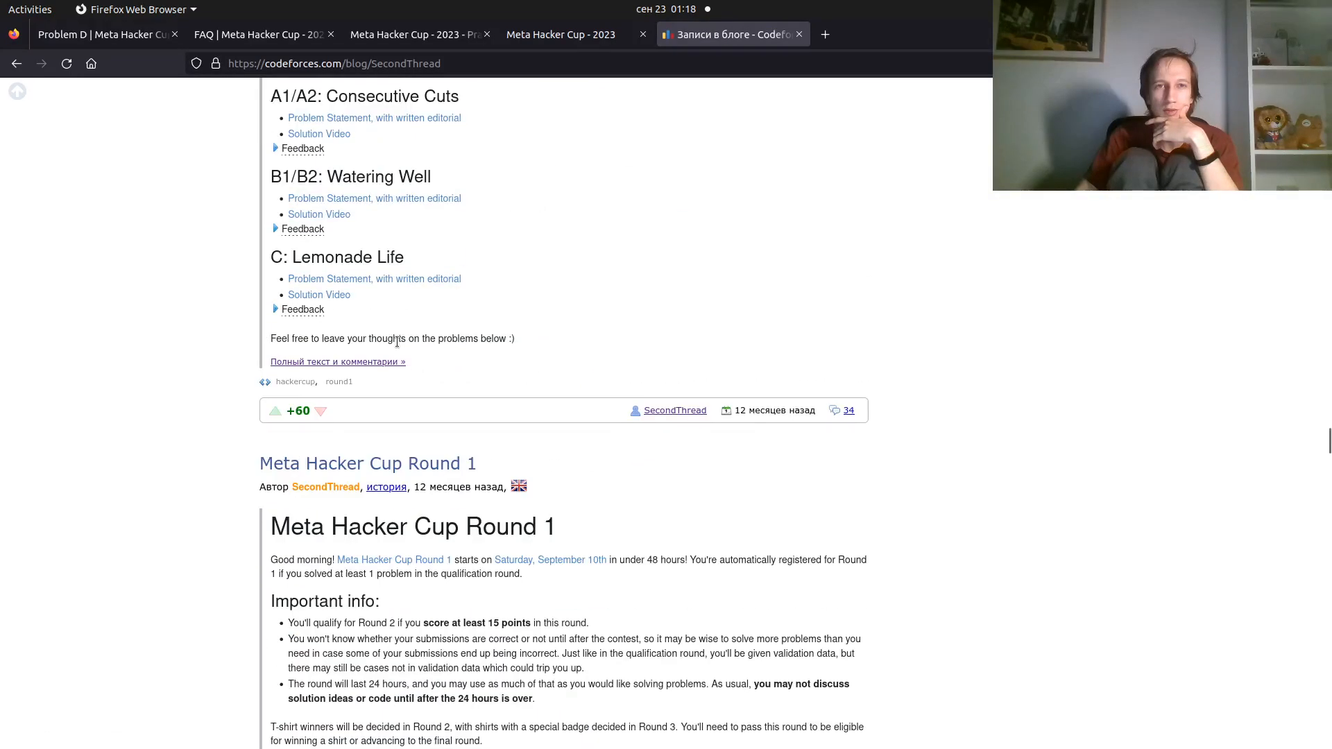
scroll("down", 3)
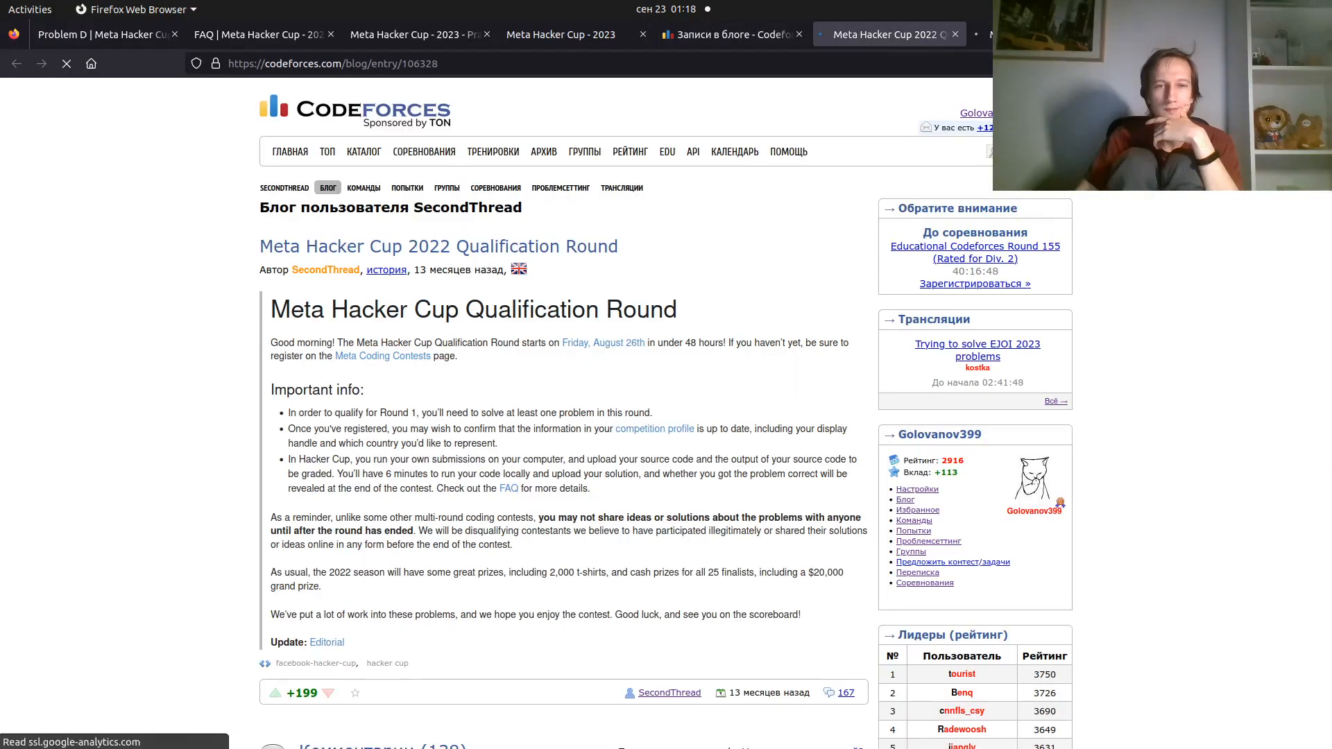
Scroll to the comments with Golovanov399's setrlimit stack-size workaround
scroll("down", 3)
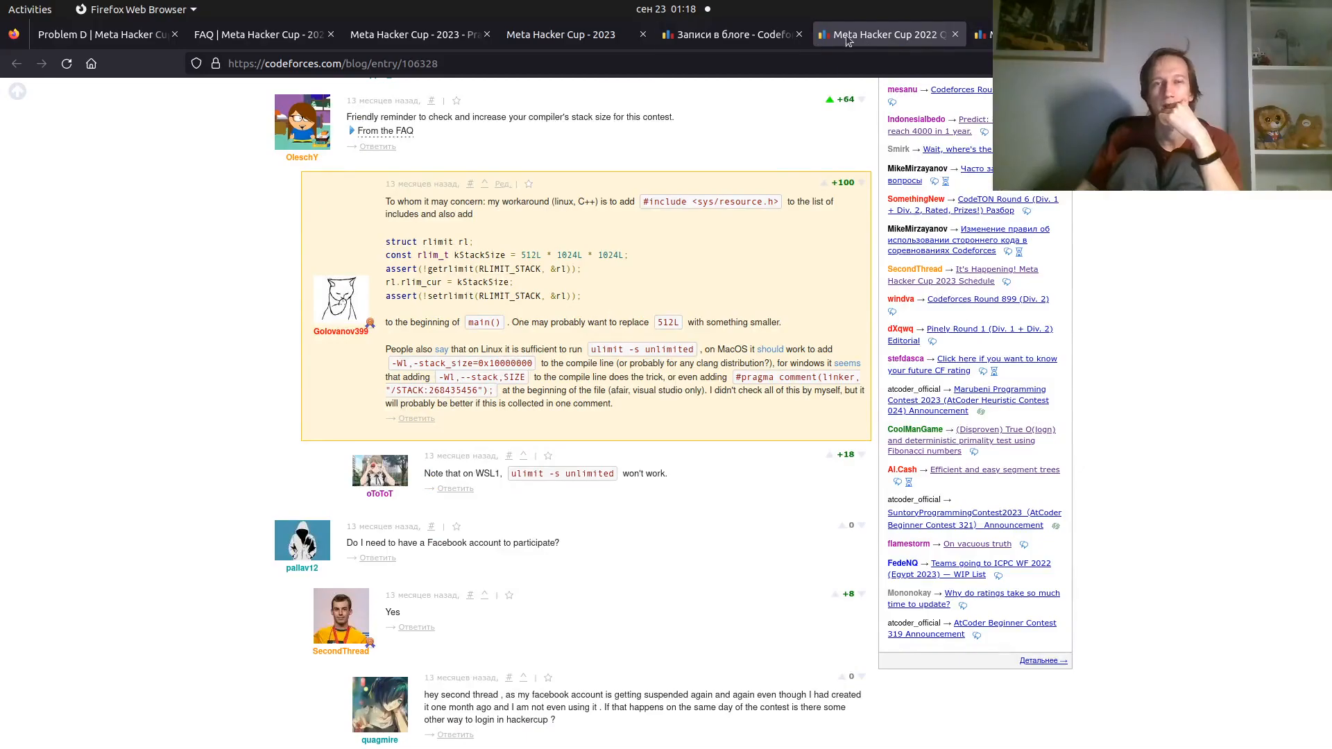
mouse_move(884, 35)
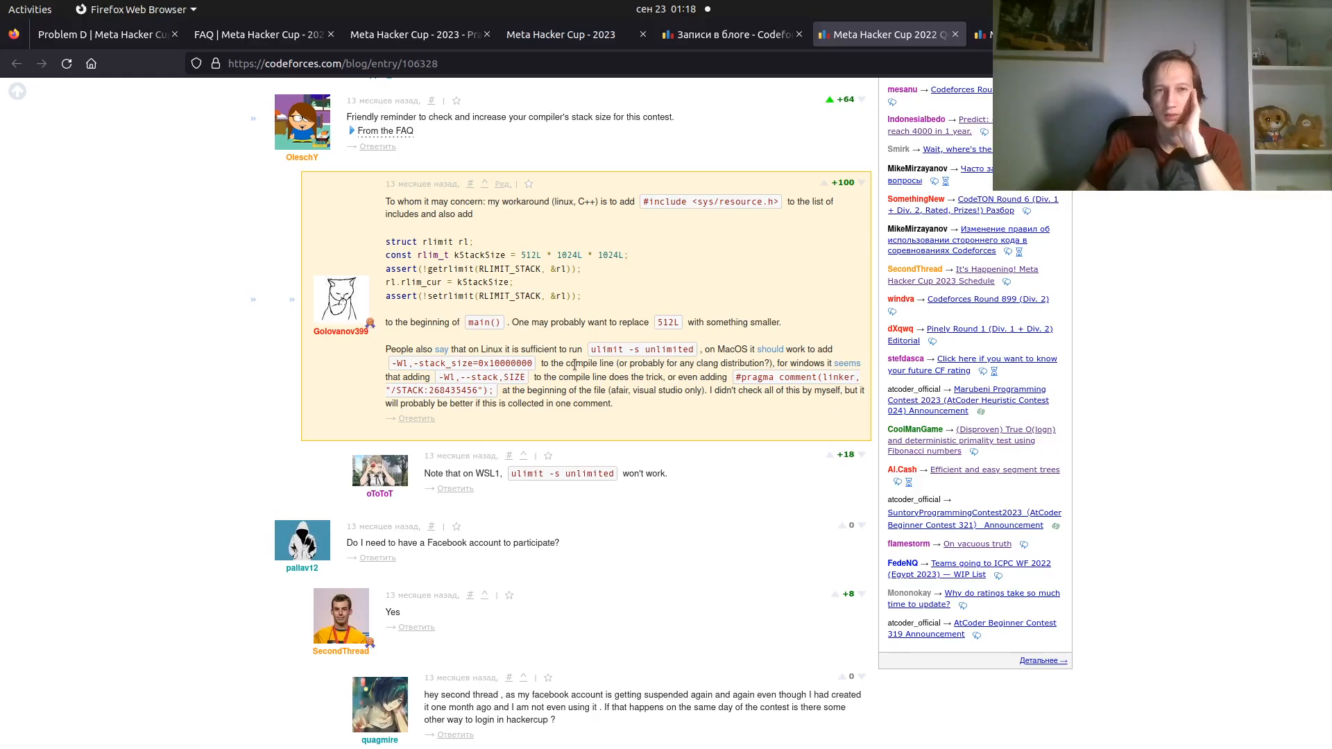
mouse_move(441, 350)
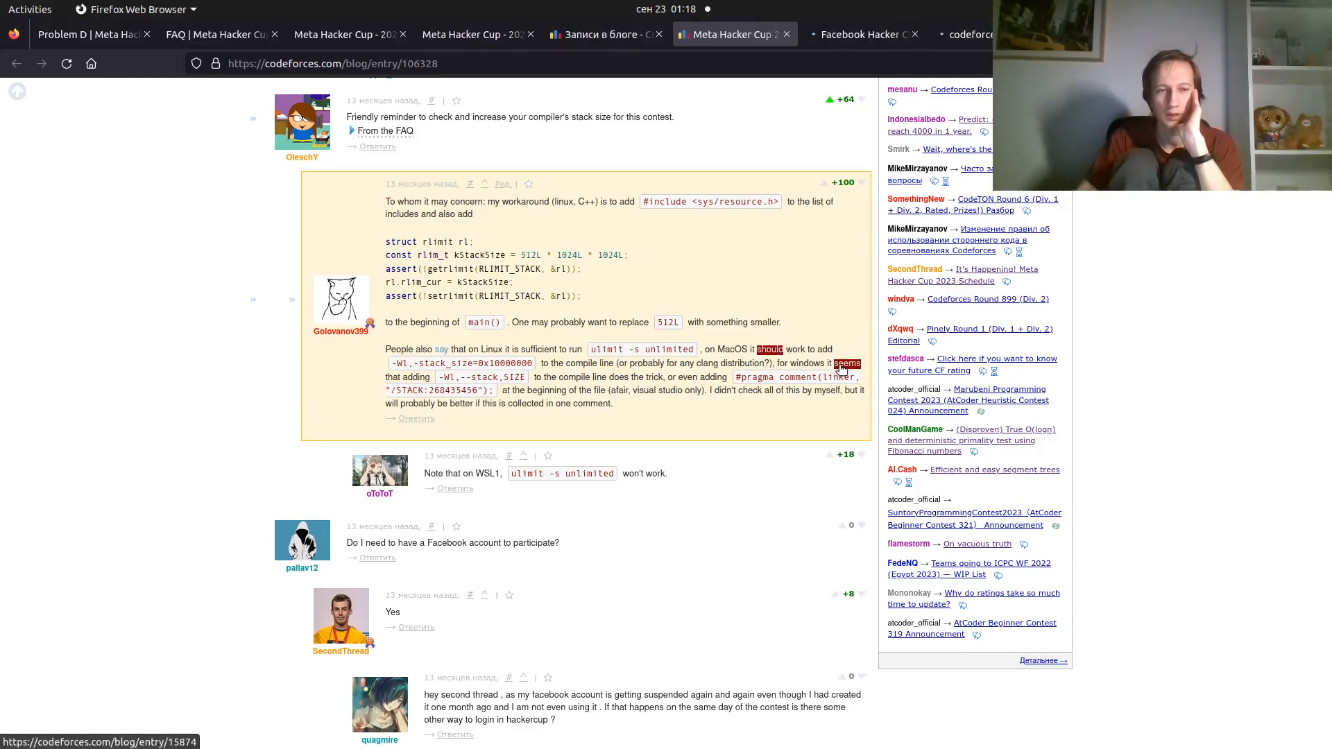
Read through the first linked discussion's stack-size snippets and linker flags
left_click(777, 33)
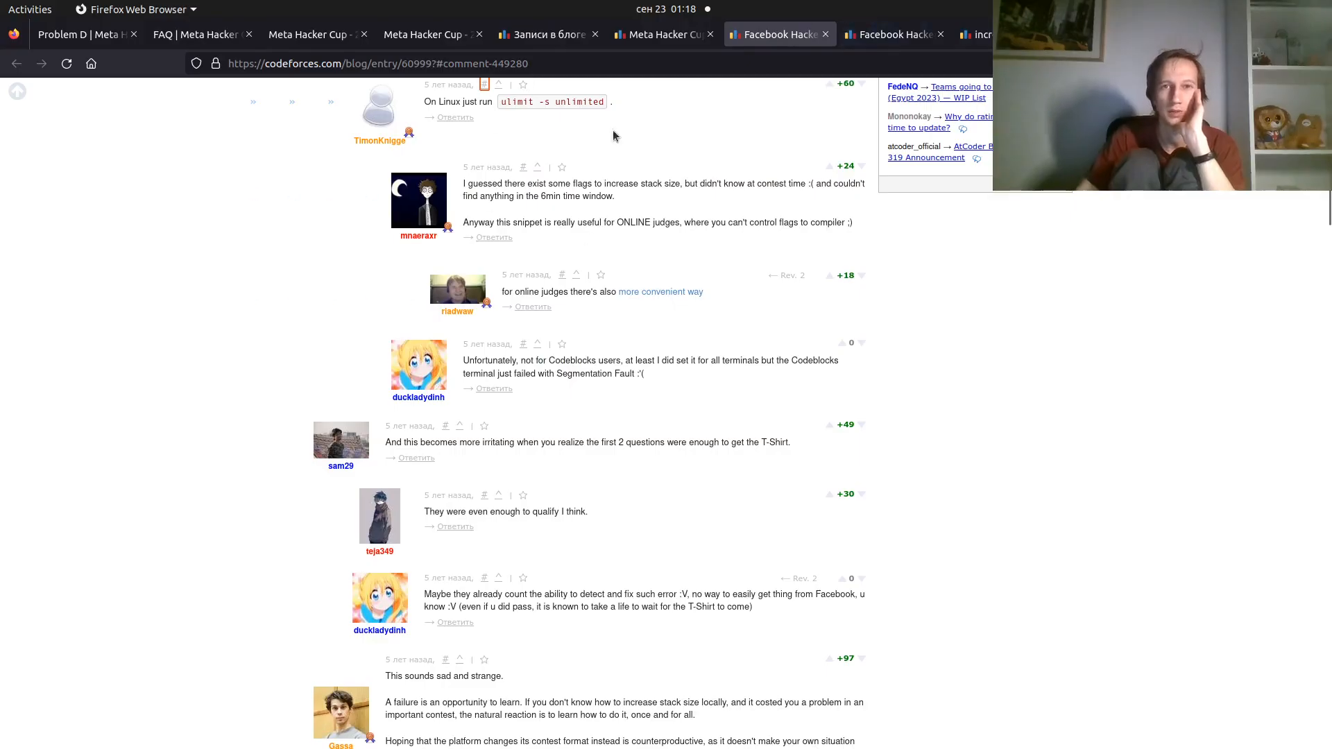
mouse_move(528, 131)
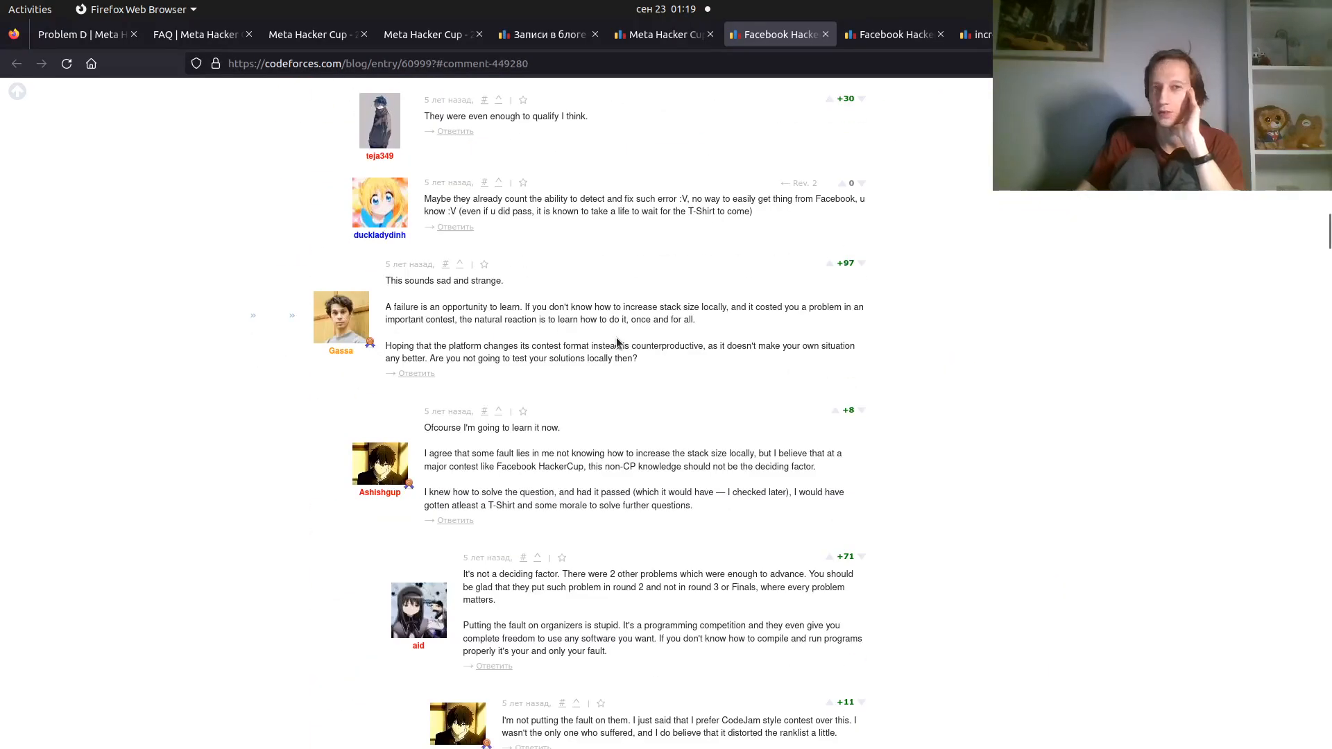
scroll("down", 3)
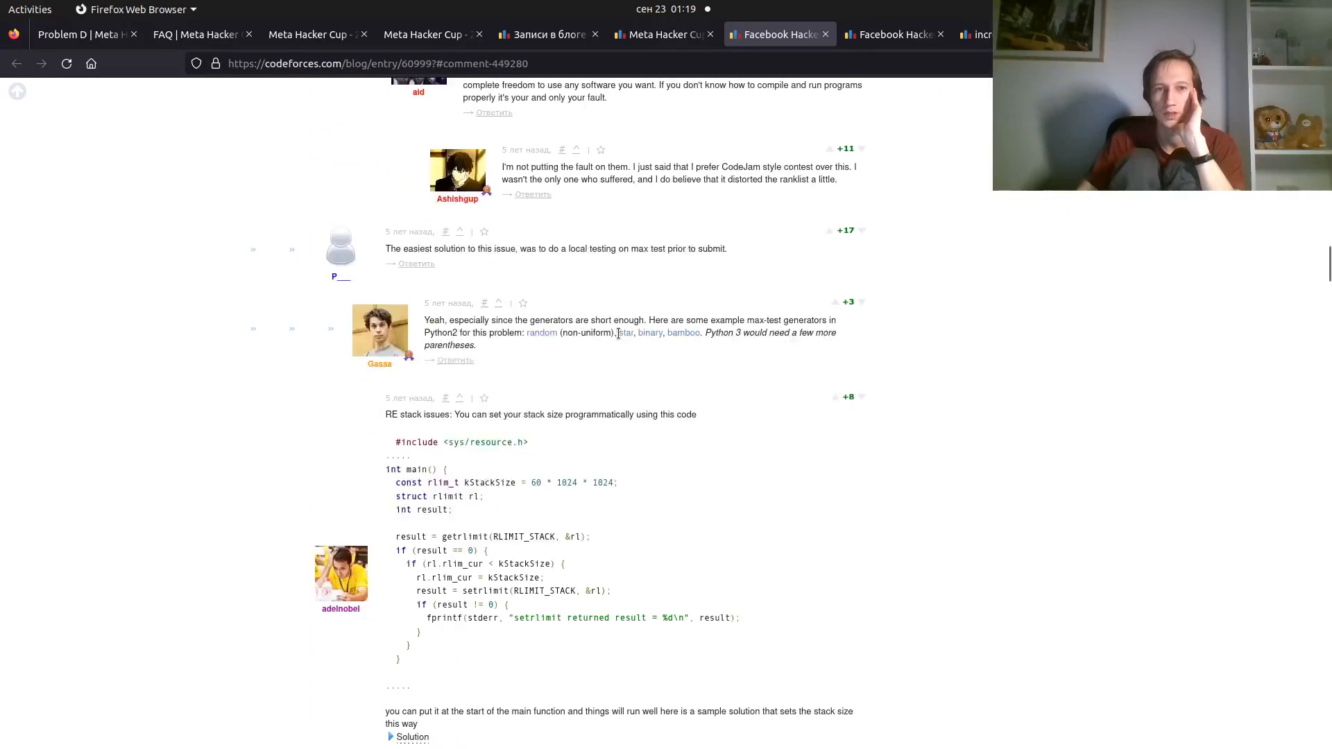
scroll("down", 3)
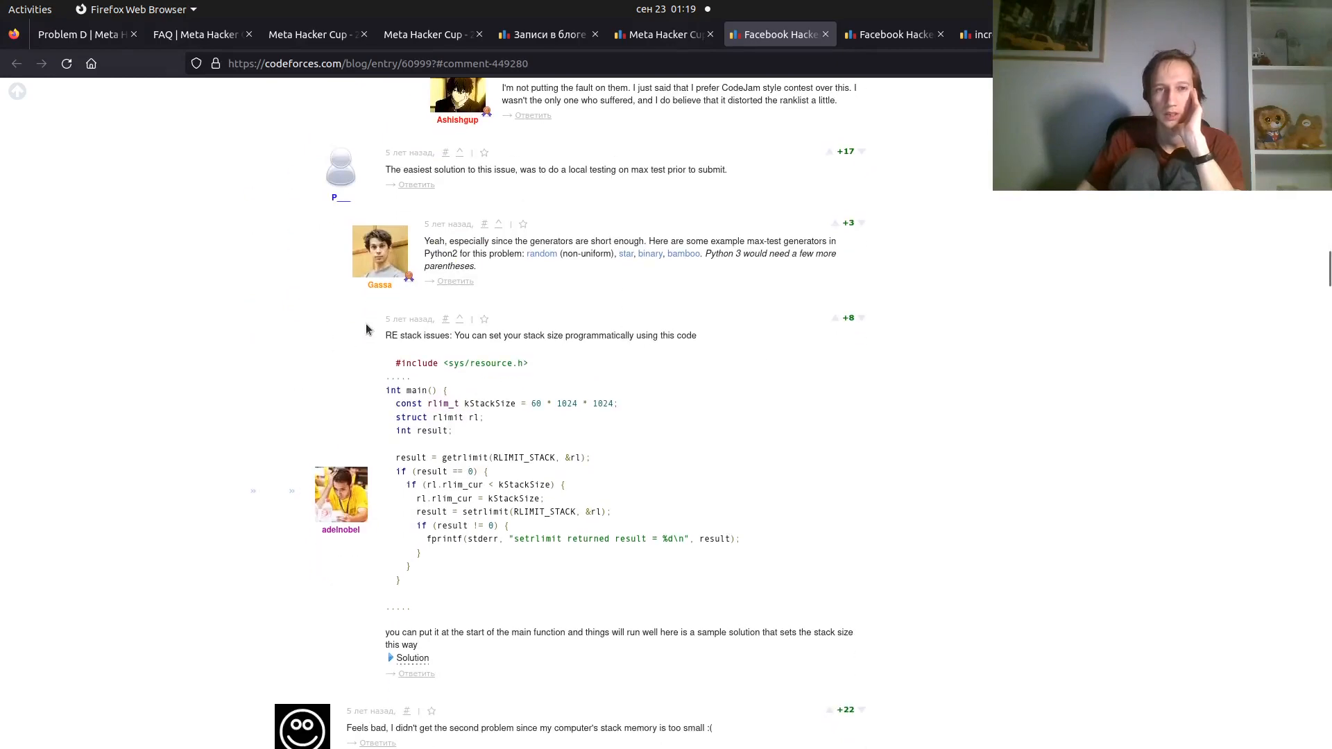
scroll("down", 3)
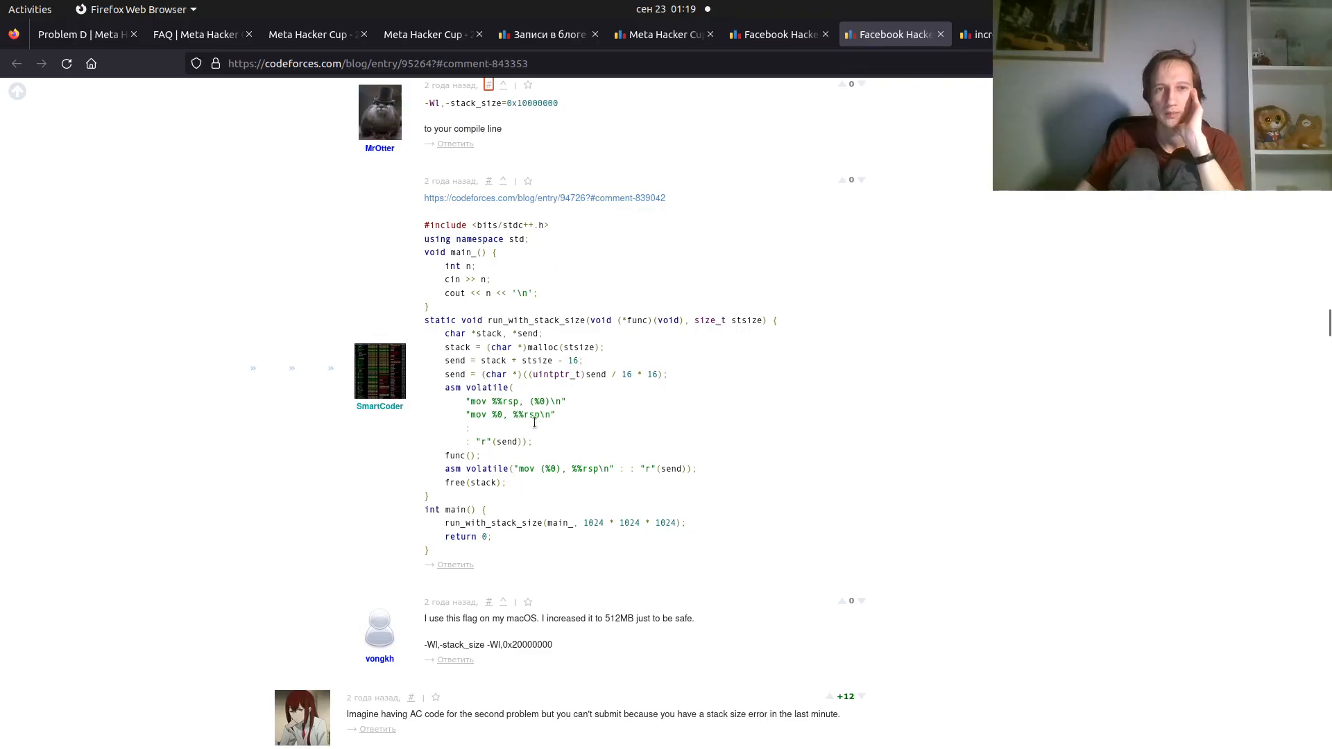
scroll("up", 3)
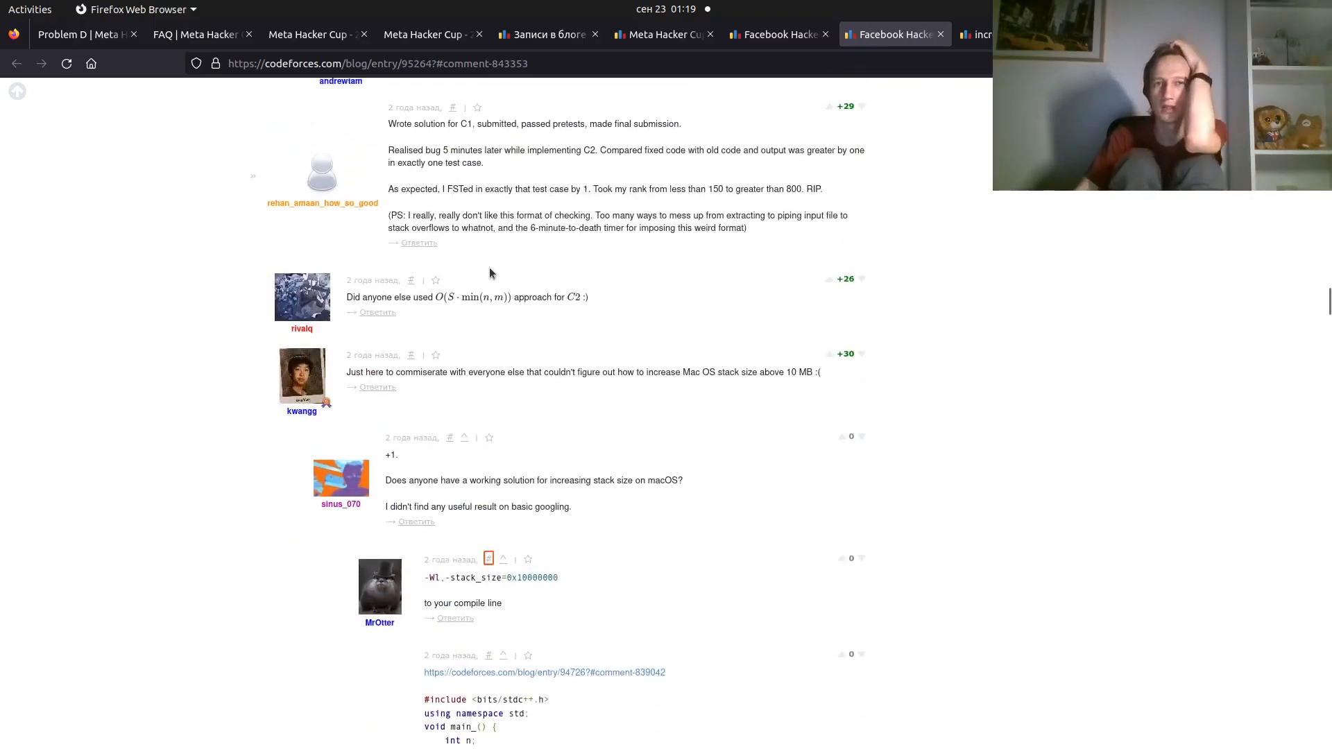
scroll("down", 3)
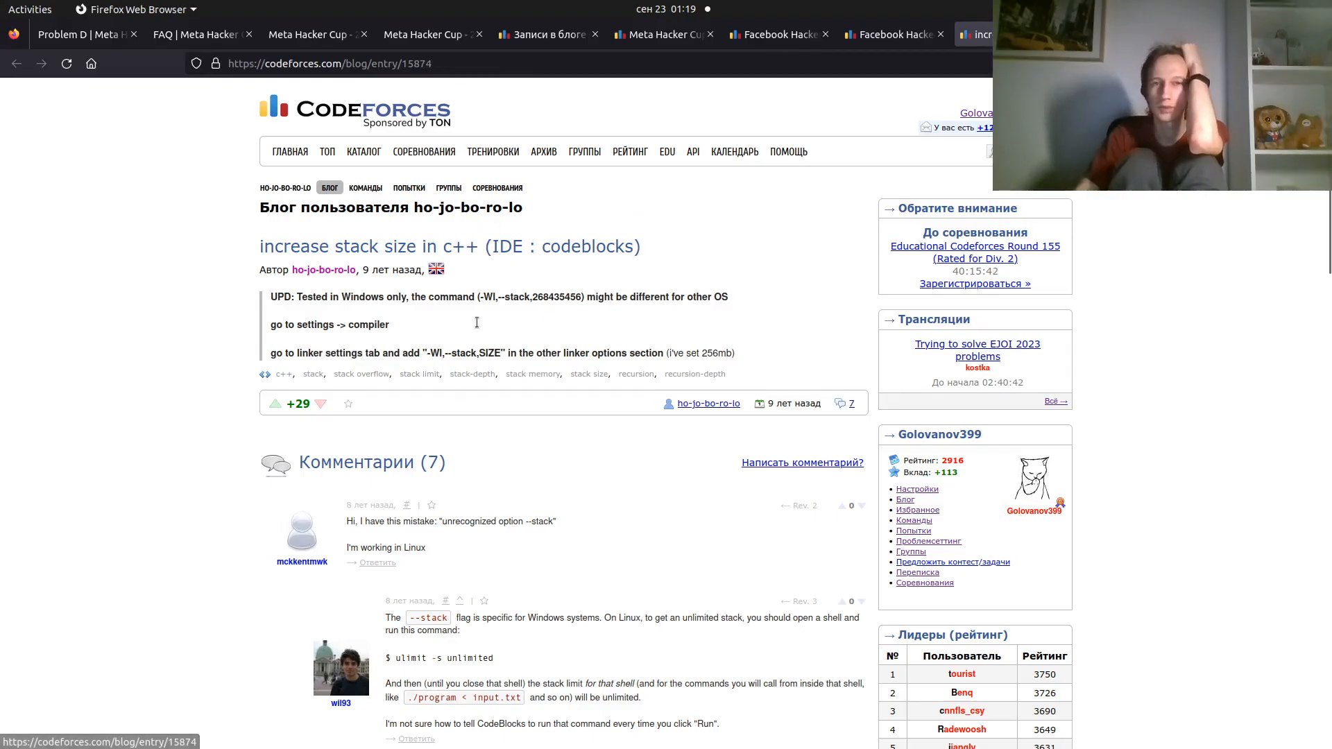
scroll("down", 3)
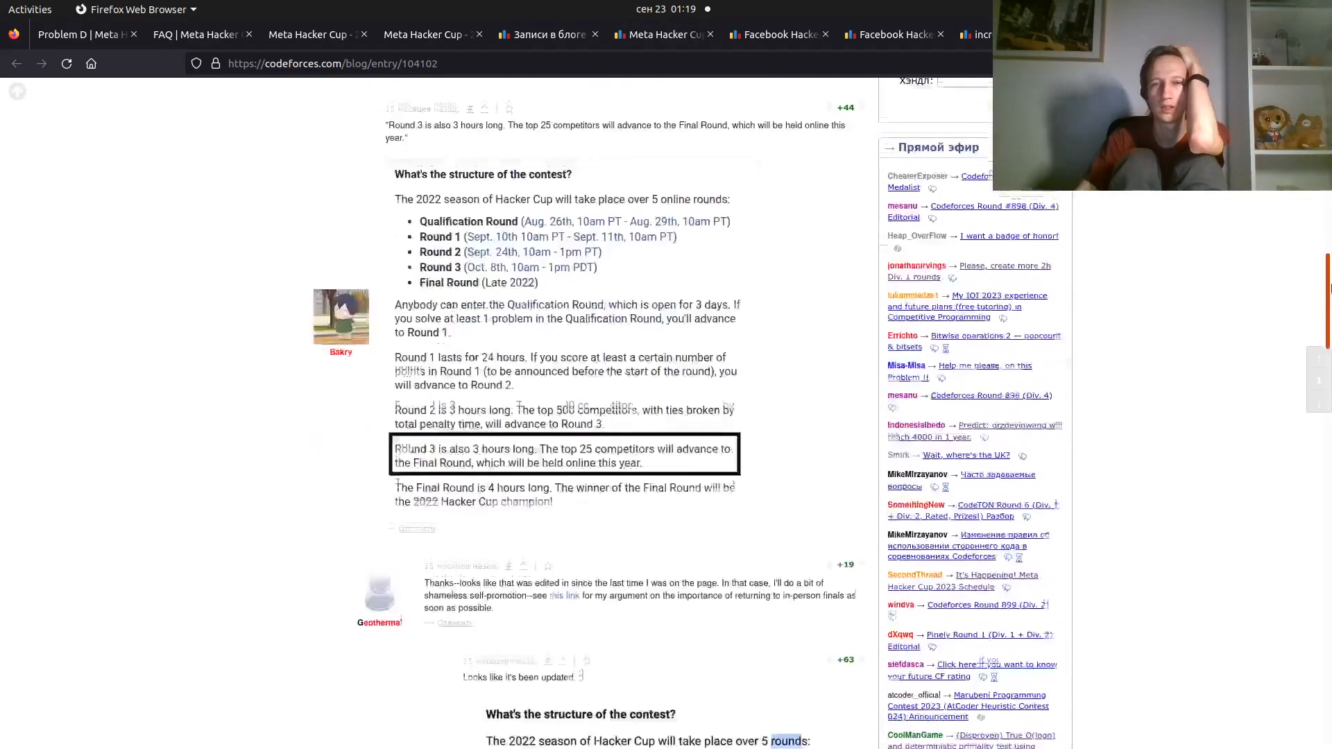
scroll("down", 3)
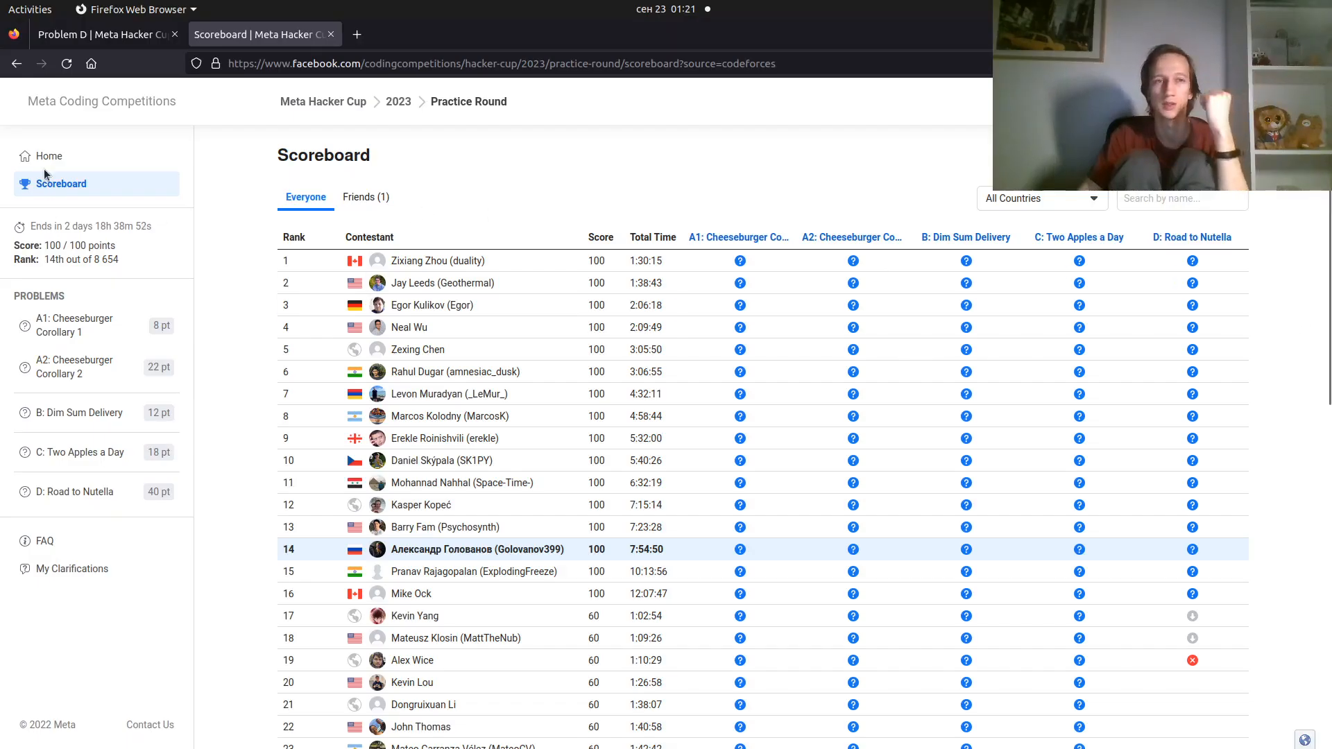
Return to the Practice Round home page showing 100/100 points and rank 14th
left_click(49, 155)
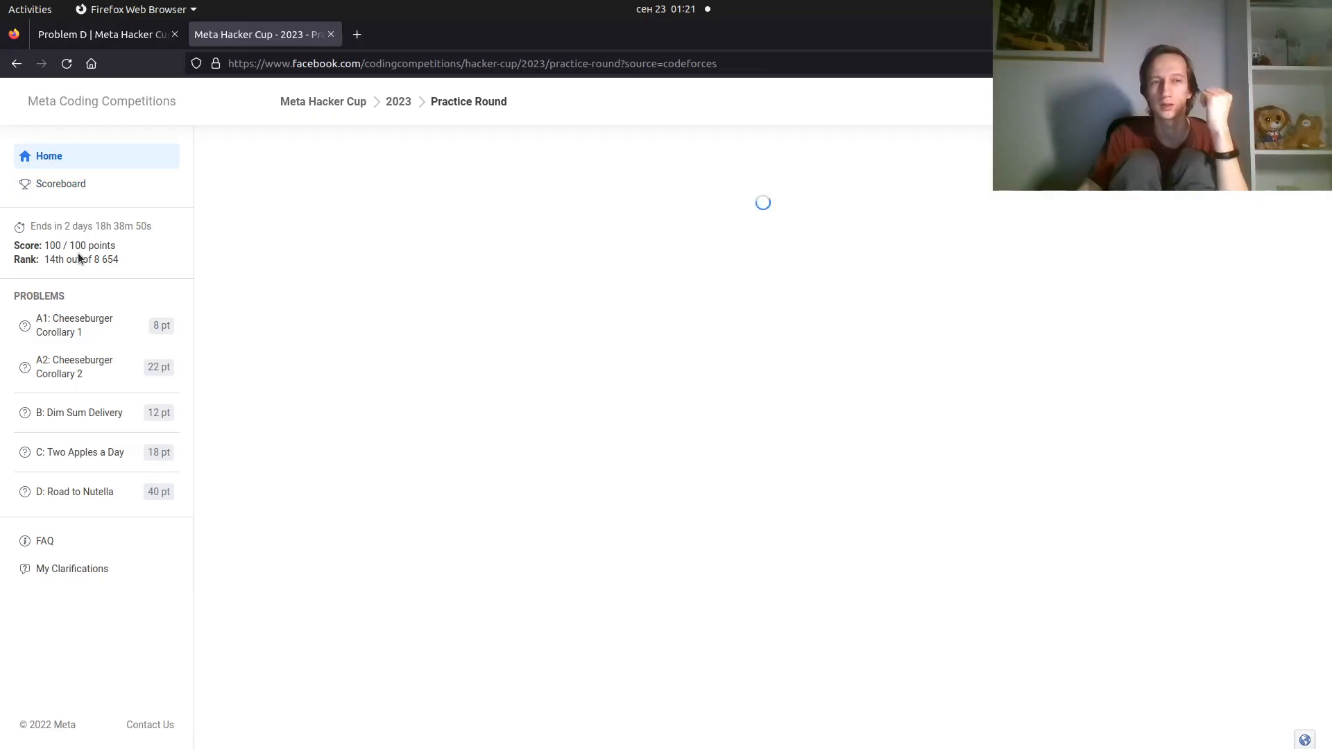